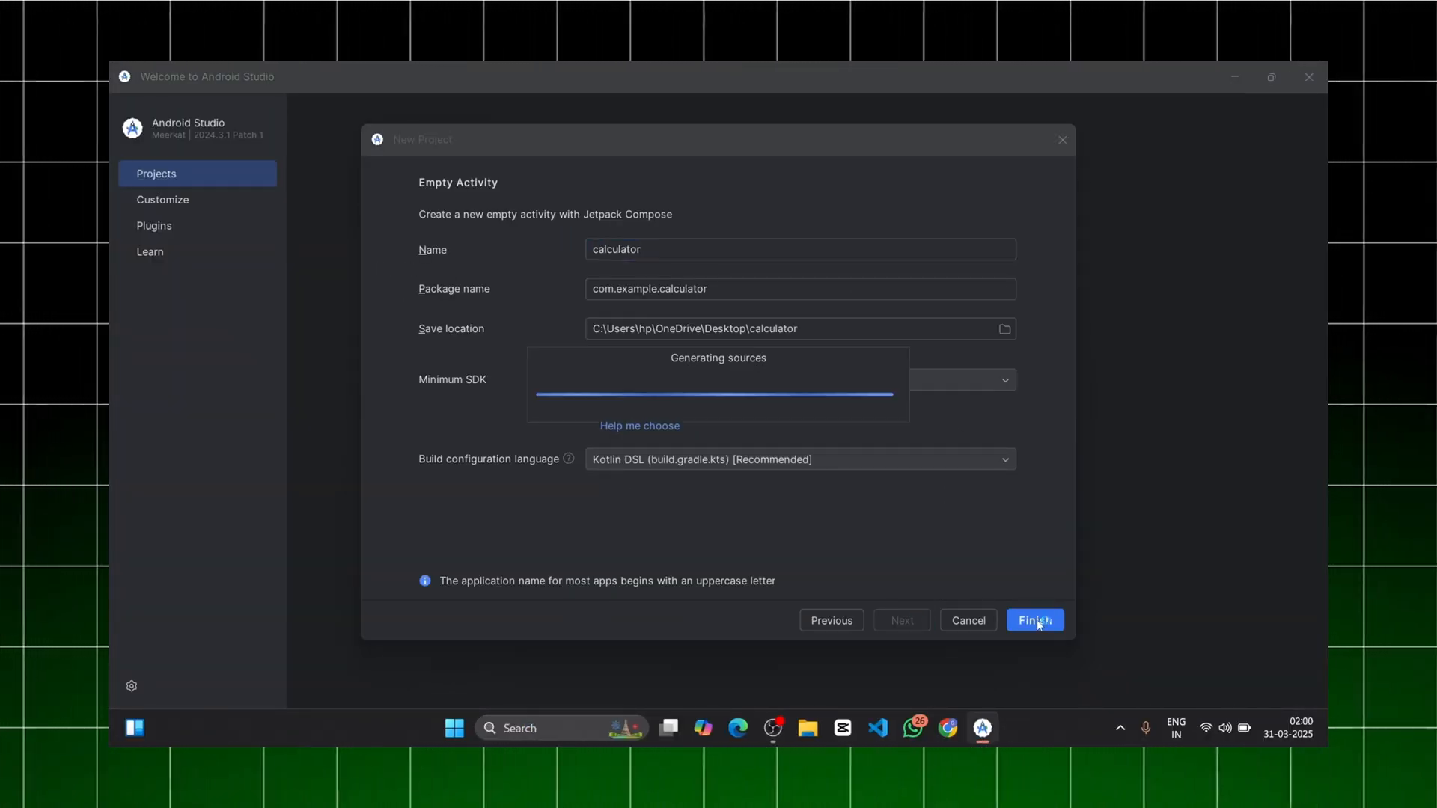
Finish creating the calculator project and close Android Studio back to the desktop
left_click(1034, 620)
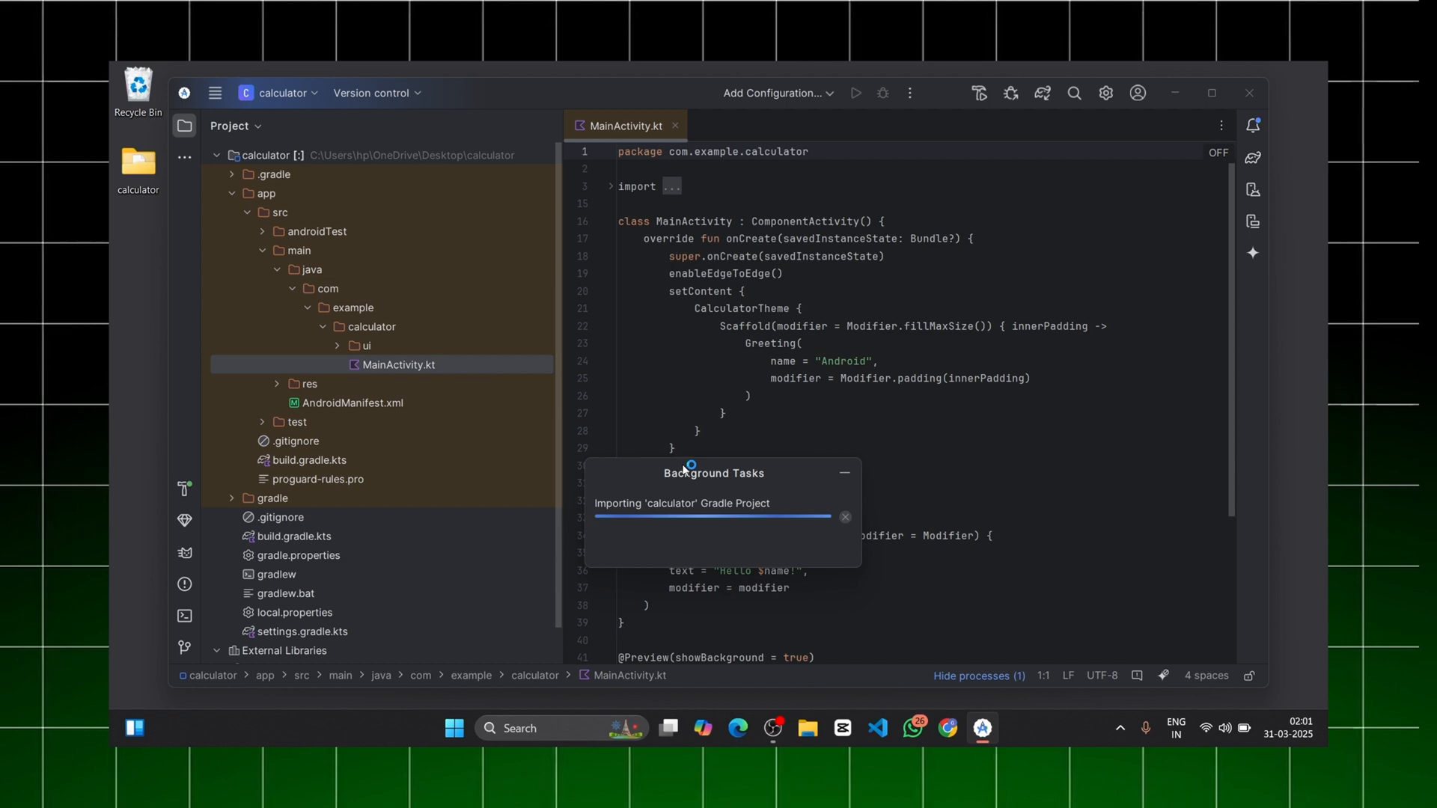
left_click(854, 93)
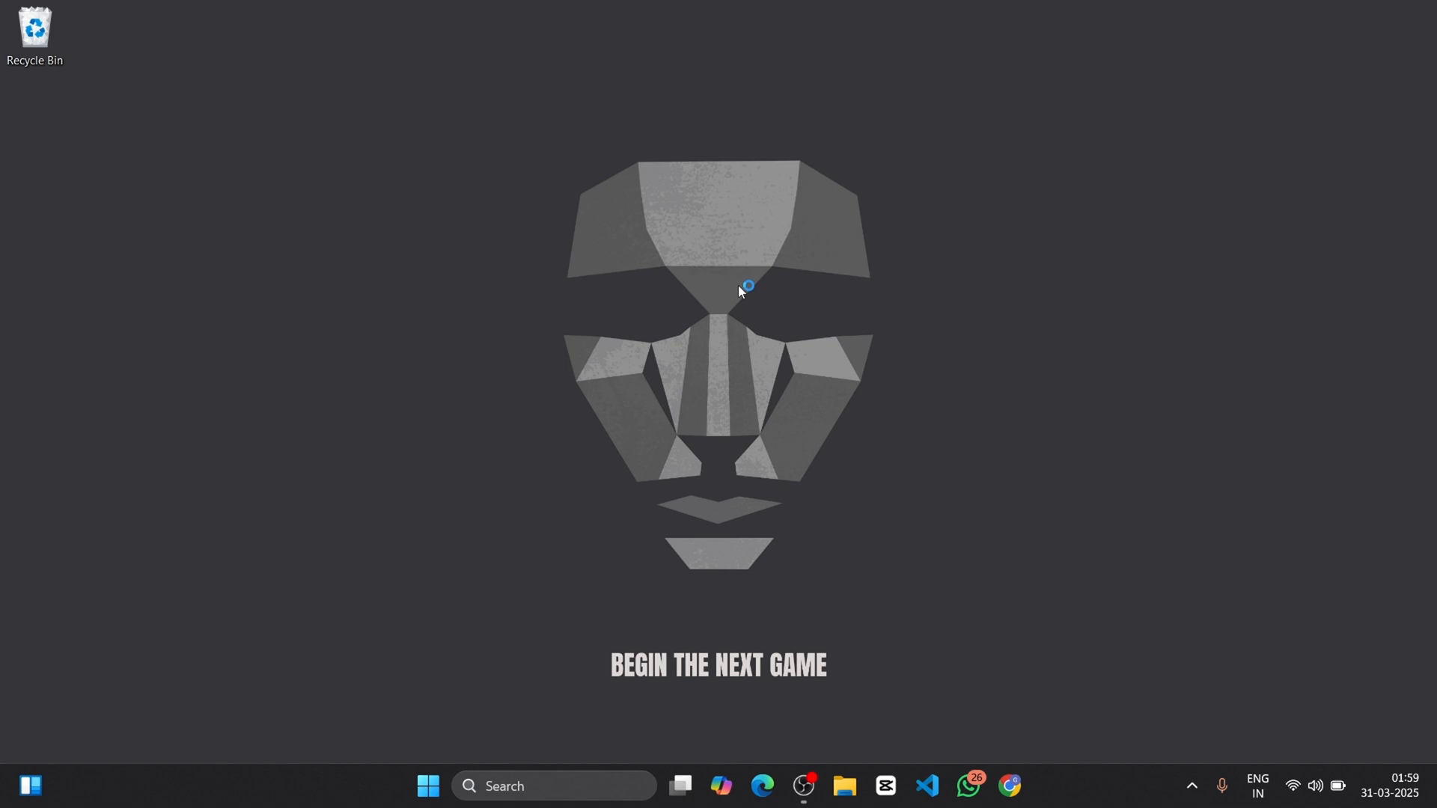
mouse_move(742, 292)
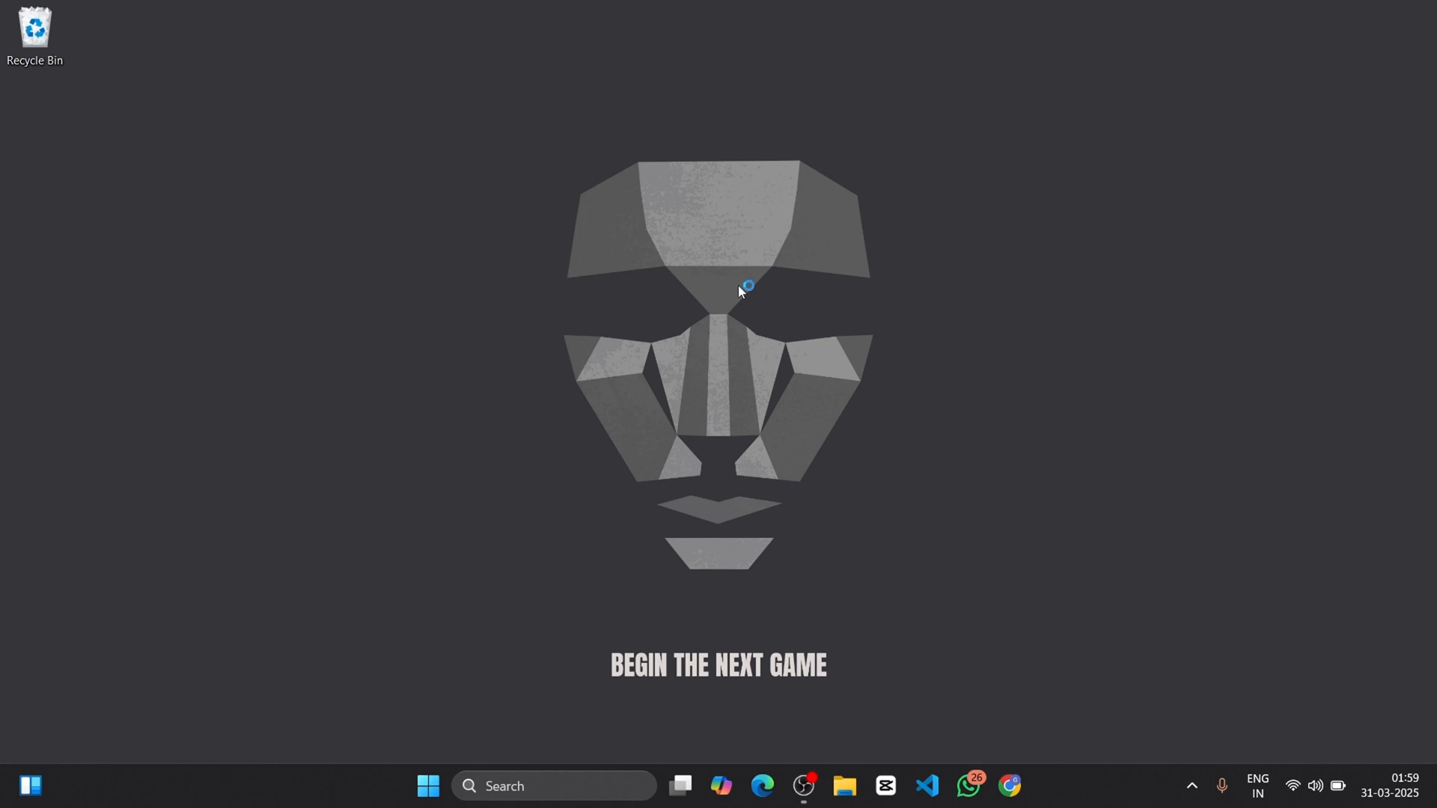
mouse_move(741, 292)
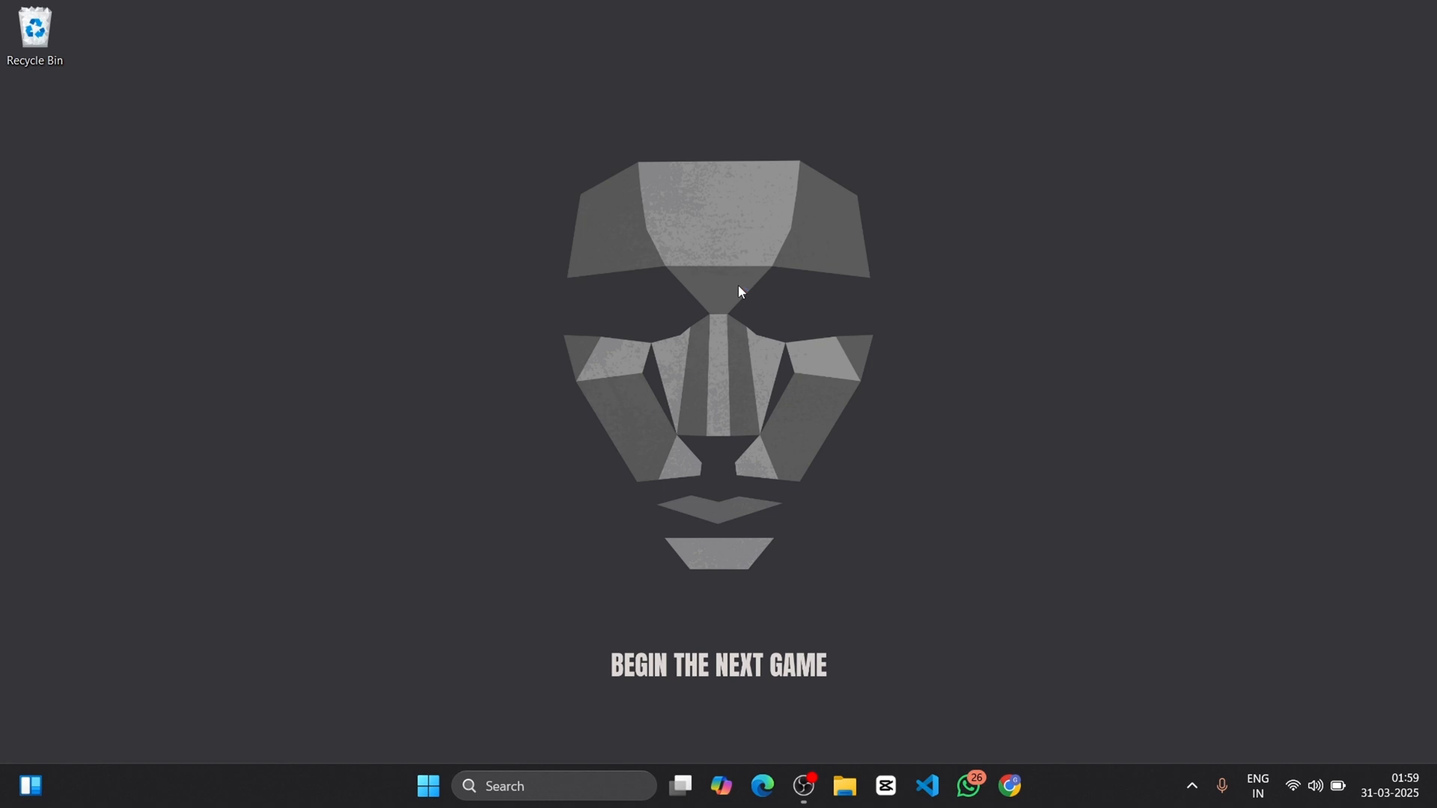
Launch Android Studio, start a new Empty Activity project and name it calculator
left_click(928, 786)
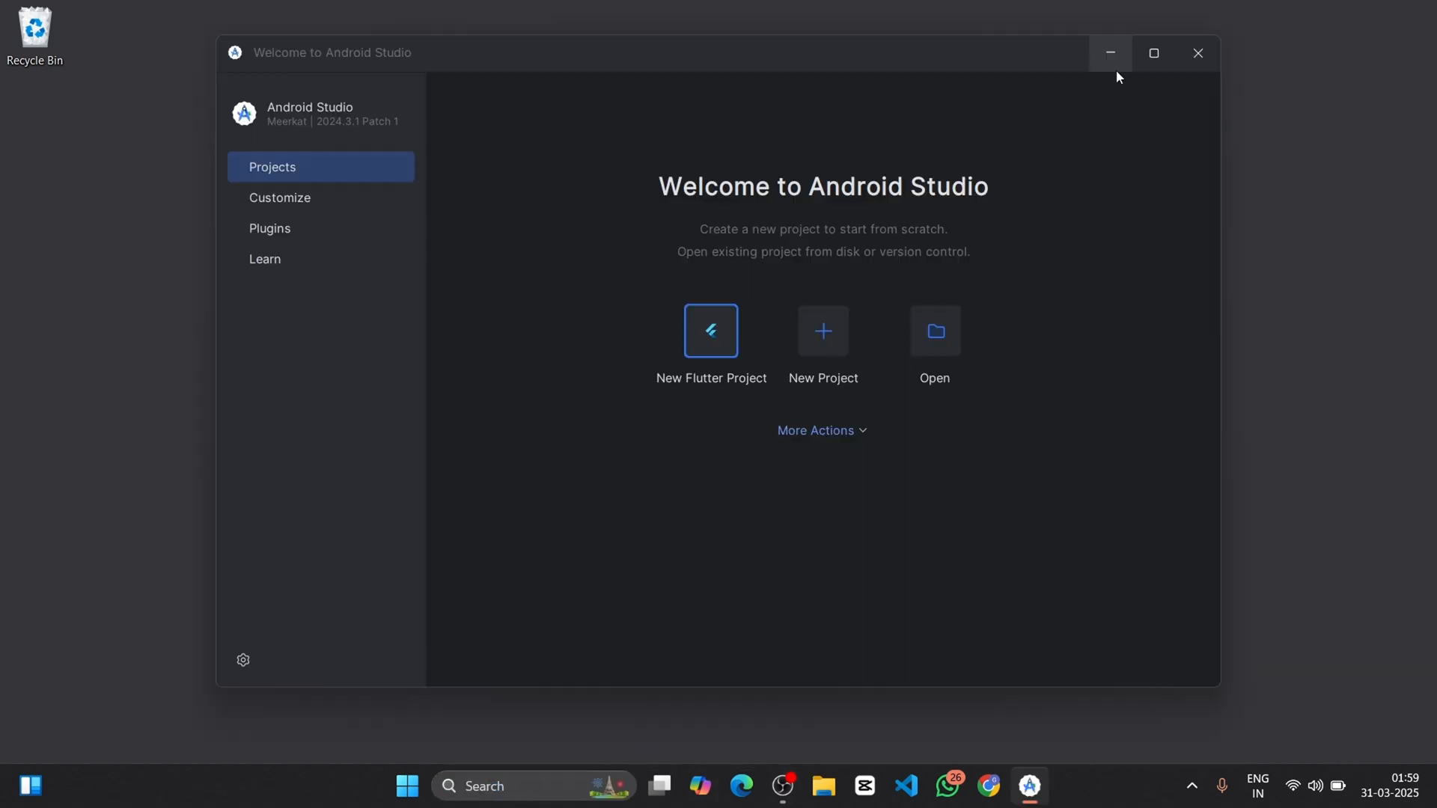
left_click(1154, 52)
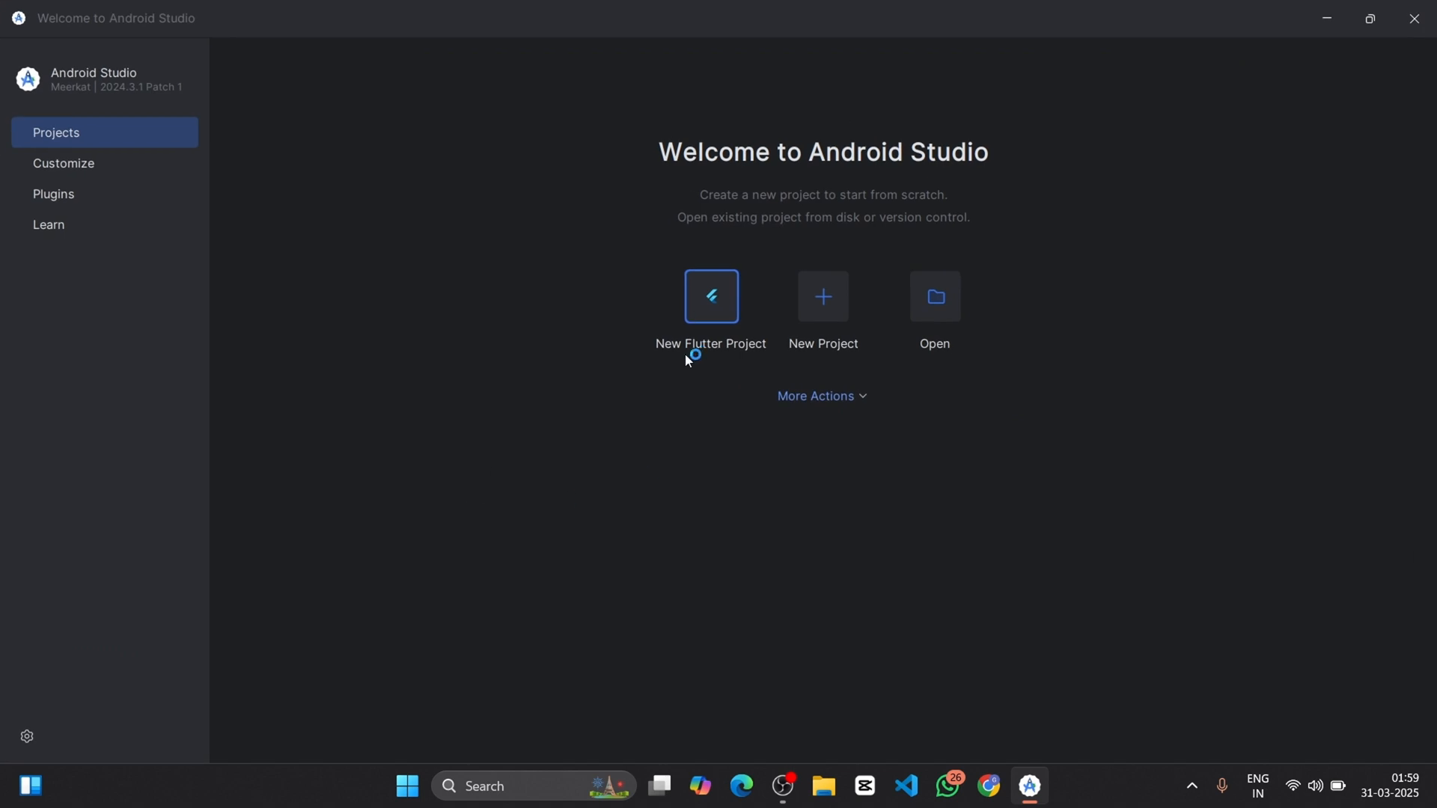
mouse_move(817, 364)
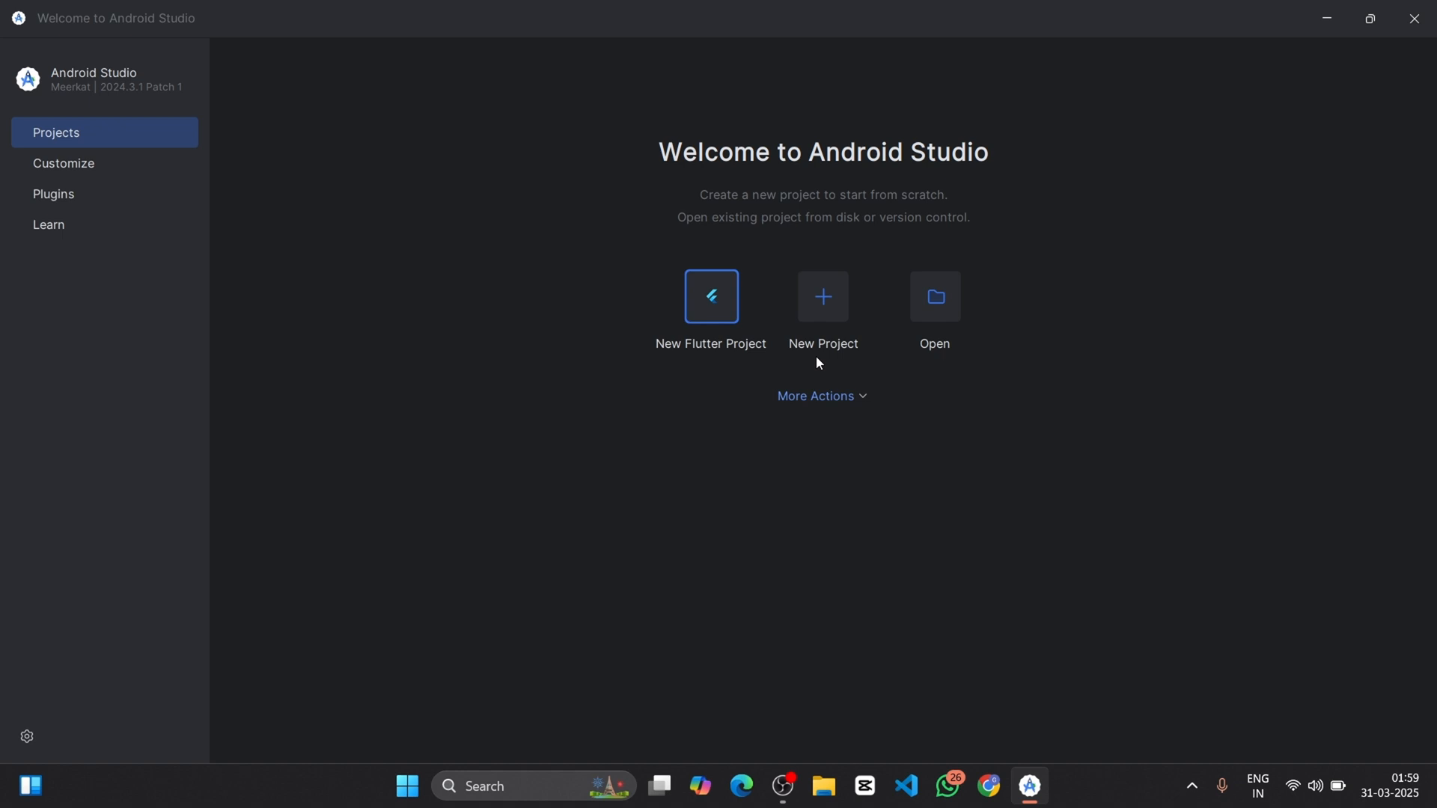
mouse_move(844, 330)
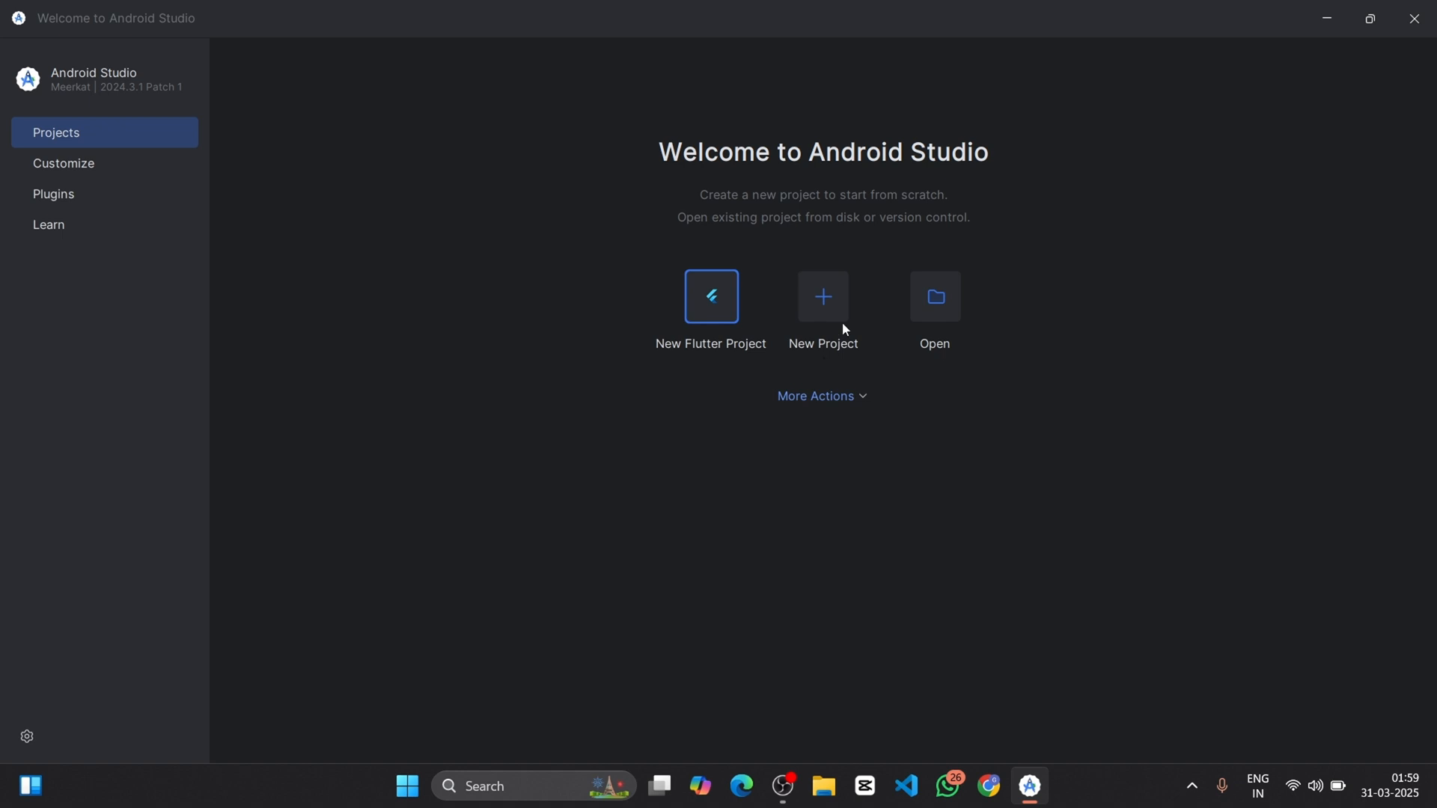
left_click(821, 297)
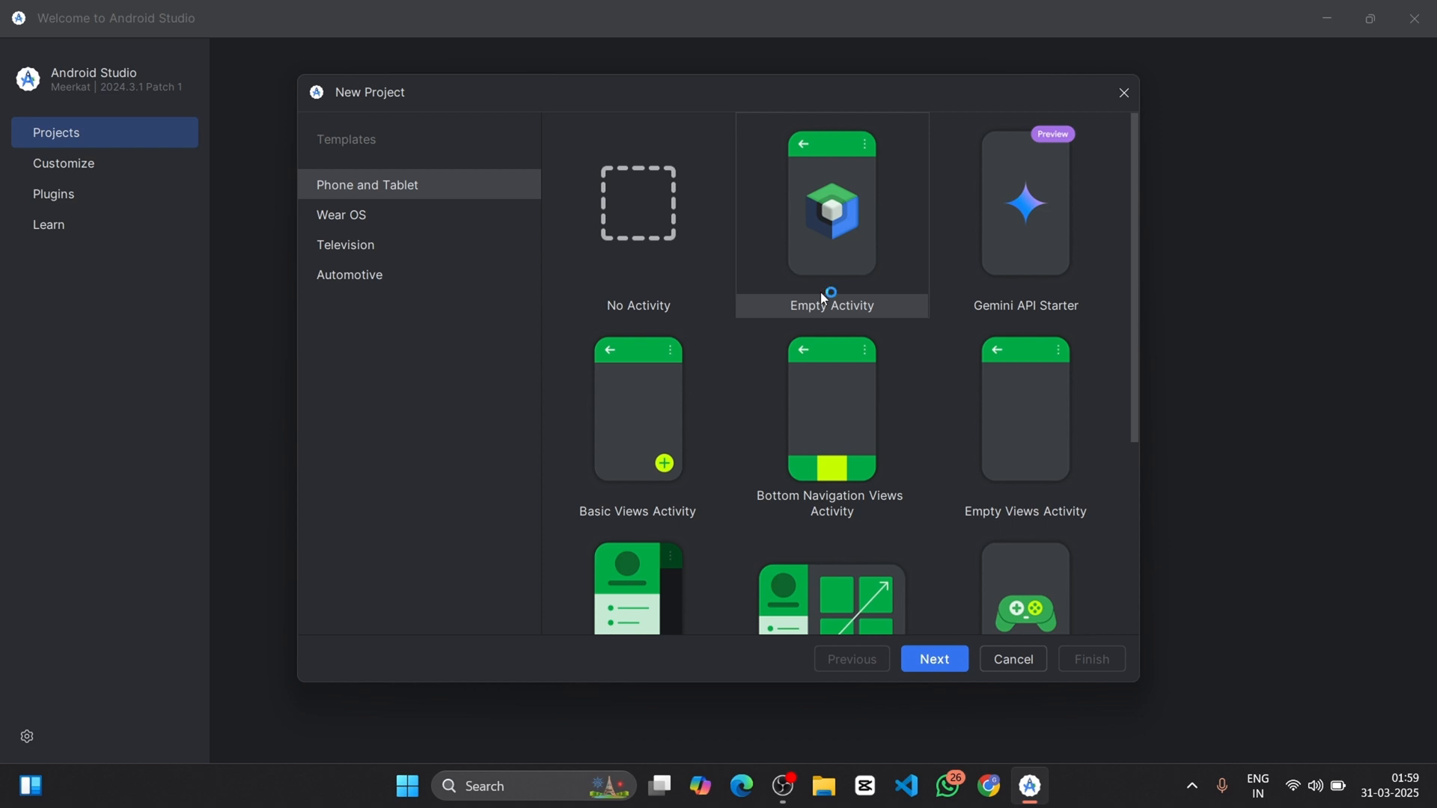
mouse_move(878, 260)
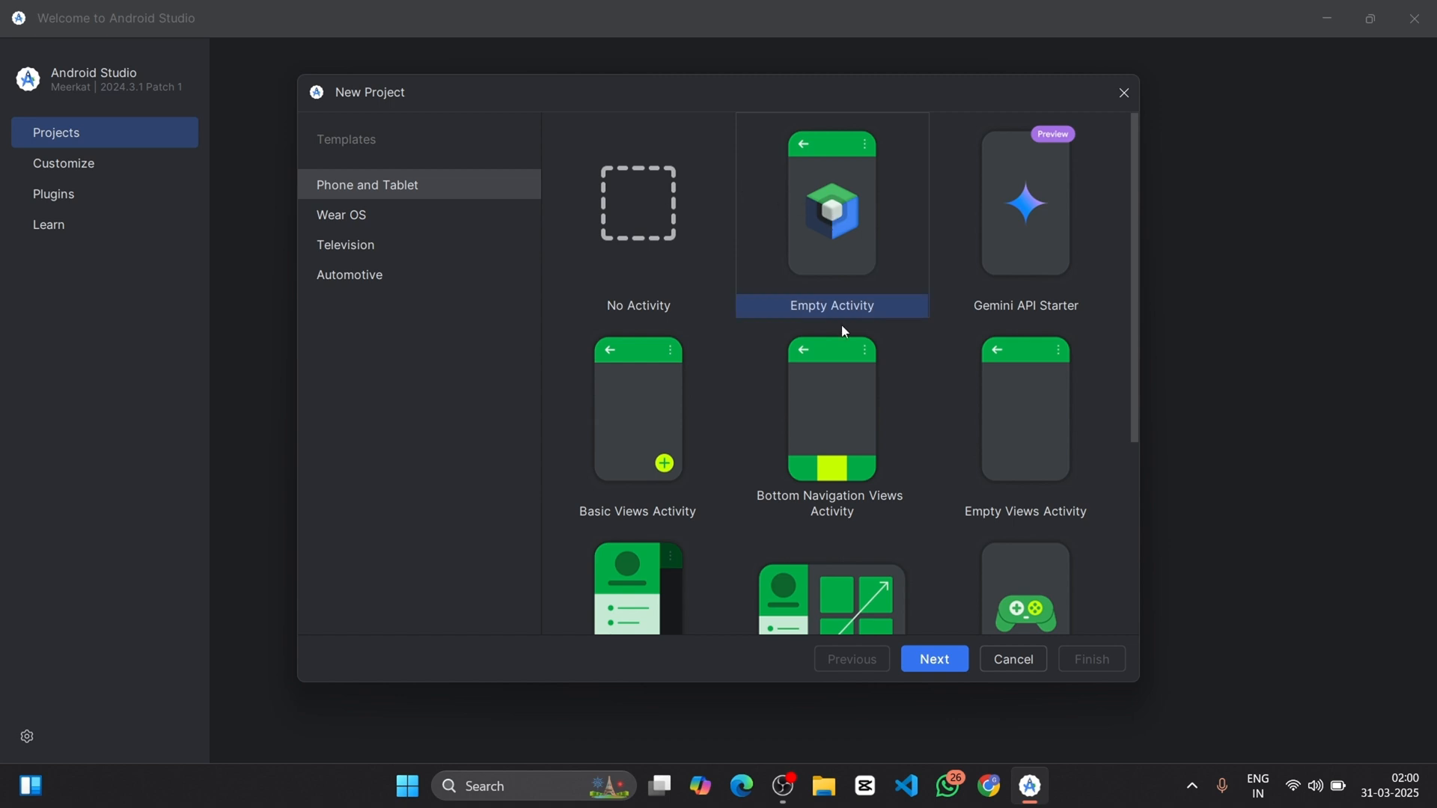
left_click(932, 659)
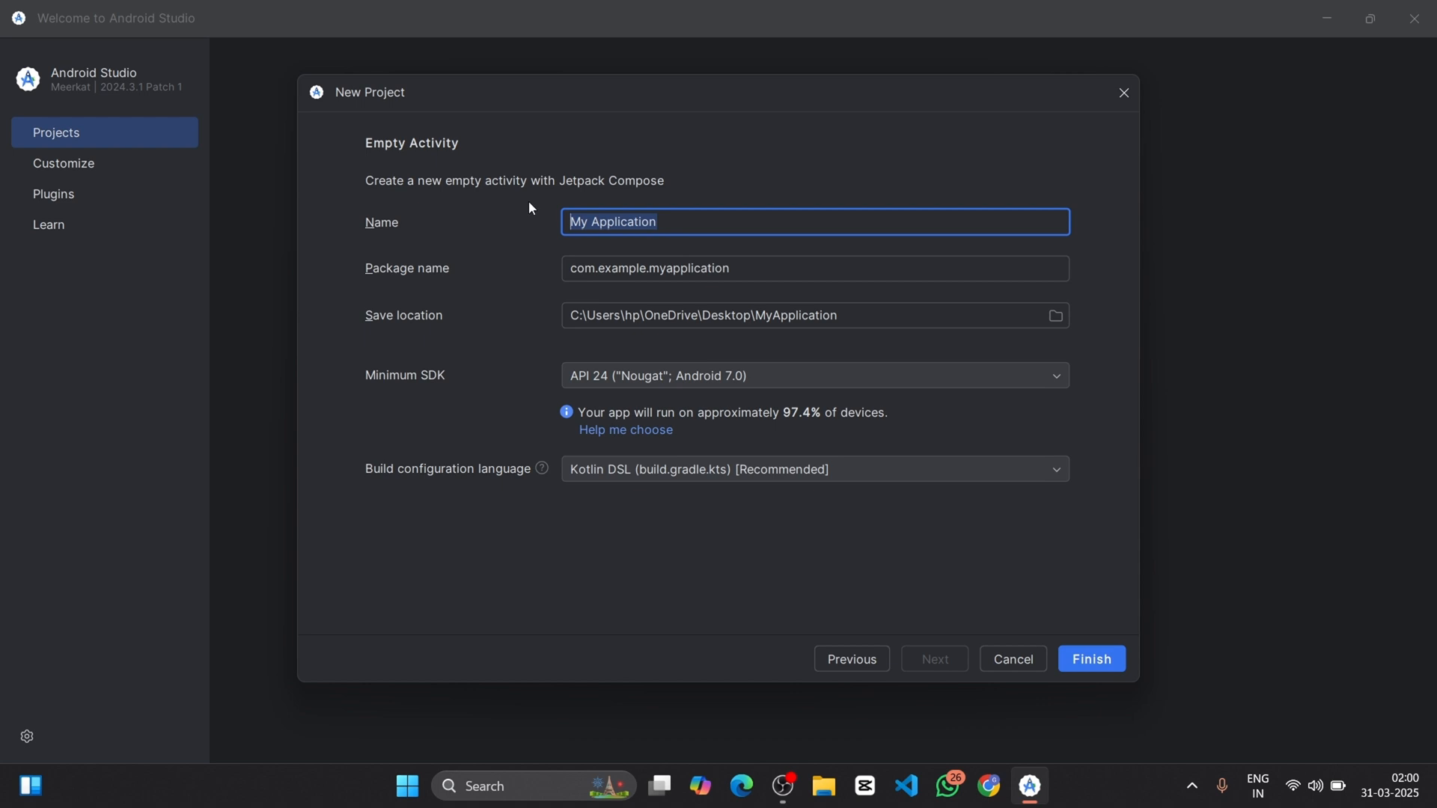
type("calcu")
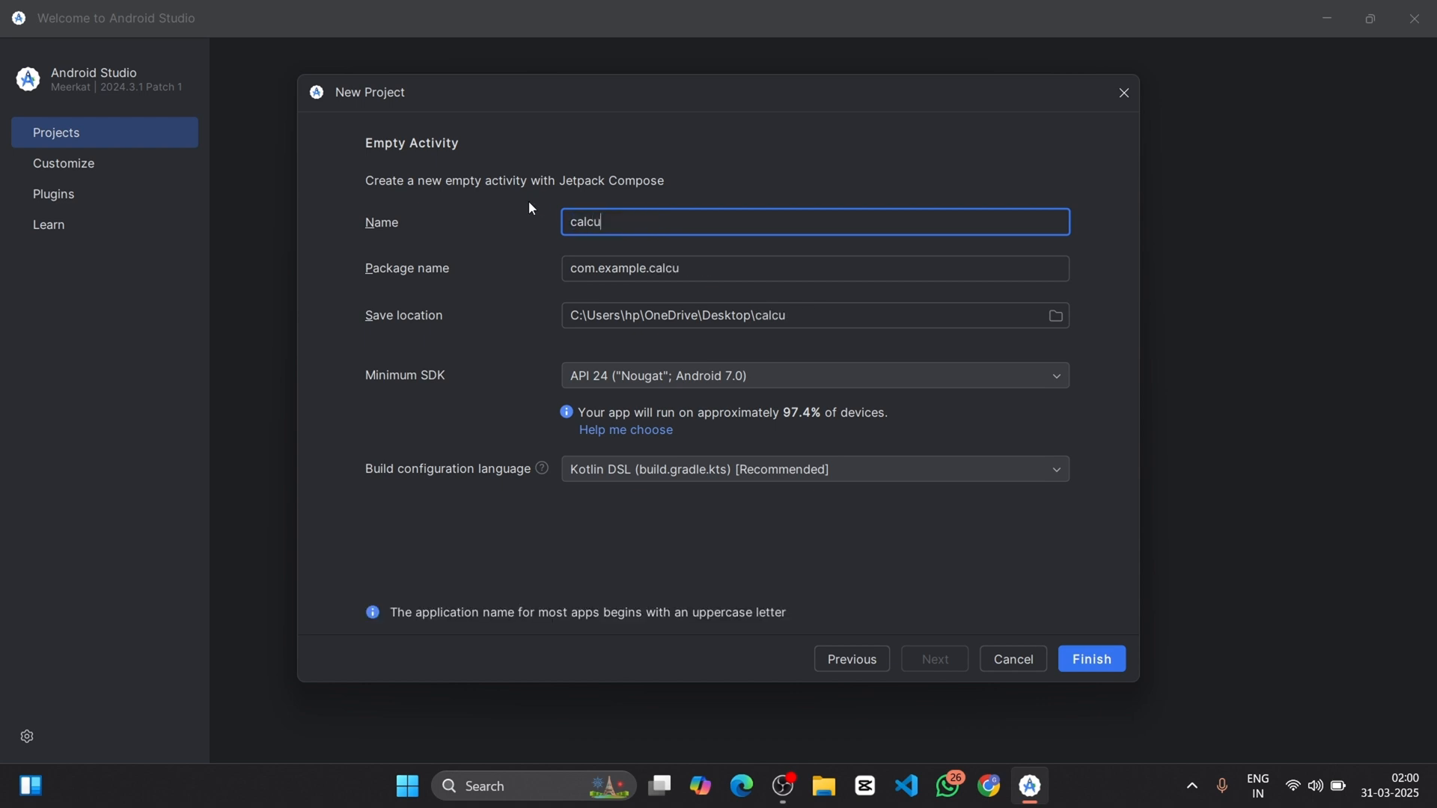
type("lator")
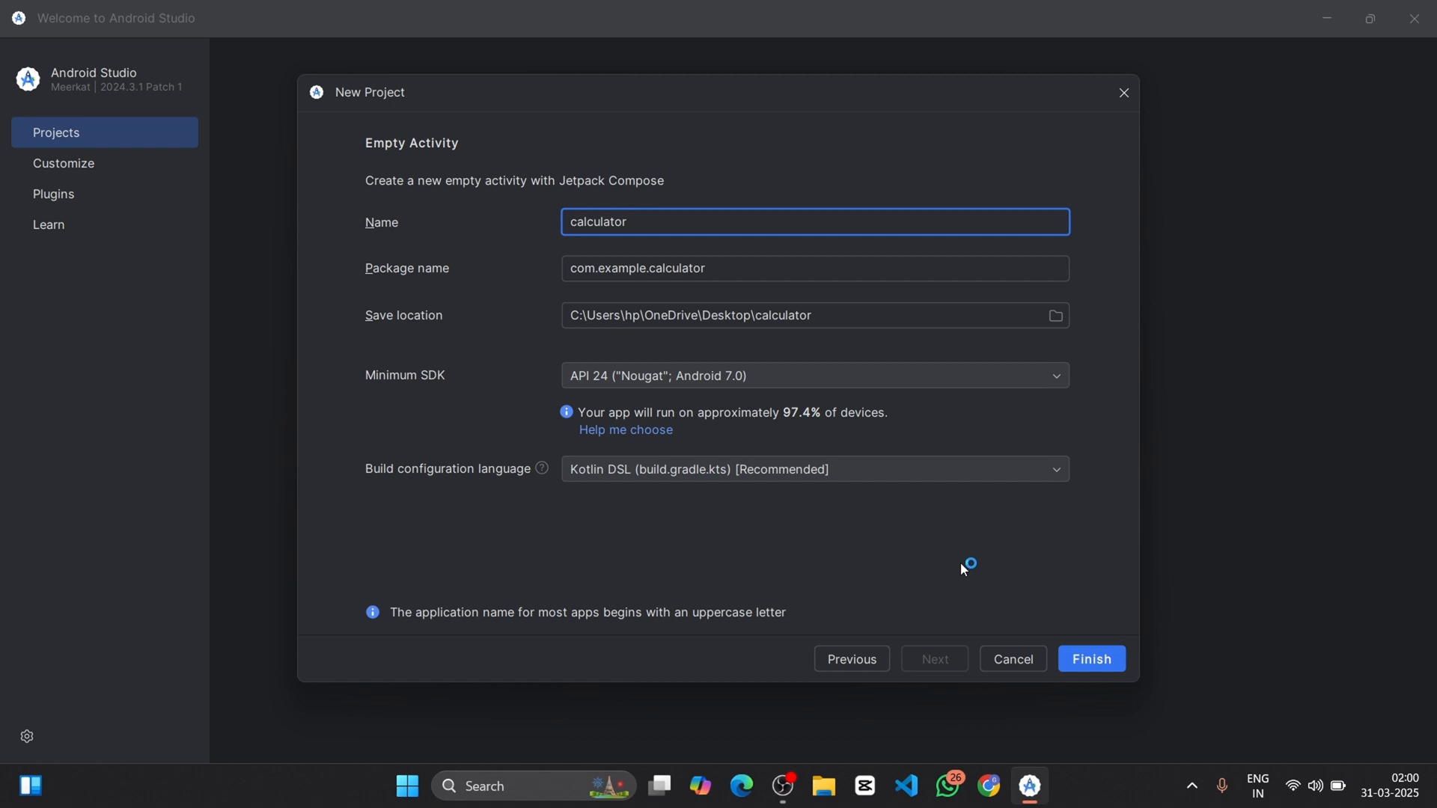
mouse_move(963, 569)
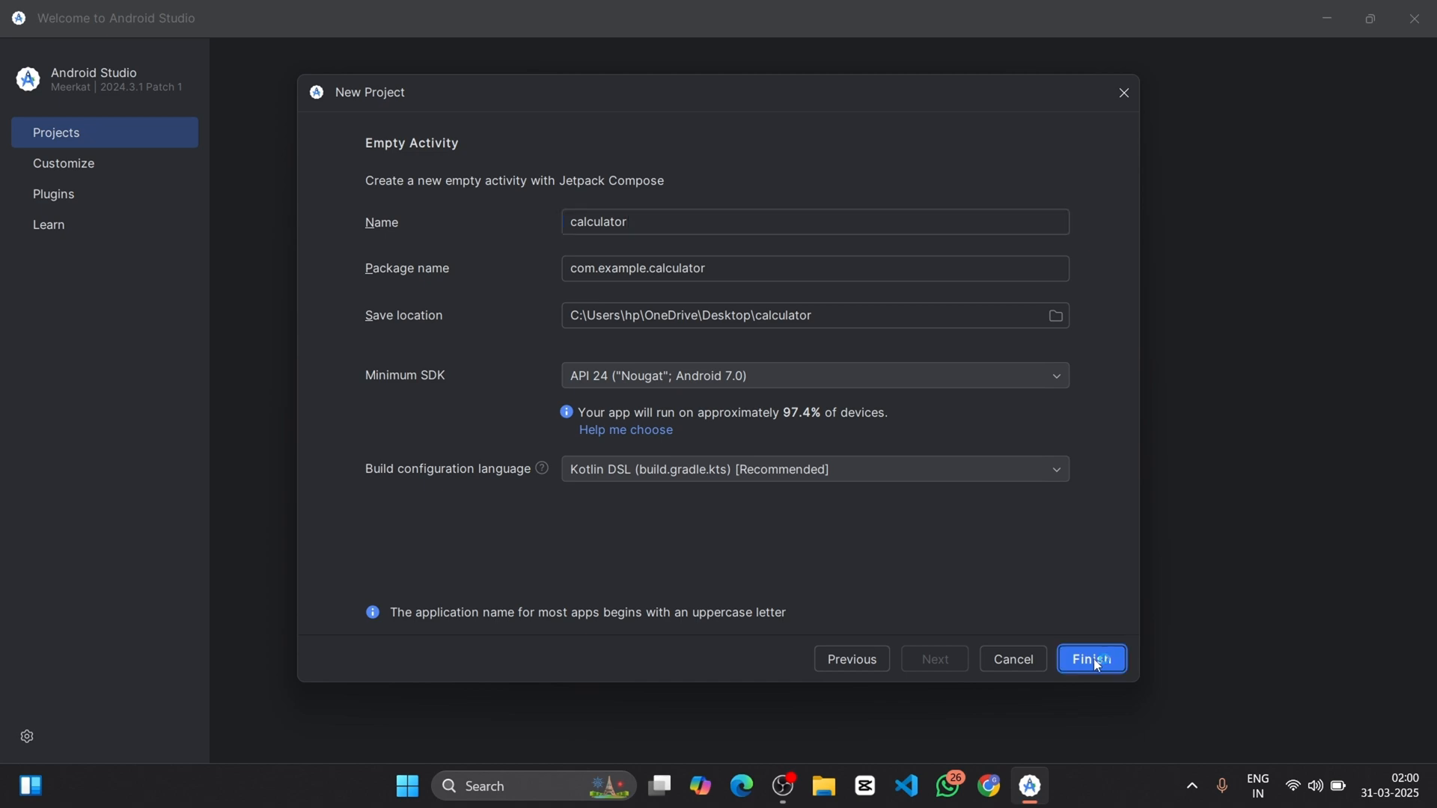
Create the calculator project so MainActivity.kt loads in the editor
left_click(1091, 659)
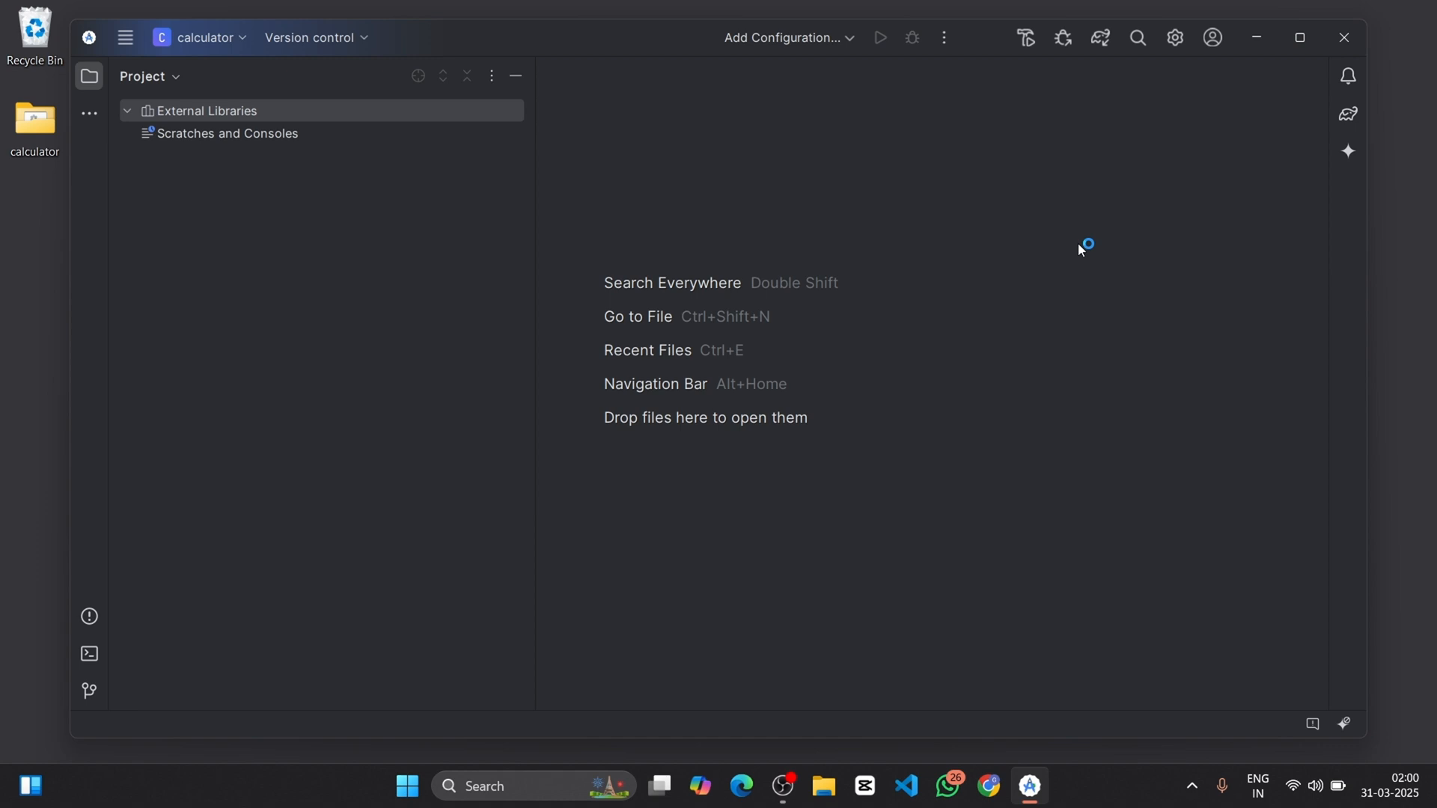
mouse_move(1079, 250)
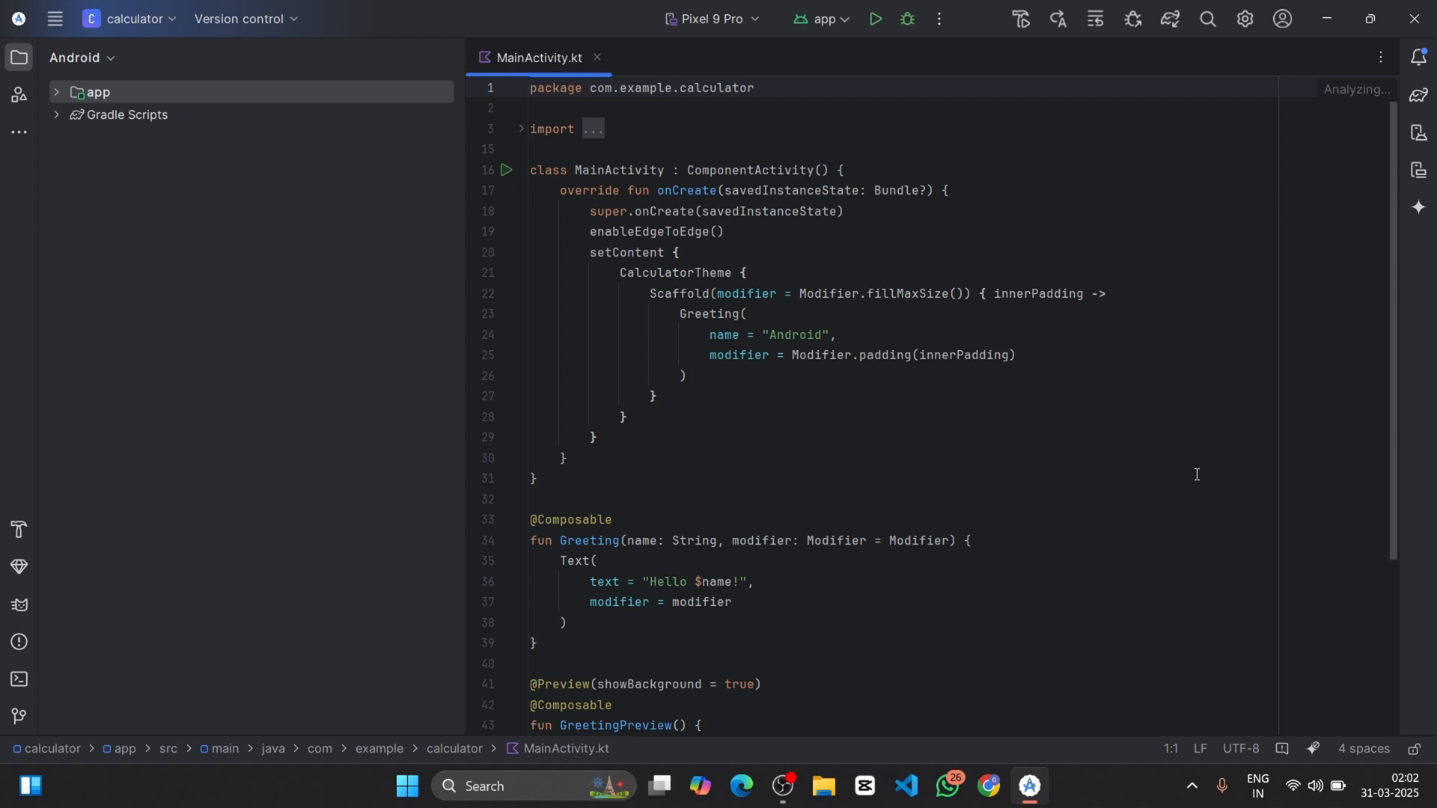
mouse_move(1417, 131)
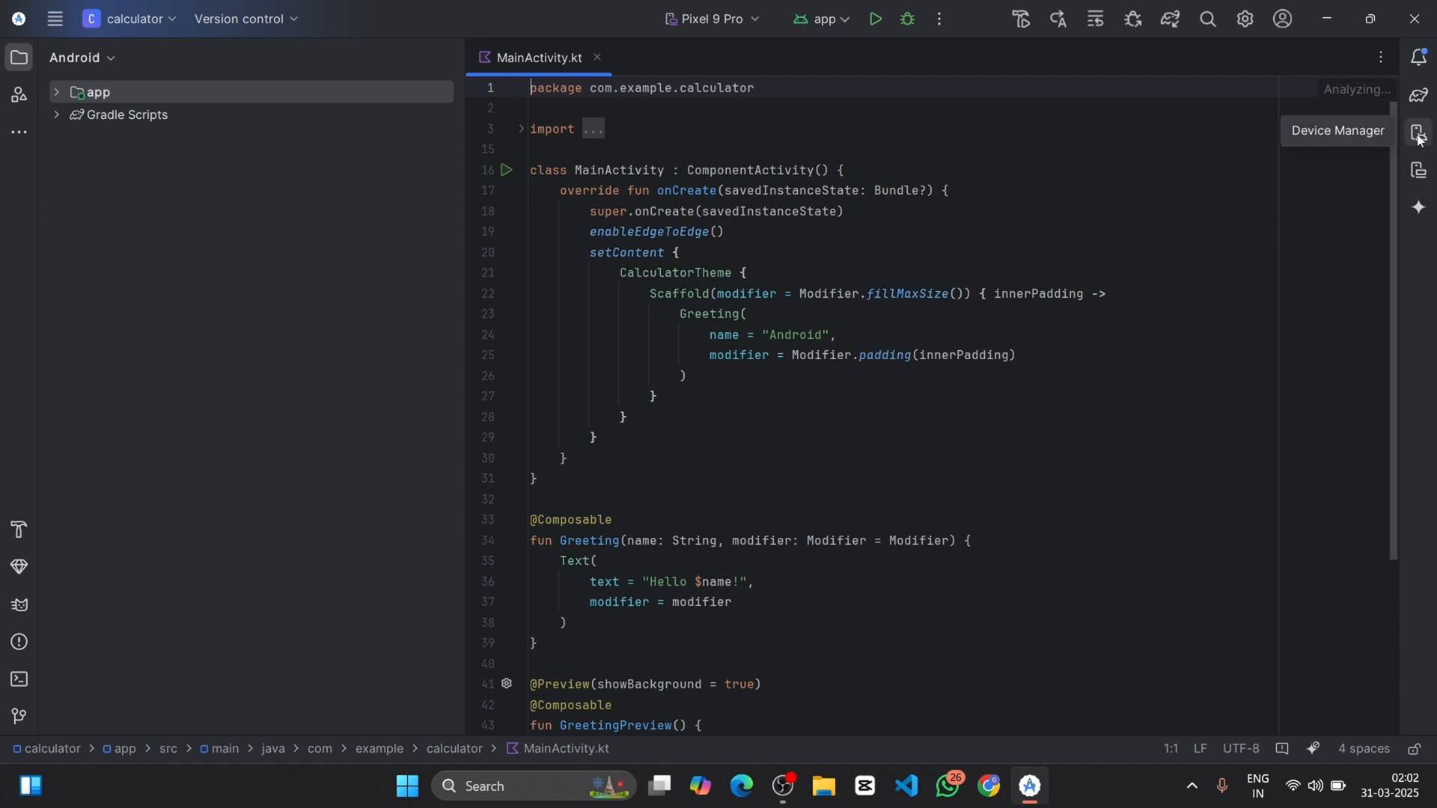
Start the virtual phone and run the default app showing Hello Android!
left_click(1418, 133)
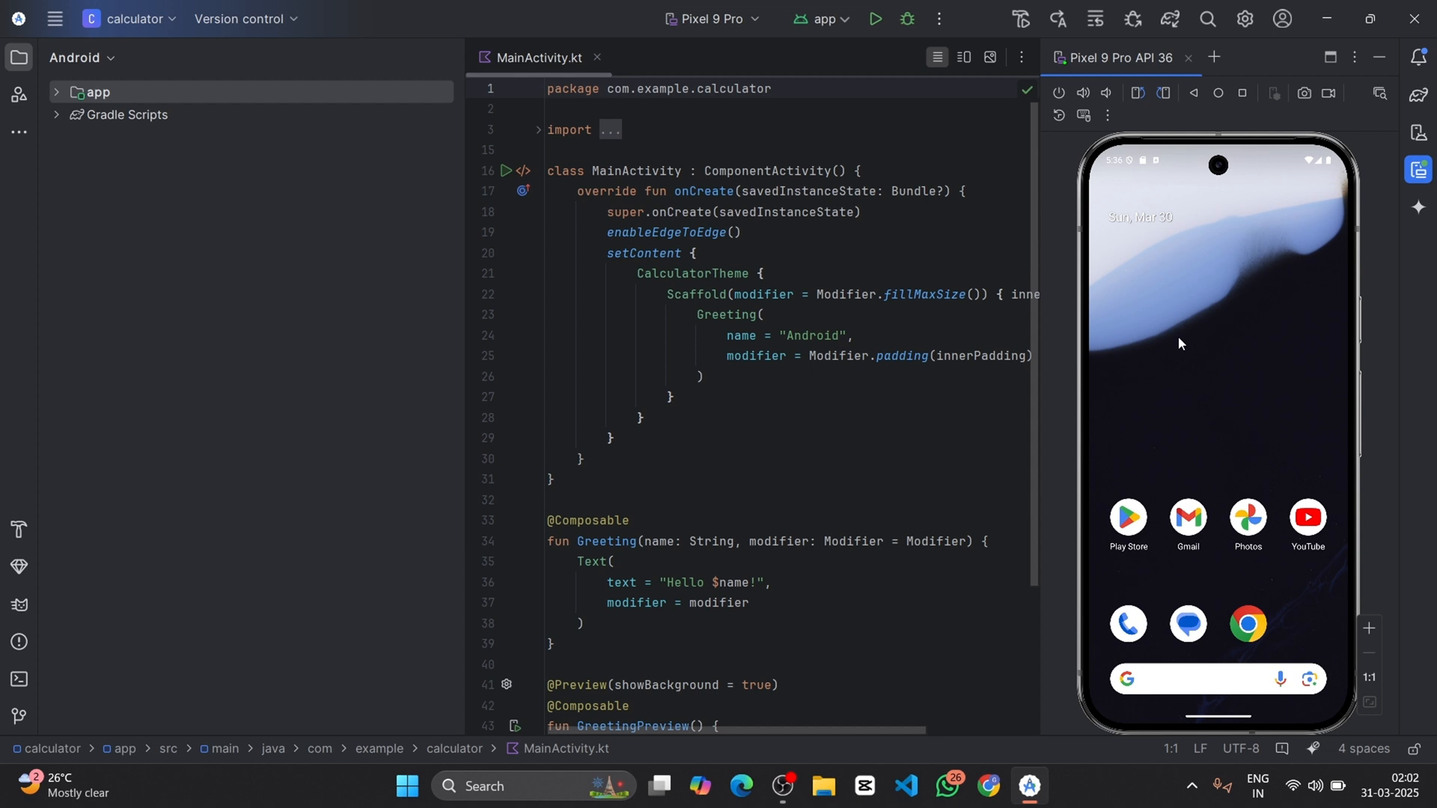
mouse_move(874, 18)
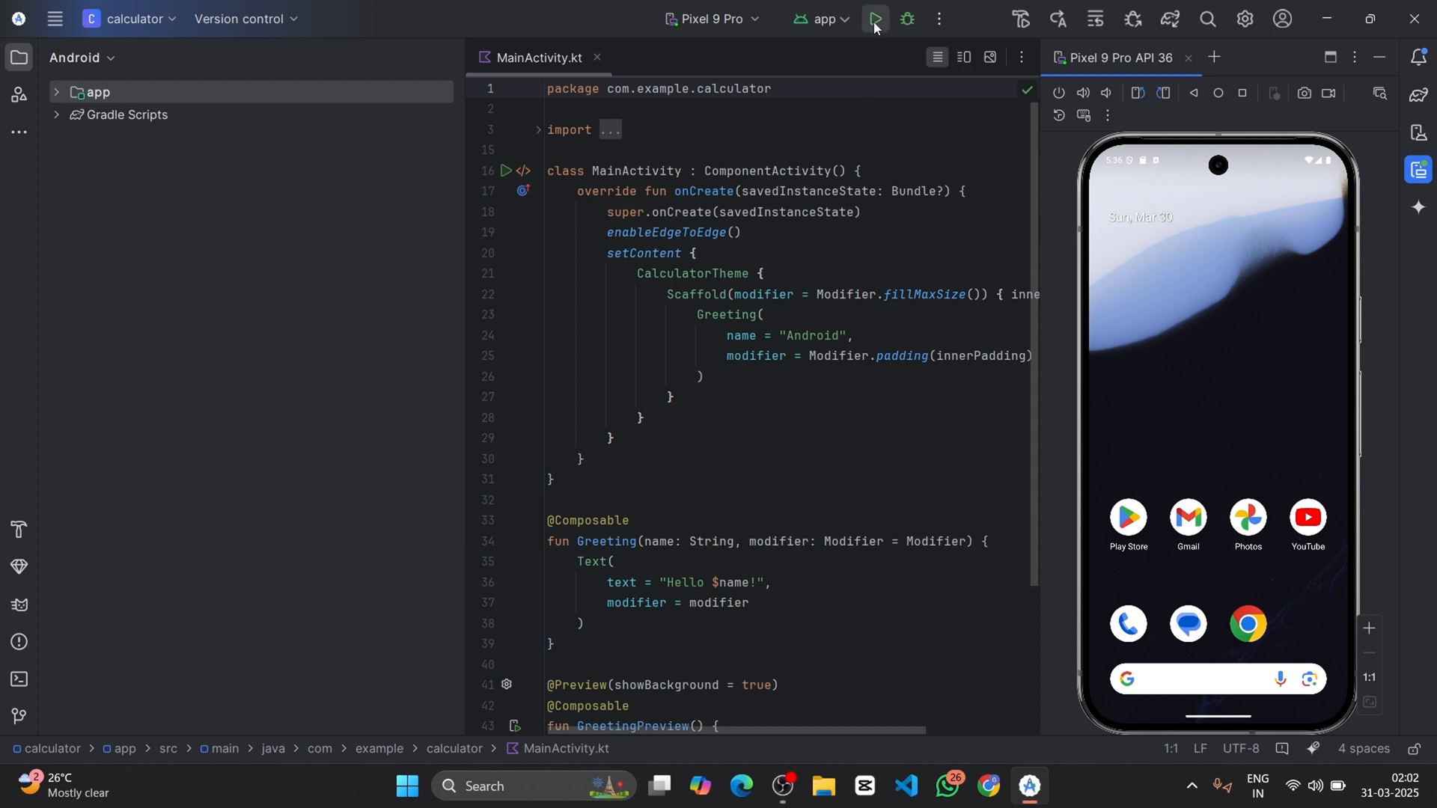
left_click(874, 18)
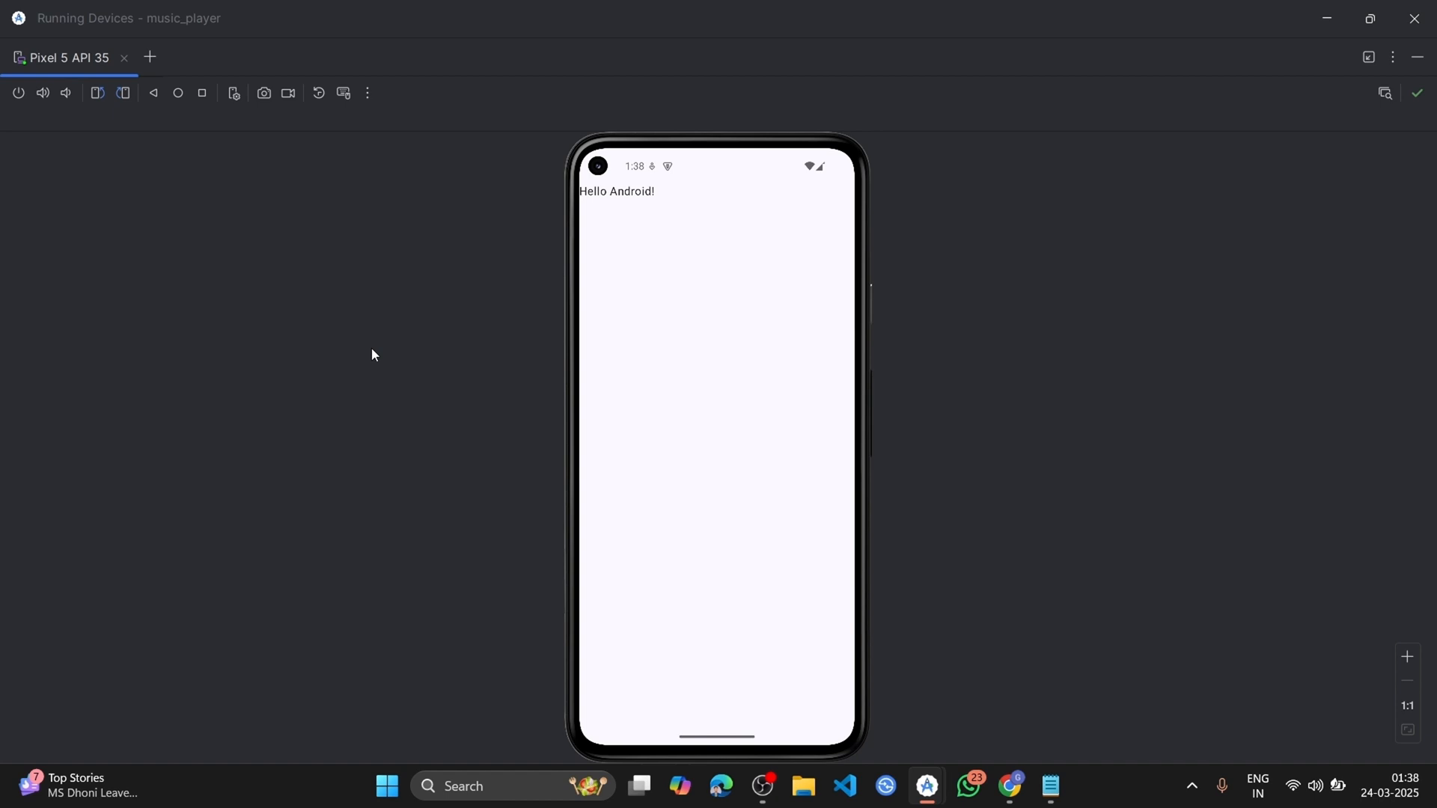
mouse_move(1366, 56)
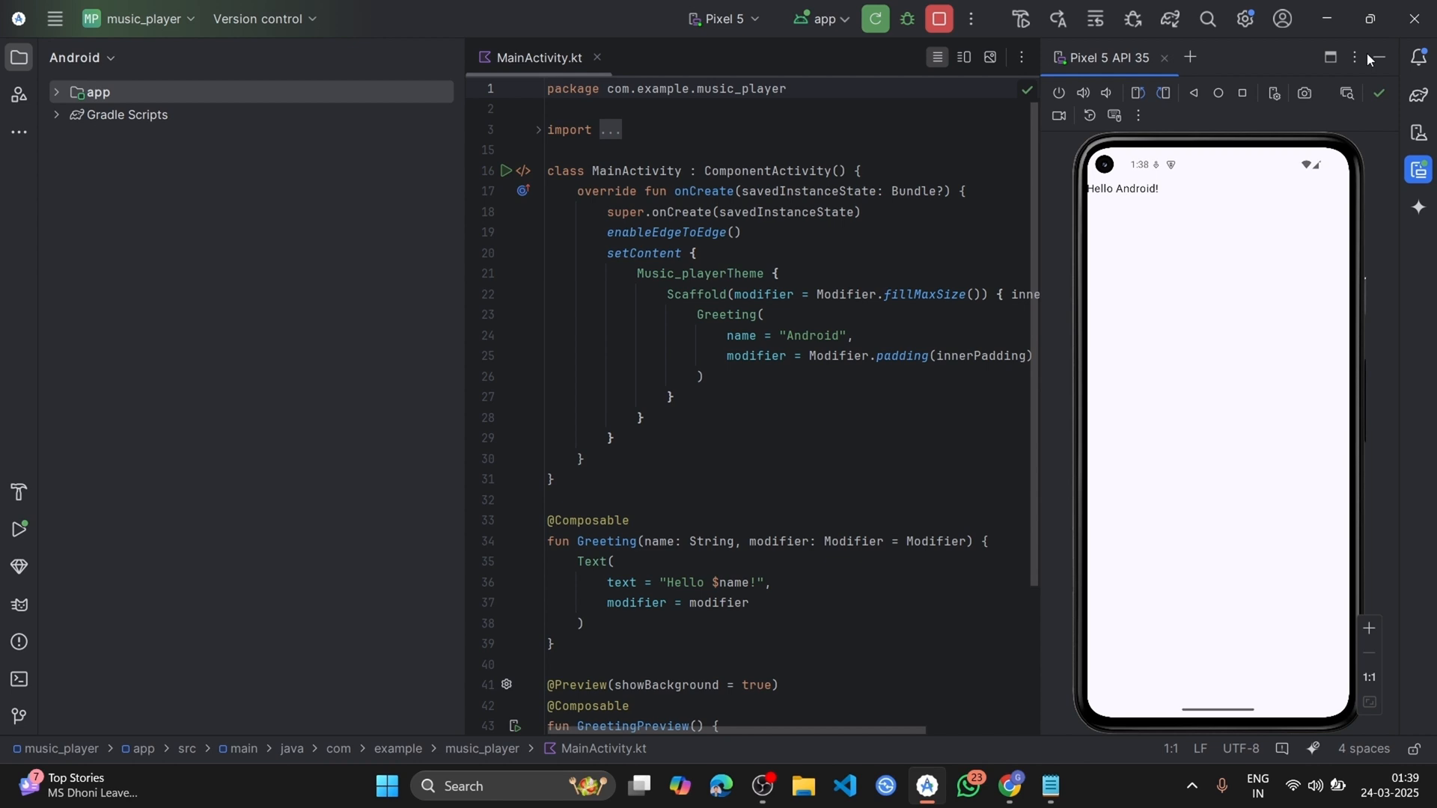
mouse_move(1143, 333)
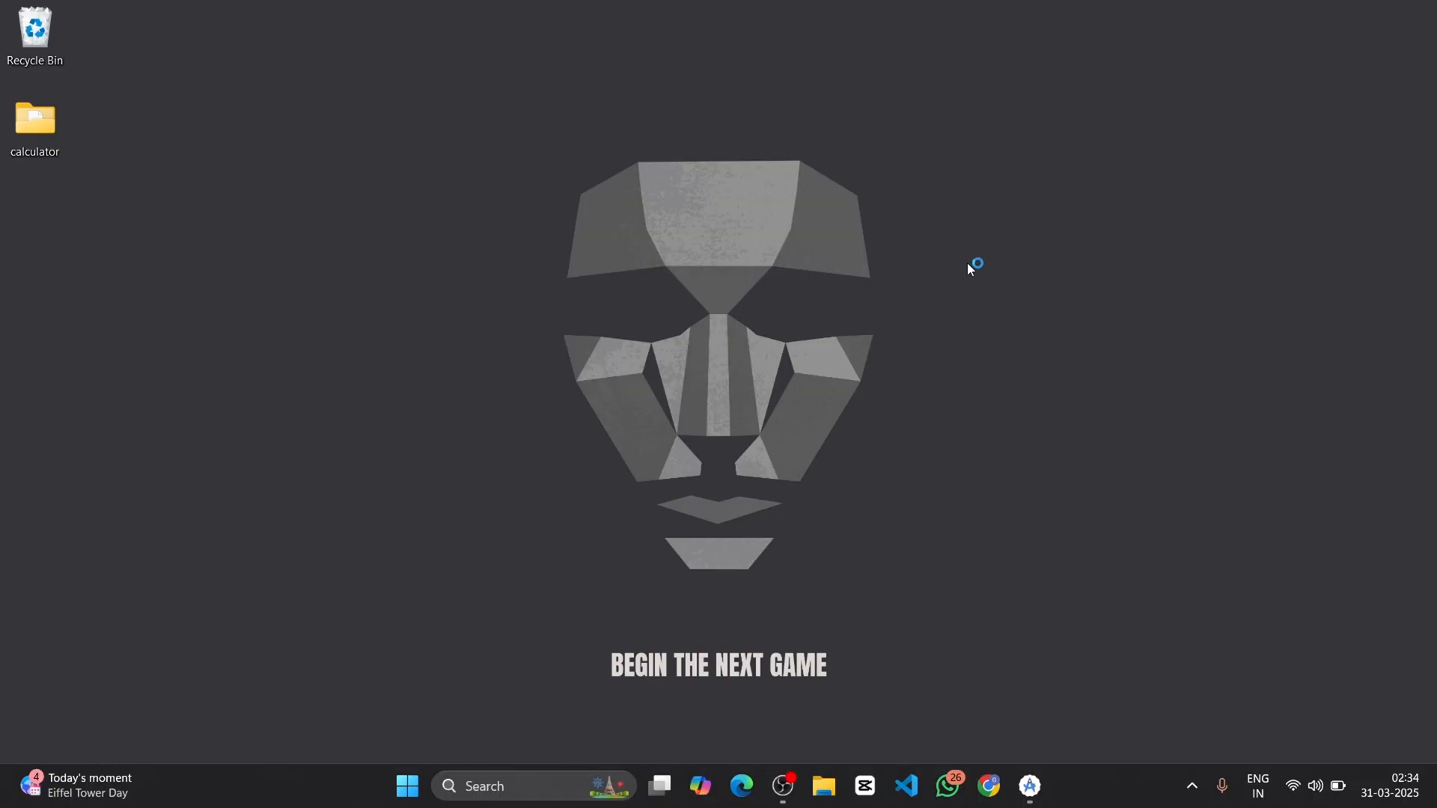
mouse_move(970, 268)
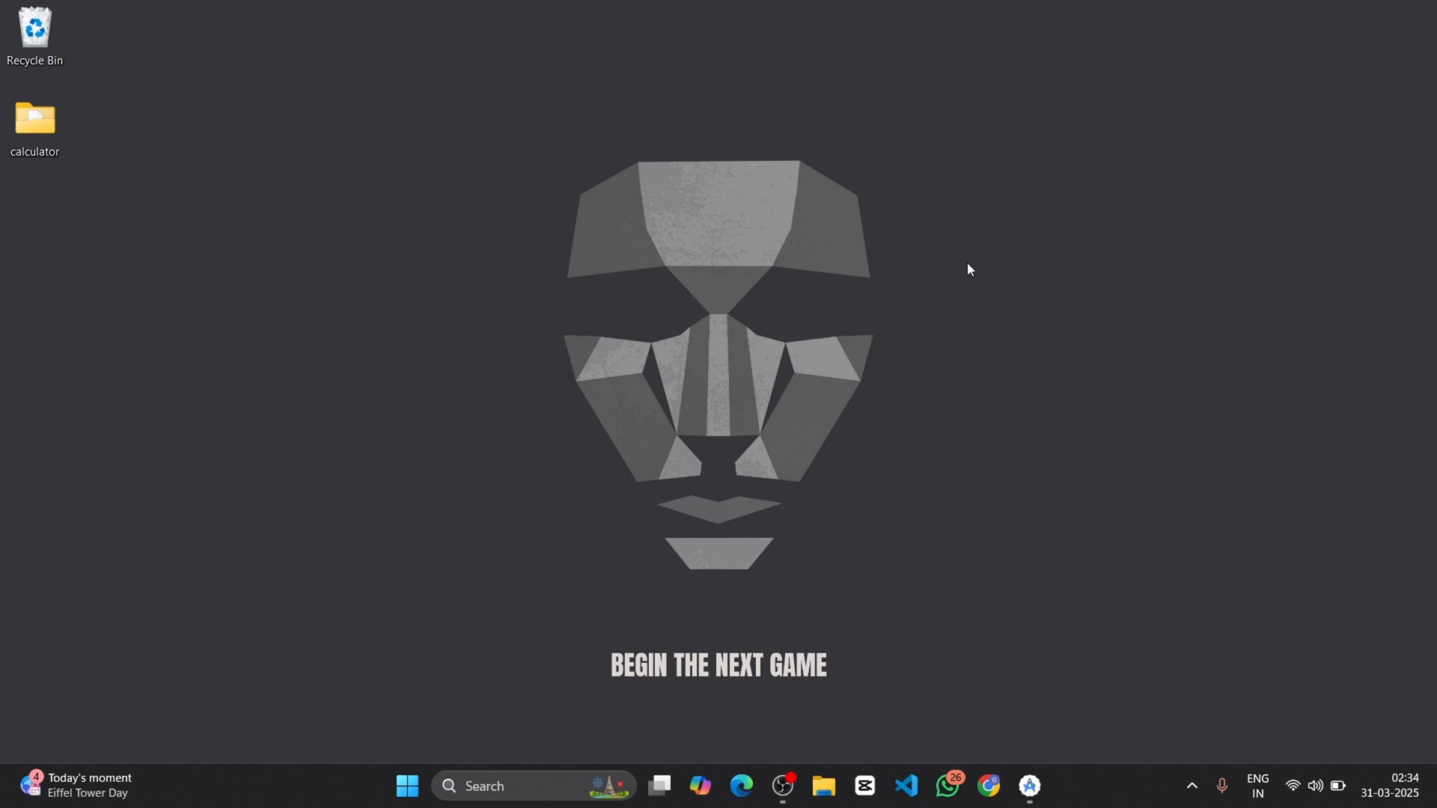
mouse_move(523, 786)
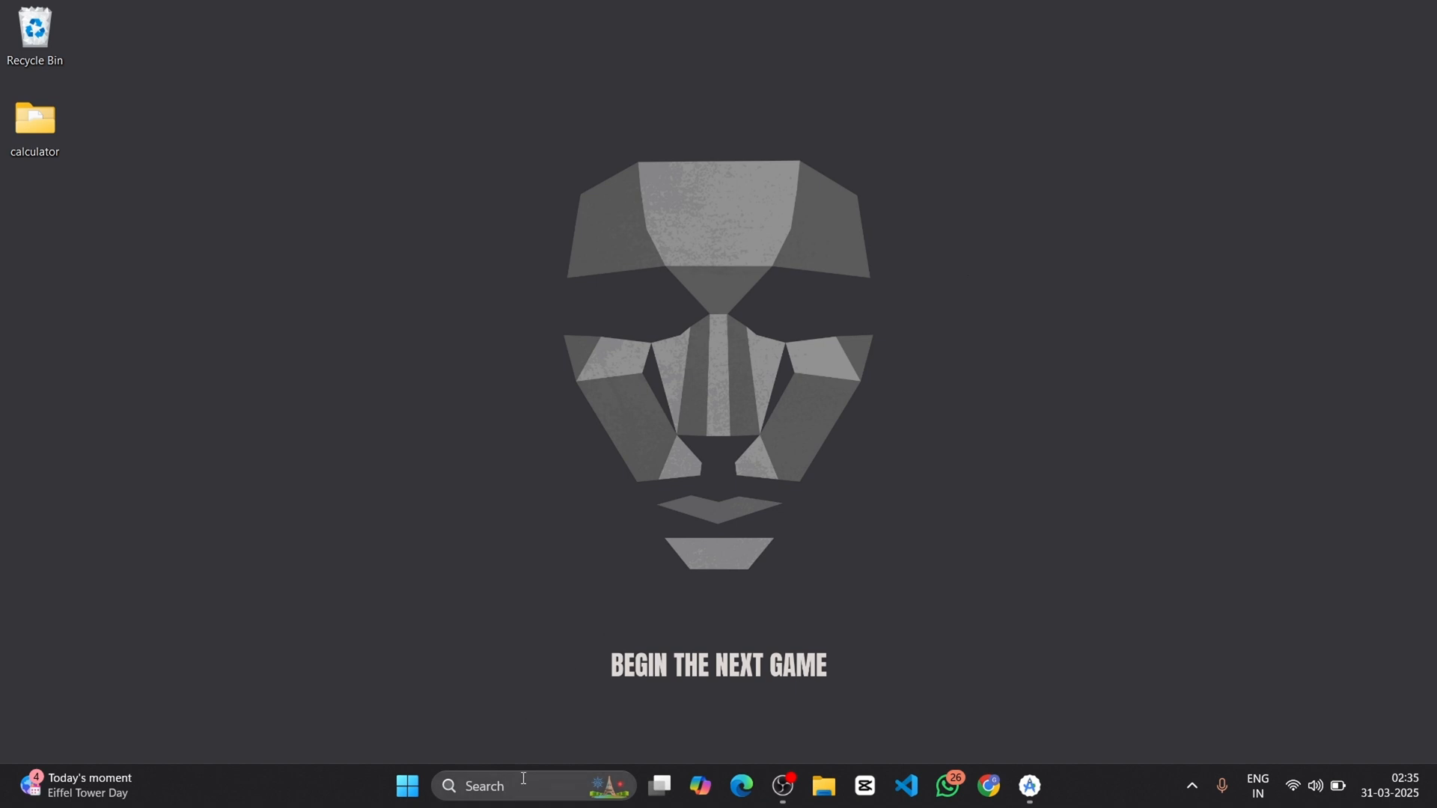
Search for Cursor from the taskbar to launch it with the calculator folder
type("curso")
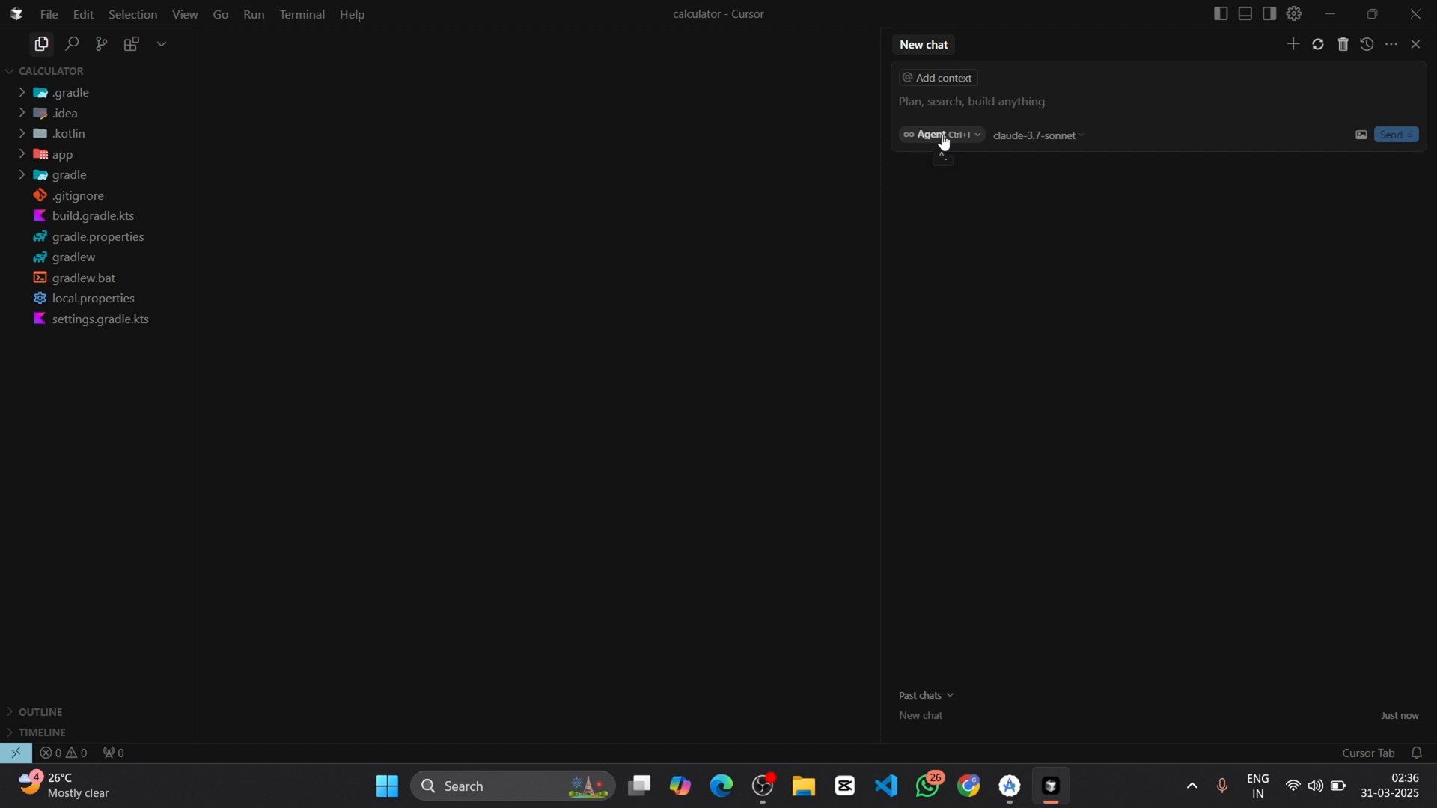
Keep the chat in Agent mode and expand app > src > main toward MainActivity.kt
left_click(934, 136)
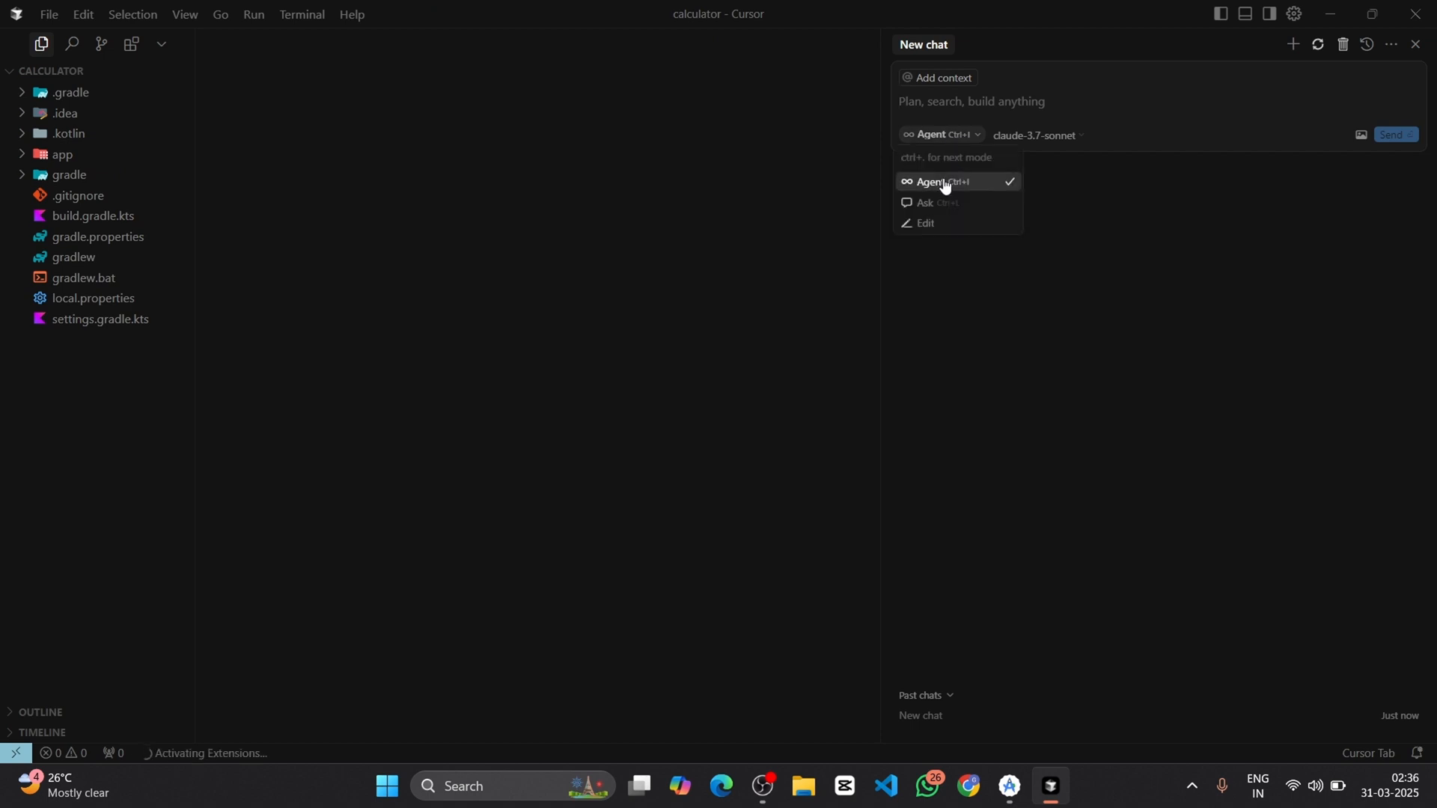
left_click(933, 183)
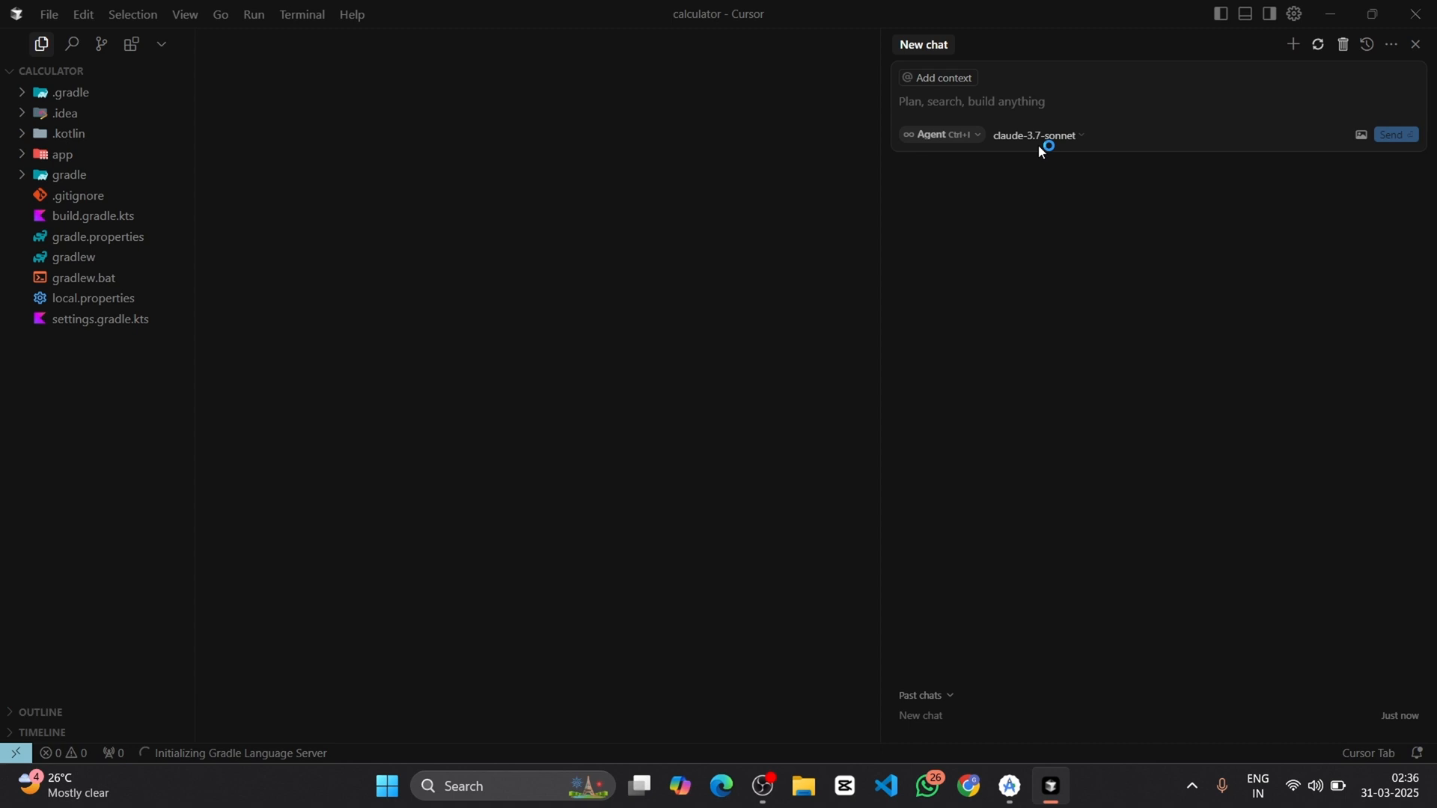
mouse_move(66, 133)
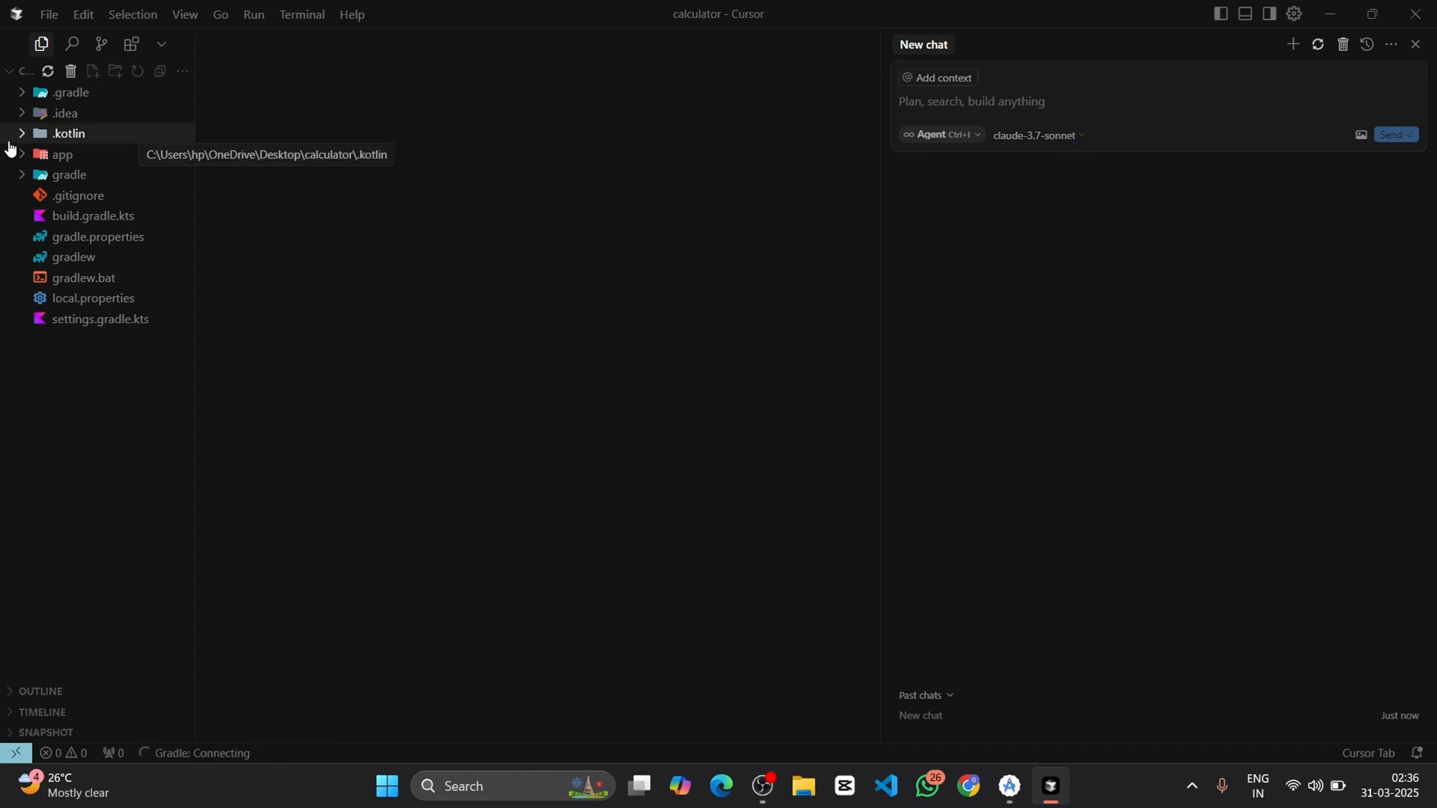
left_click(61, 154)
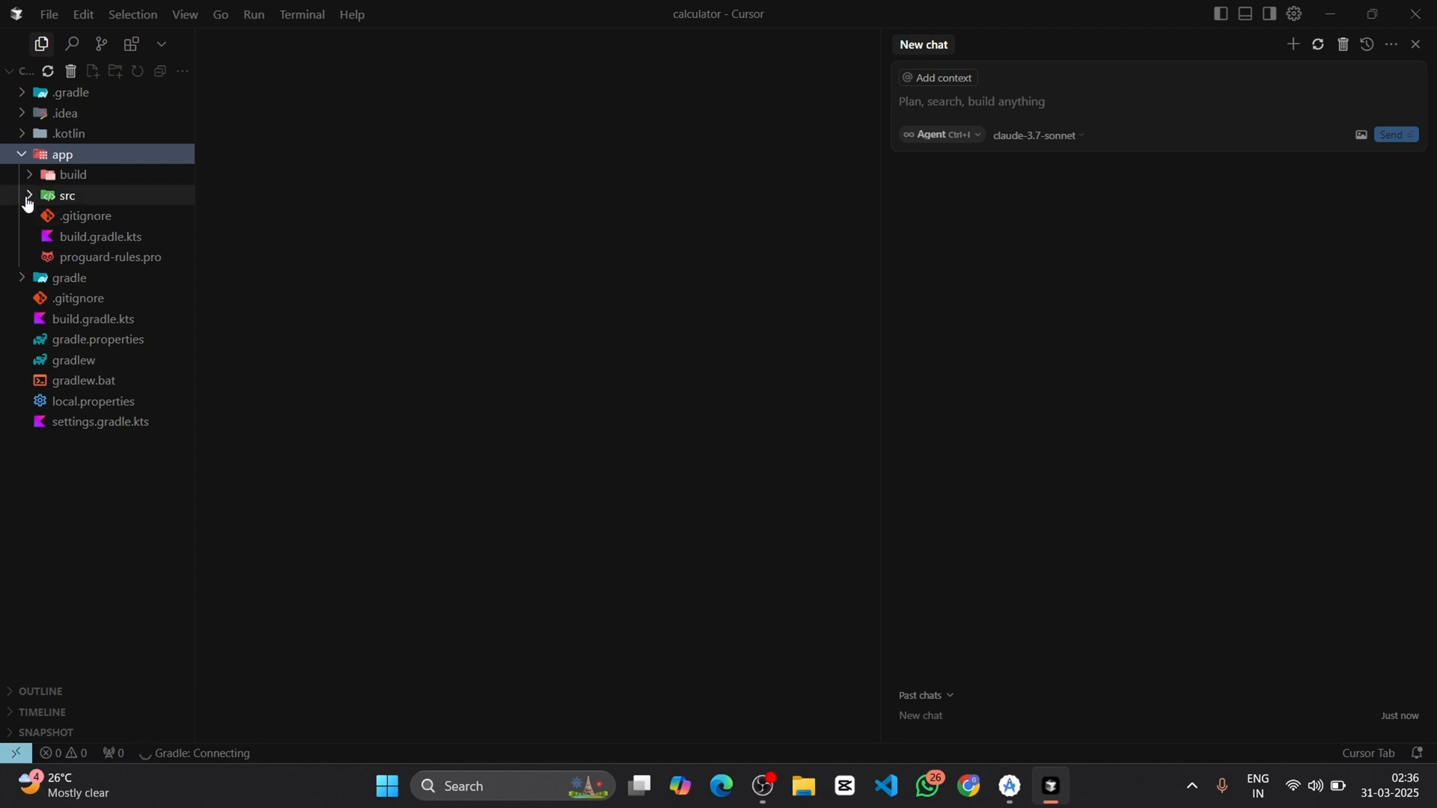
left_click(68, 194)
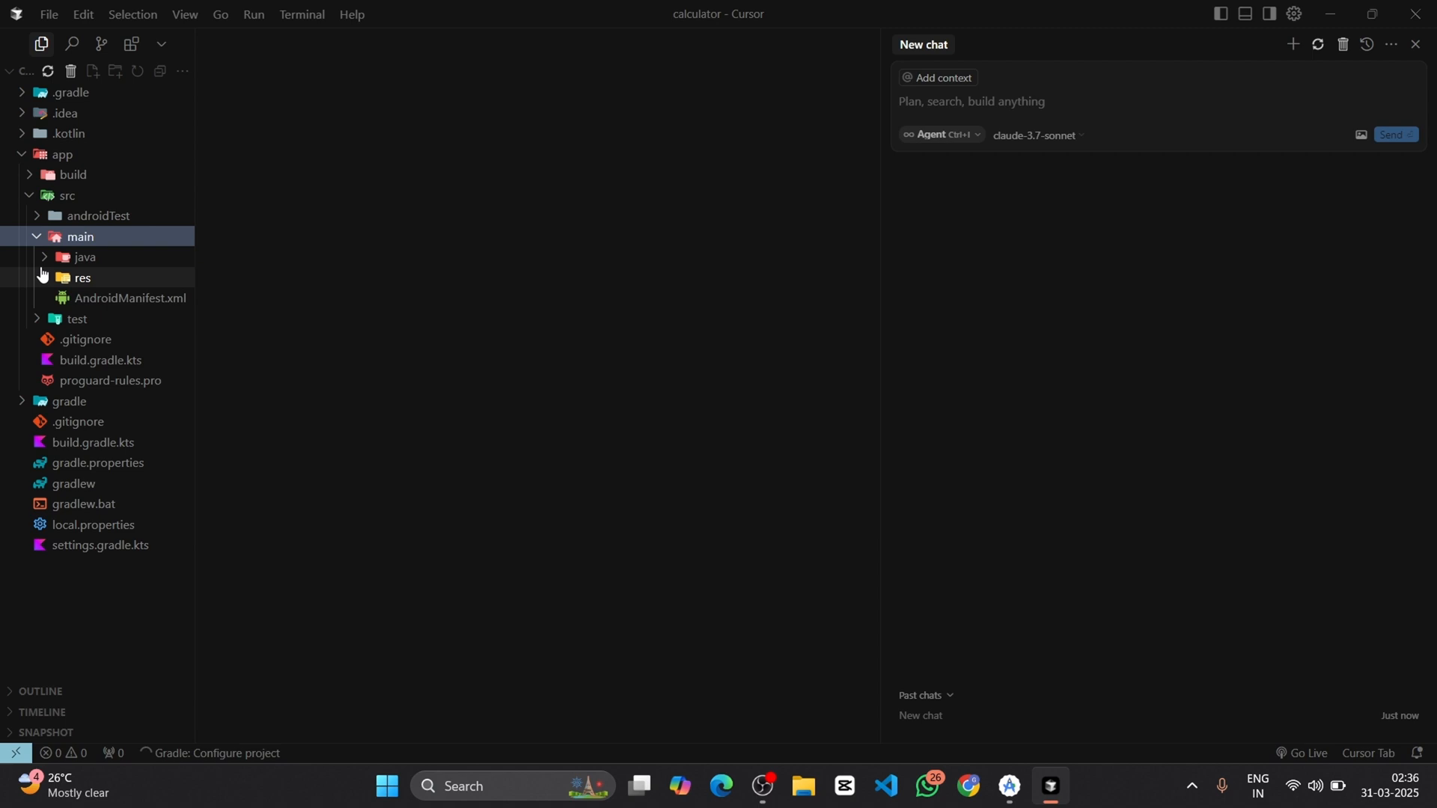
left_click(86, 256)
type("@MainActivity.kt")
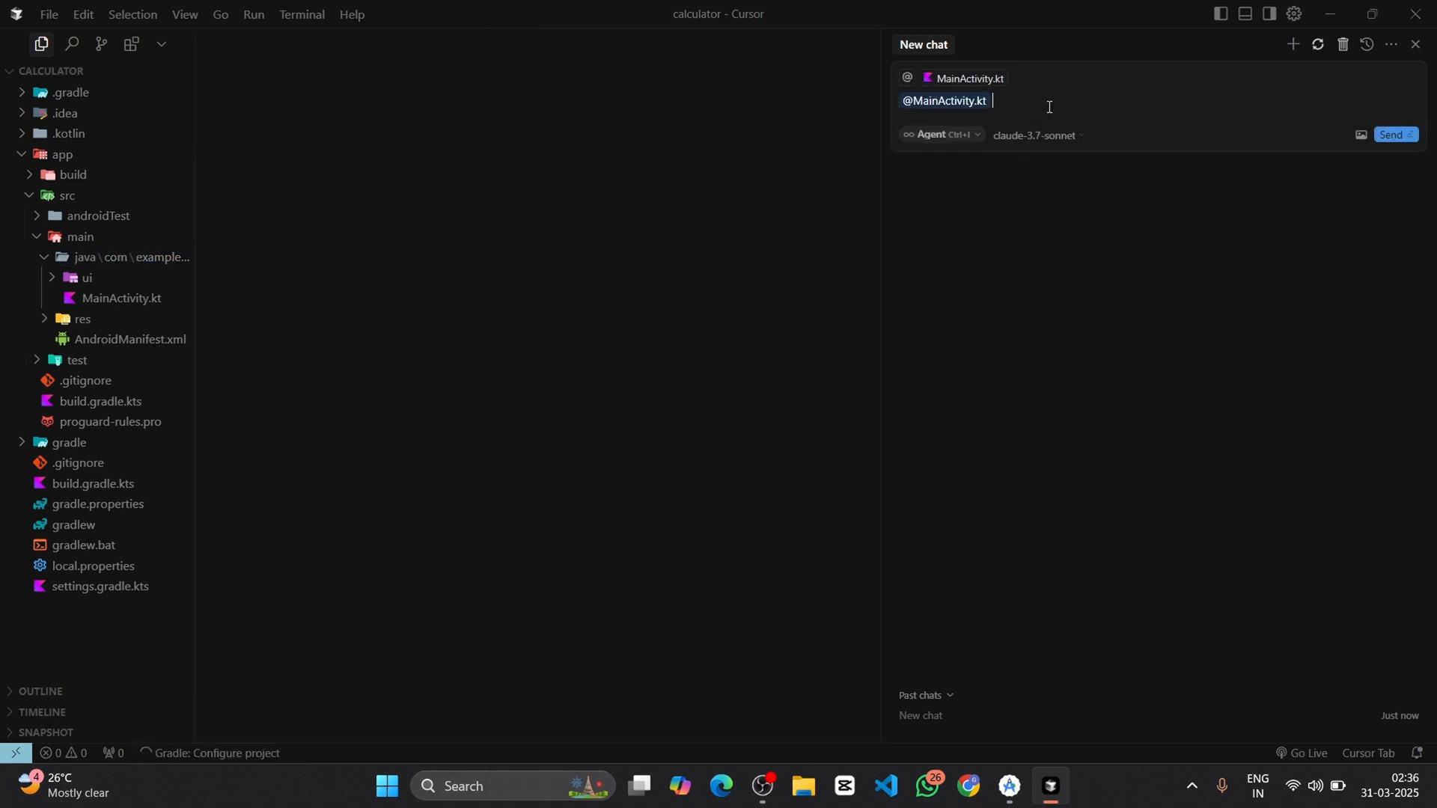
Send the agent: make a simple calculator with some basic functionality like dark mode
type("makea simp")
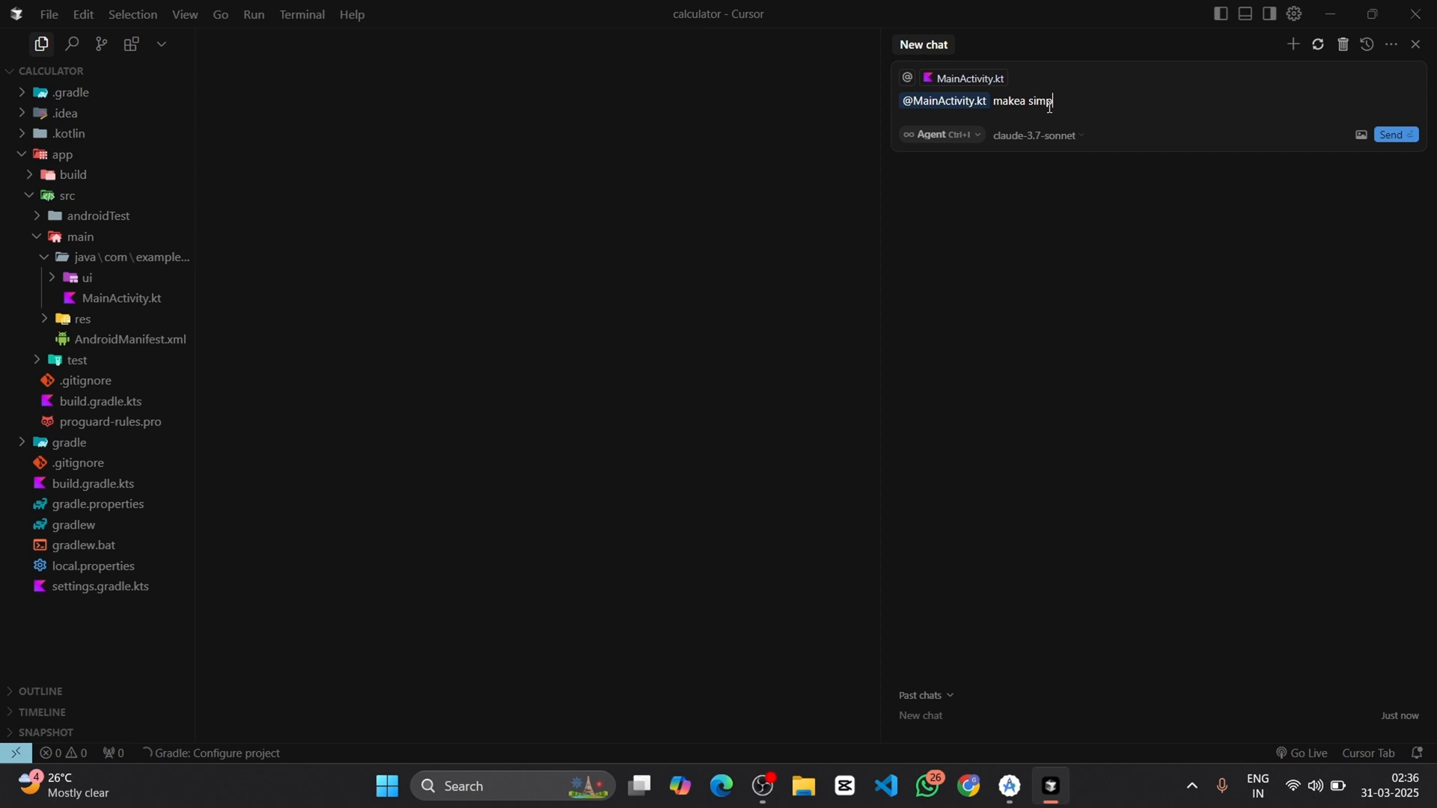
type("le calcula")
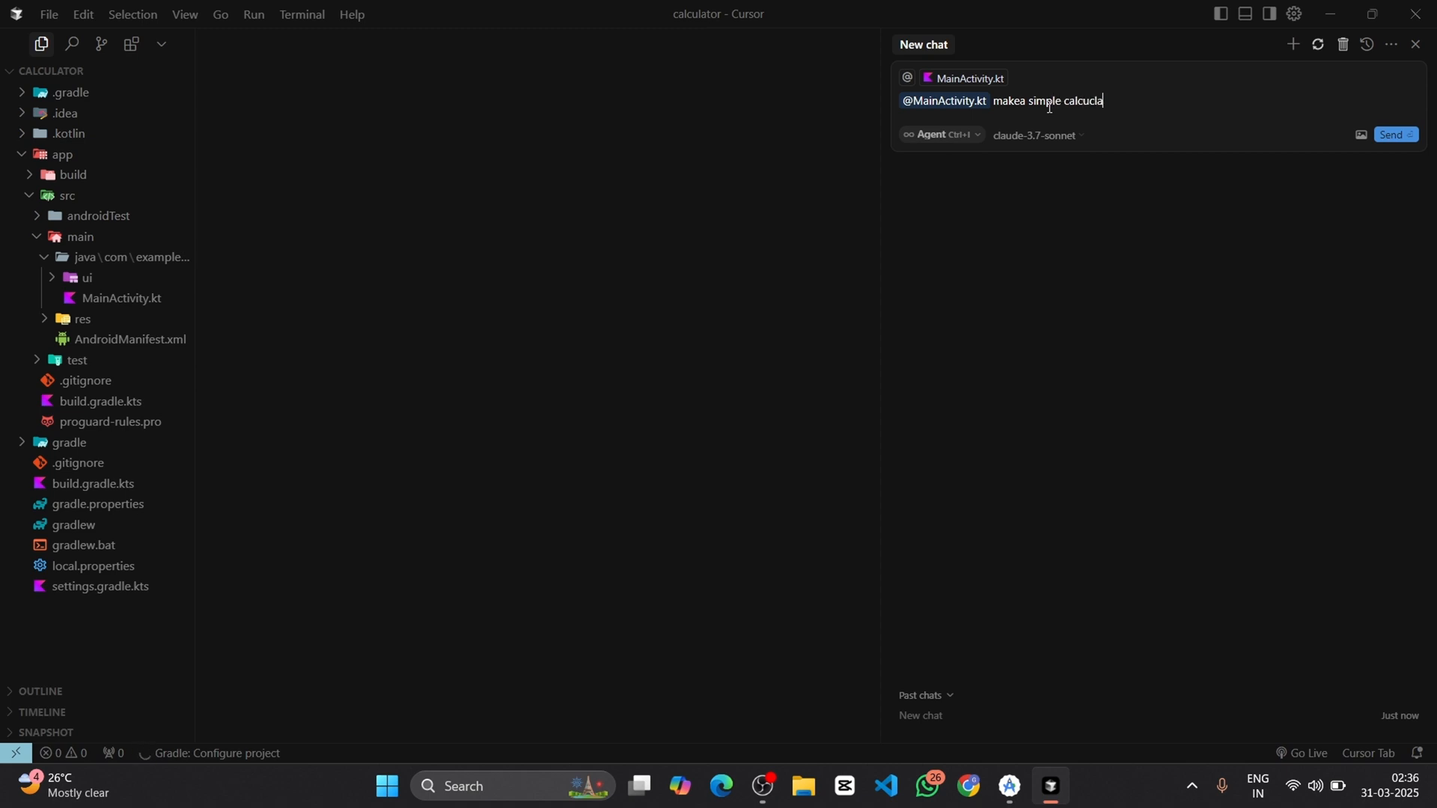
type("tor with some")
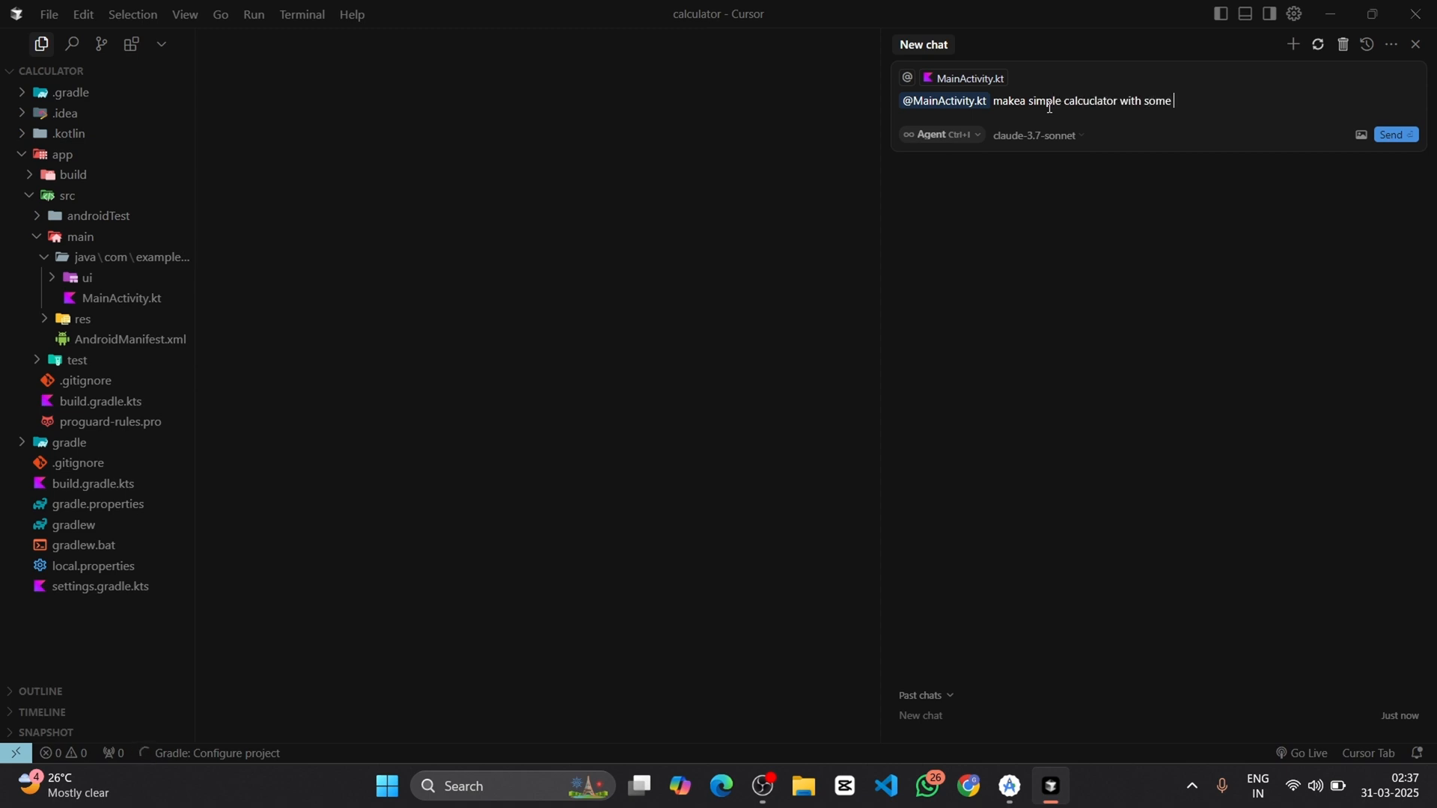
type("basic functionality like dark mode and e")
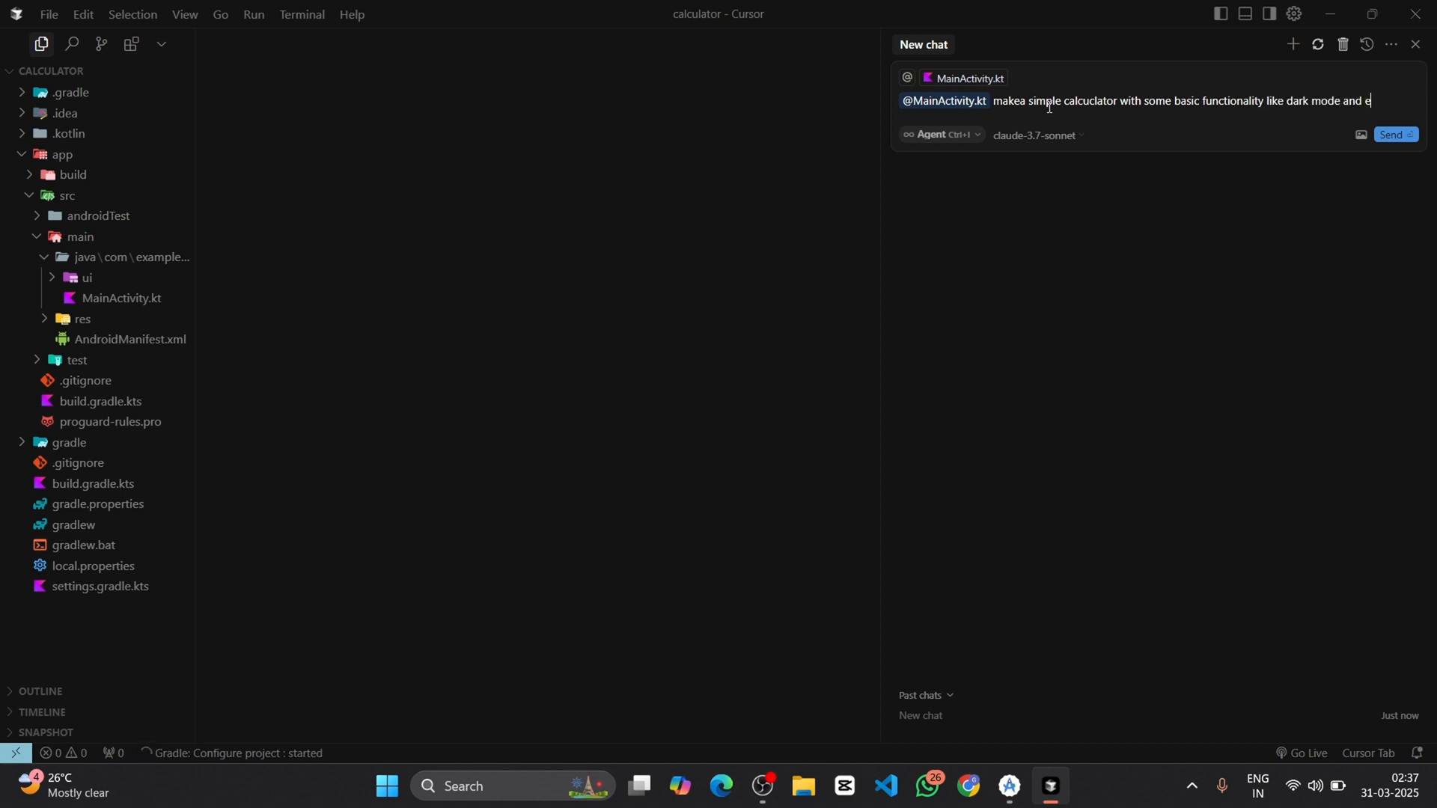
type("lse")
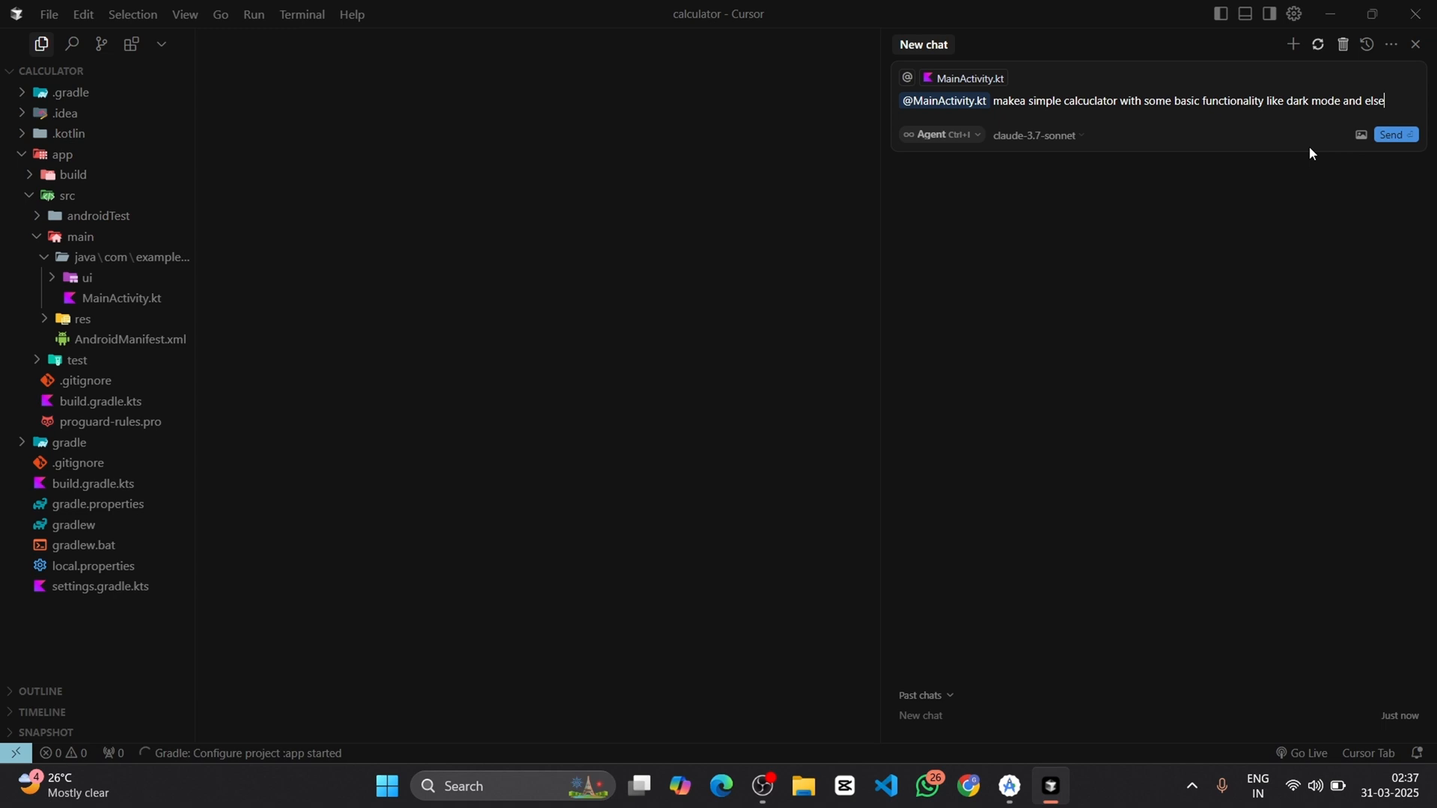
left_click(1392, 135)
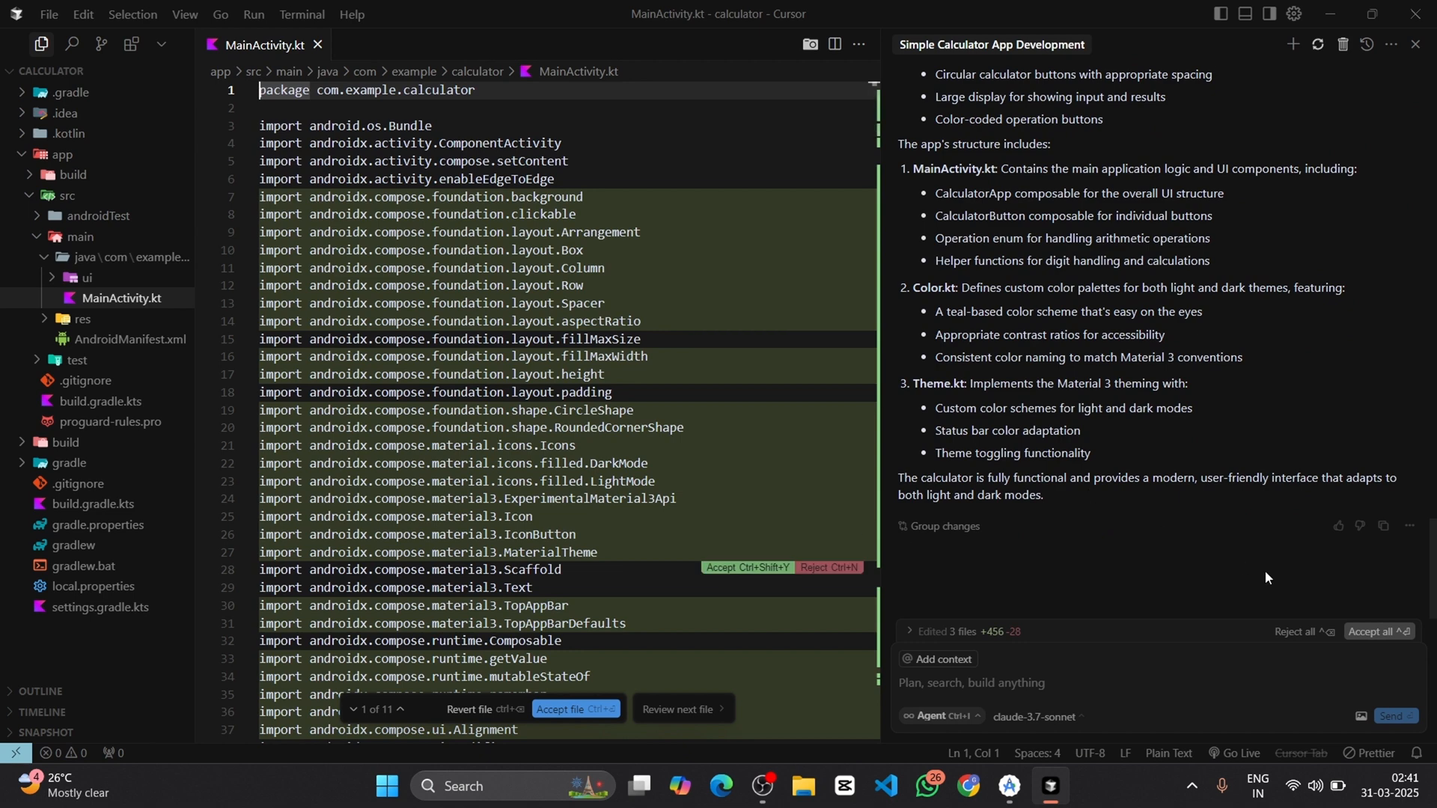
mouse_move(1378, 631)
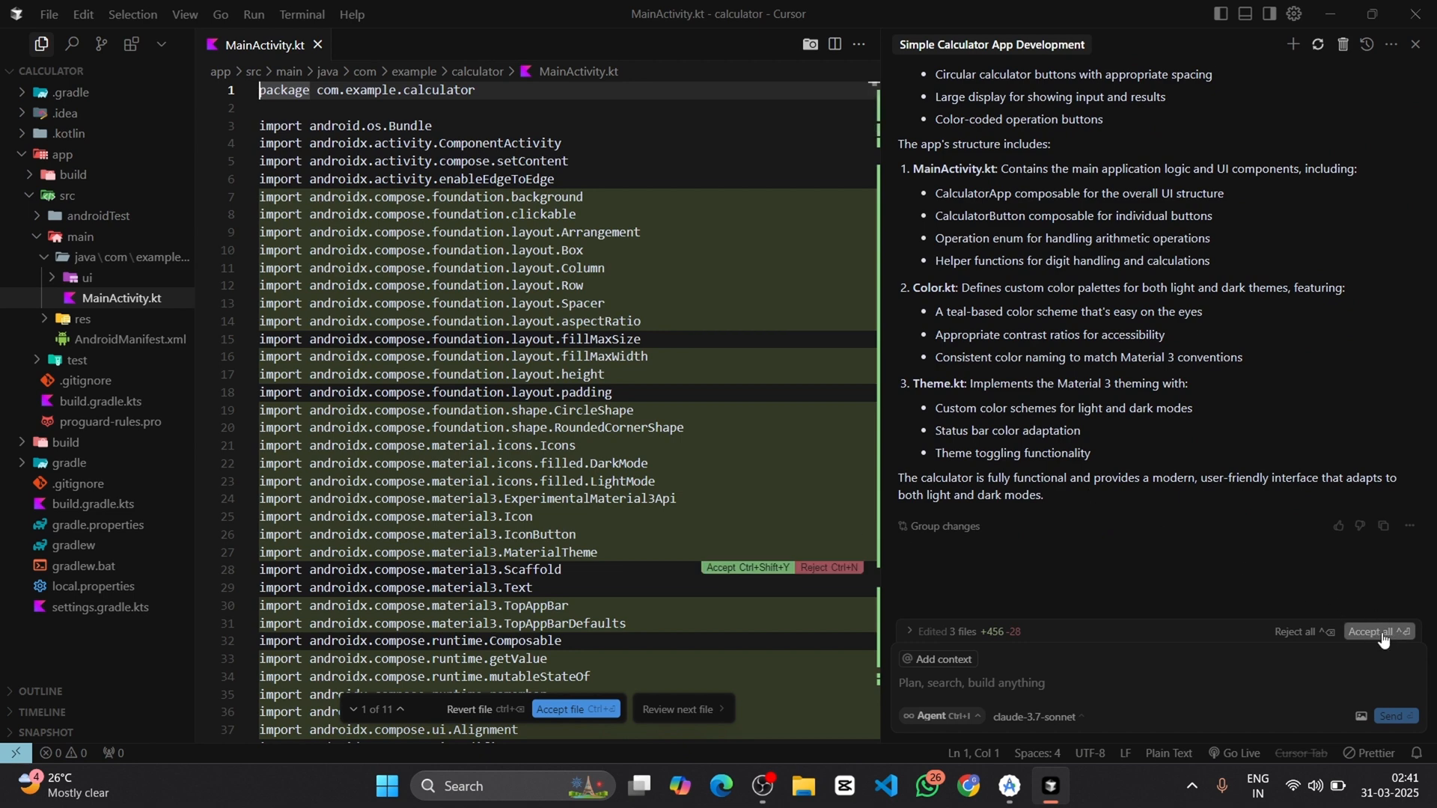
Accept all of the agent's edits across the three files
left_click(1377, 636)
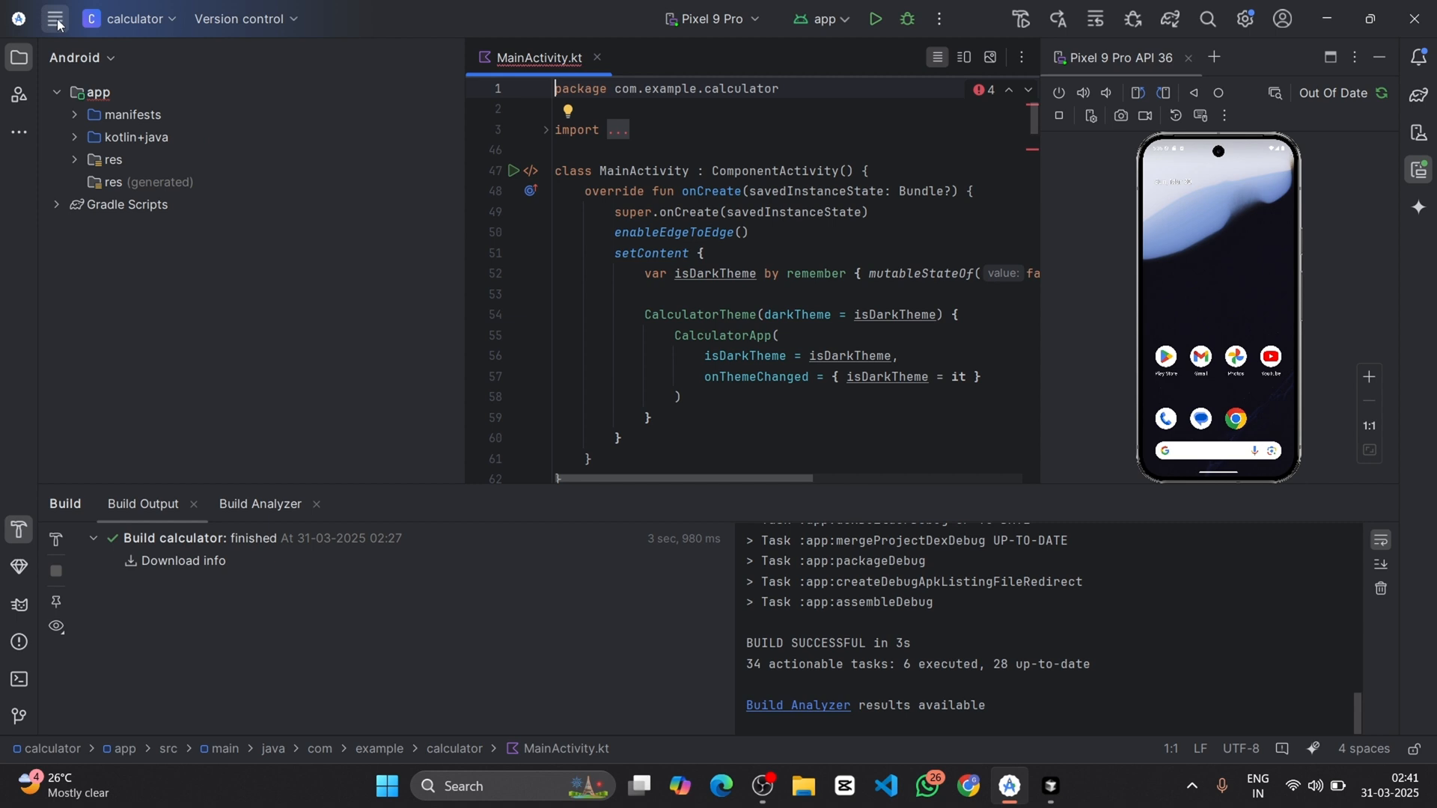
Sync the calculator project with its Gradle files from the File menu
left_click(56, 18)
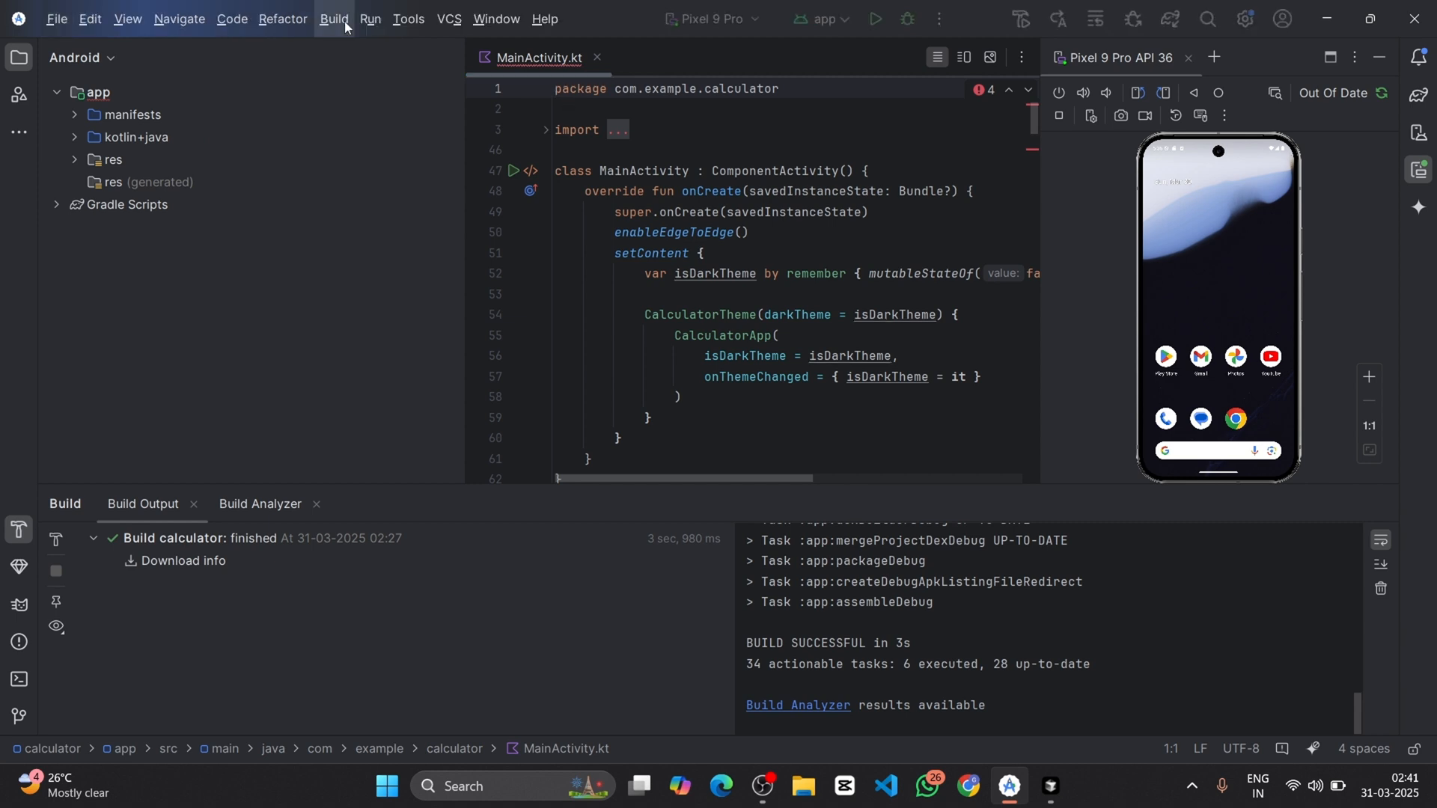
left_click(55, 18)
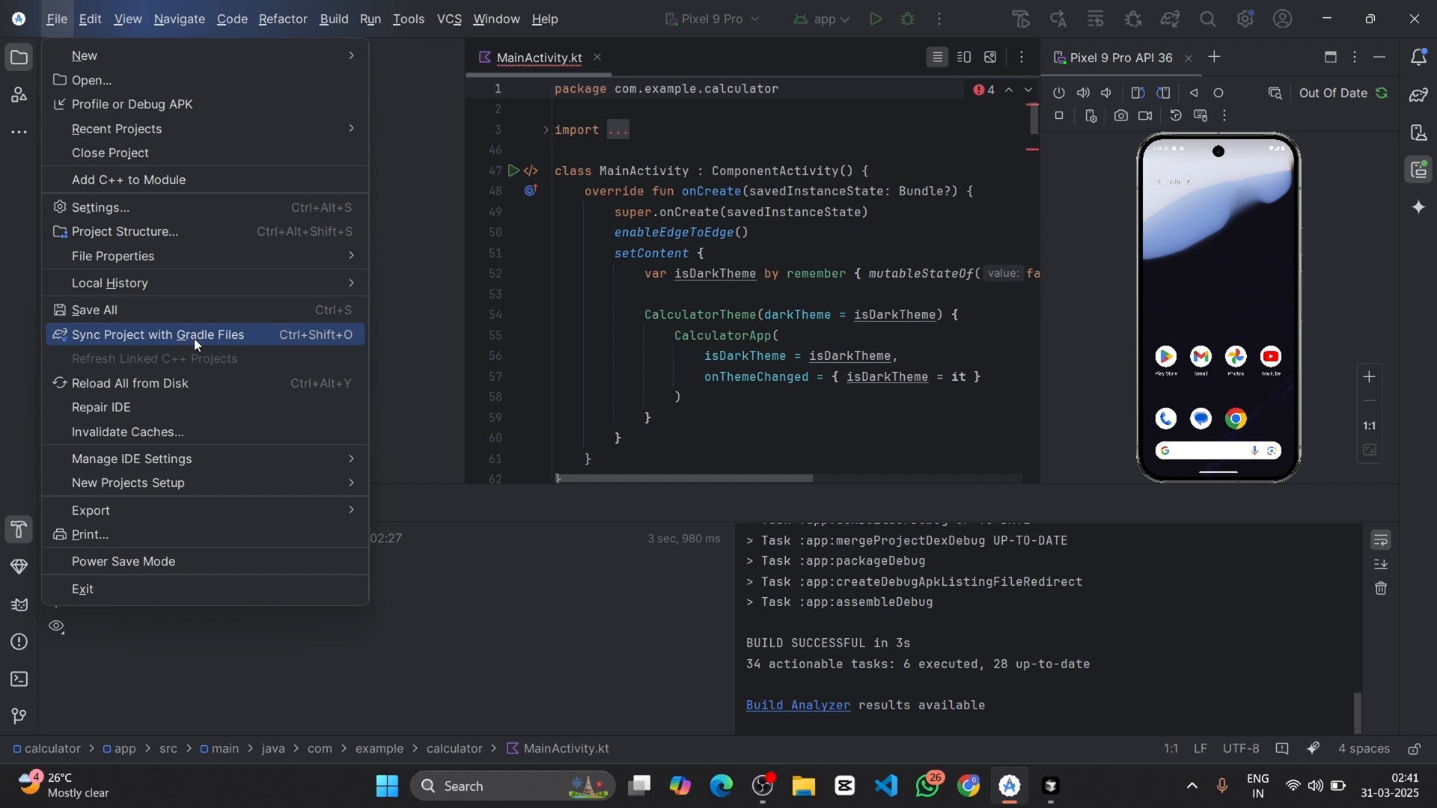
left_click(157, 334)
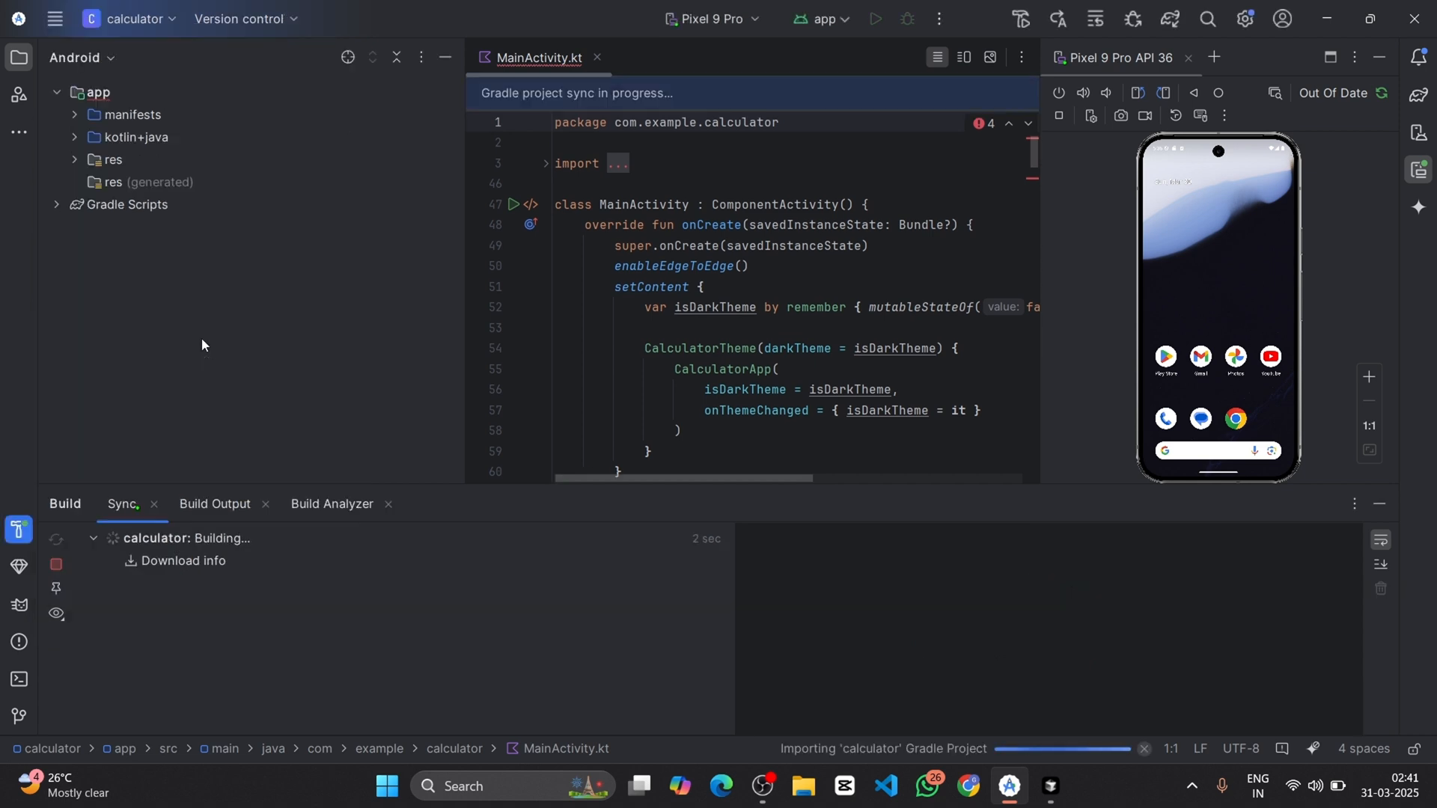
mouse_move(211, 341)
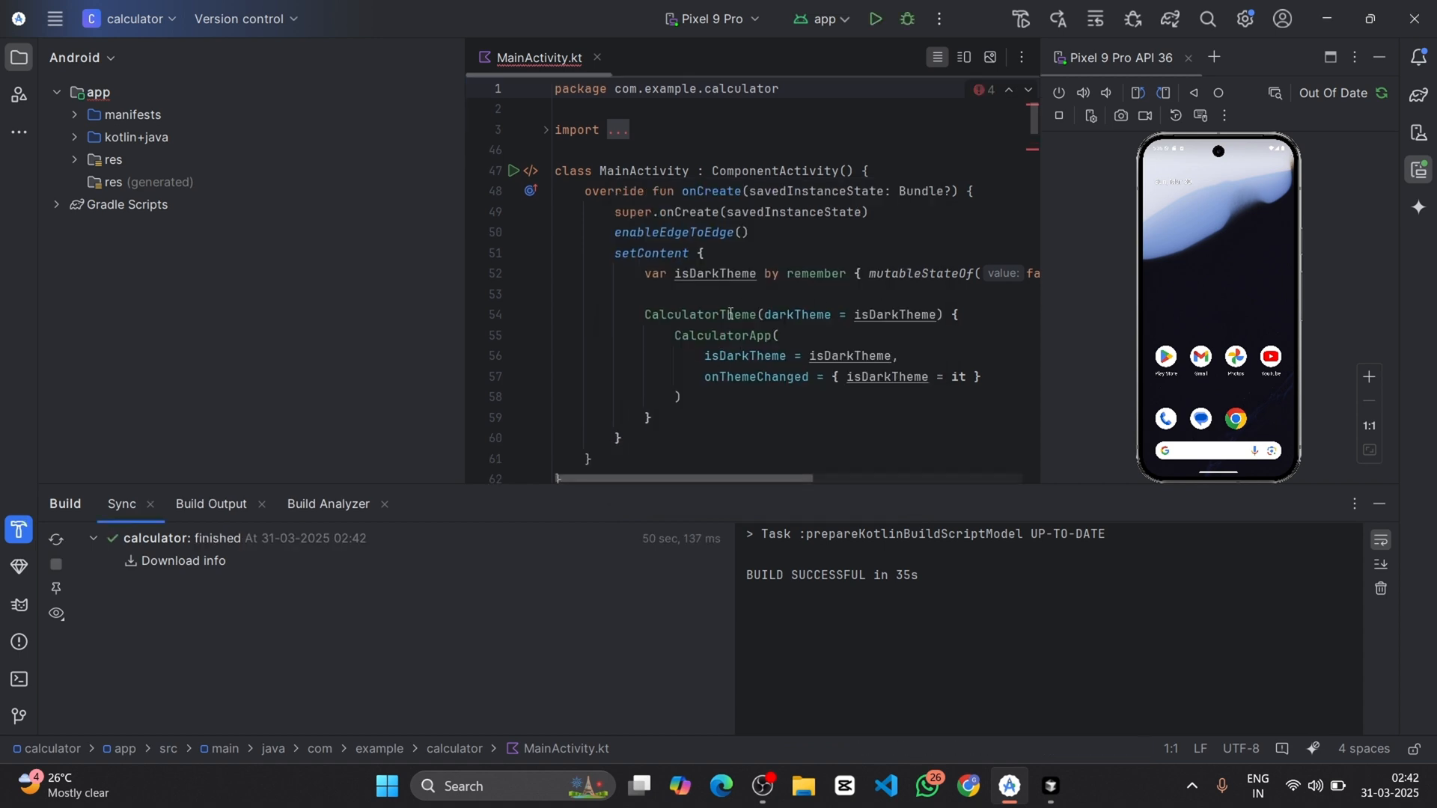
mouse_move(54, 18)
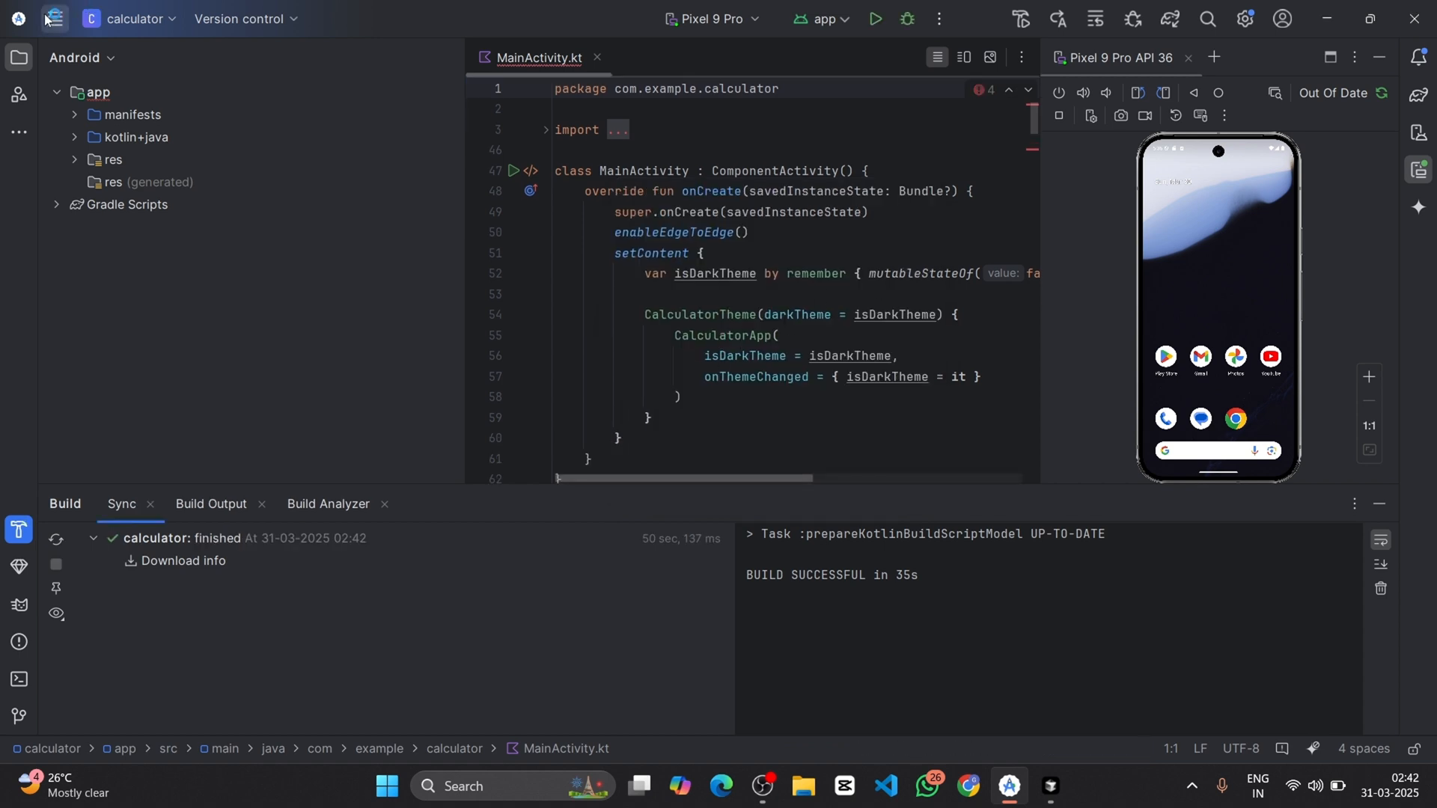
Clean the project's build outputs from the Build menu
left_click(56, 18)
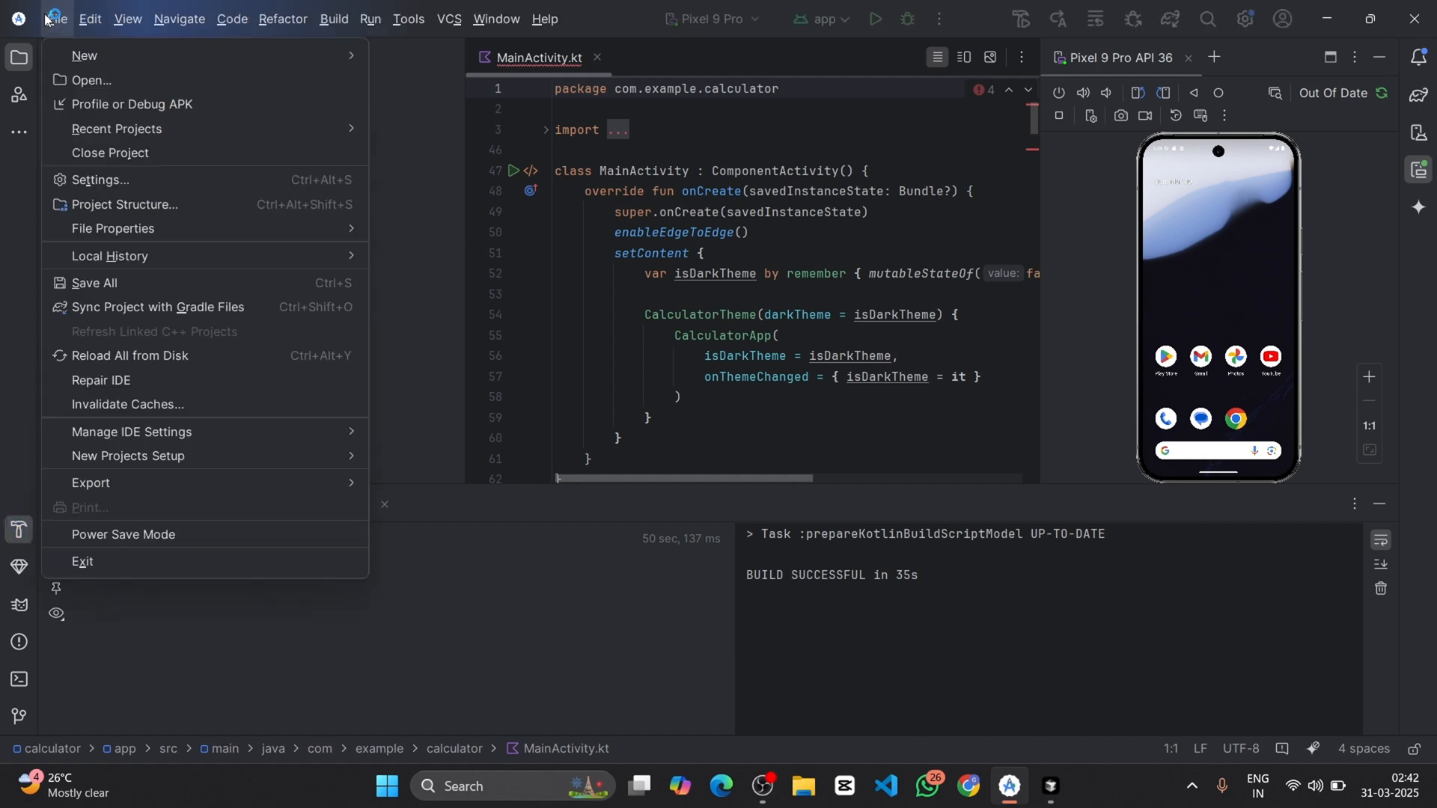
left_click(332, 18)
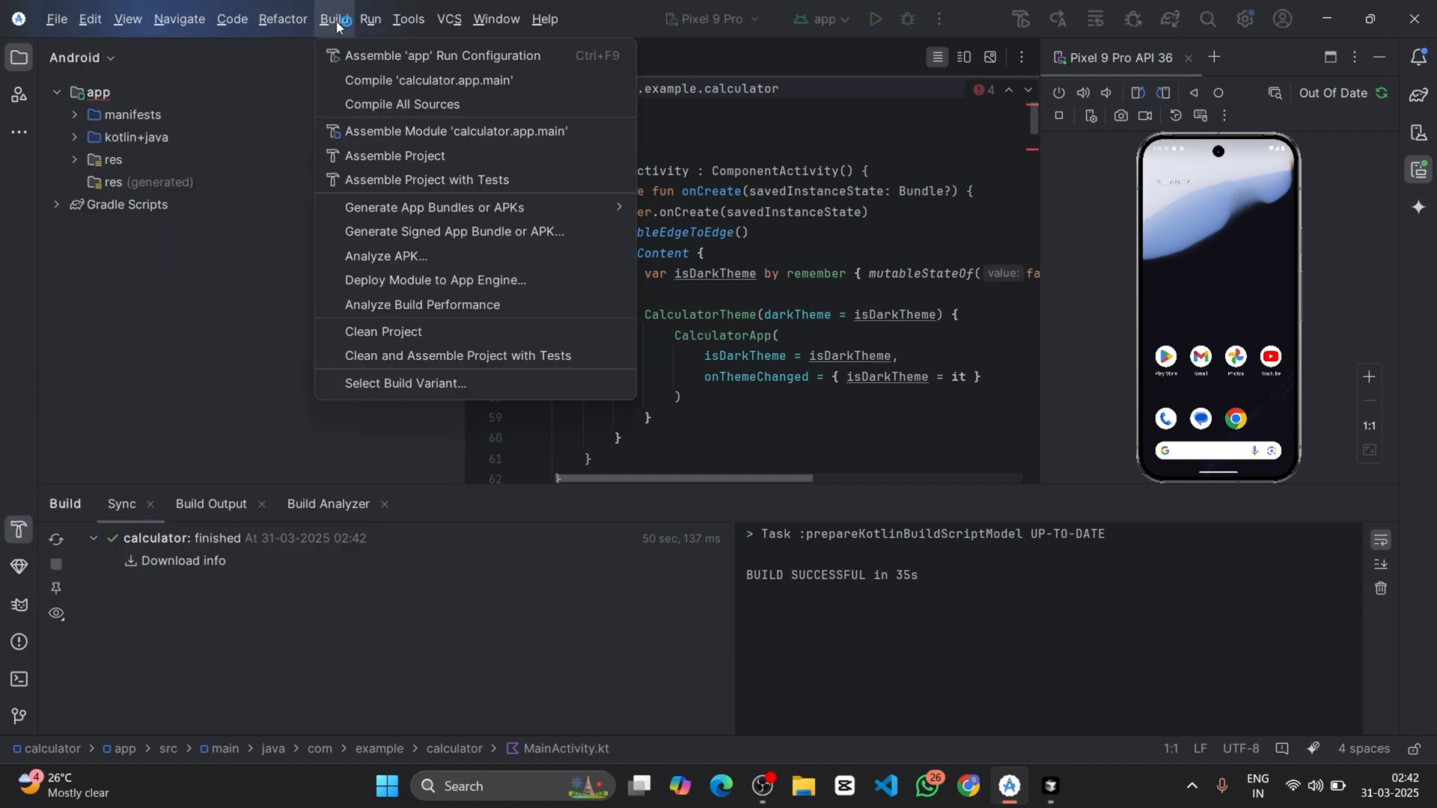
mouse_move(383, 331)
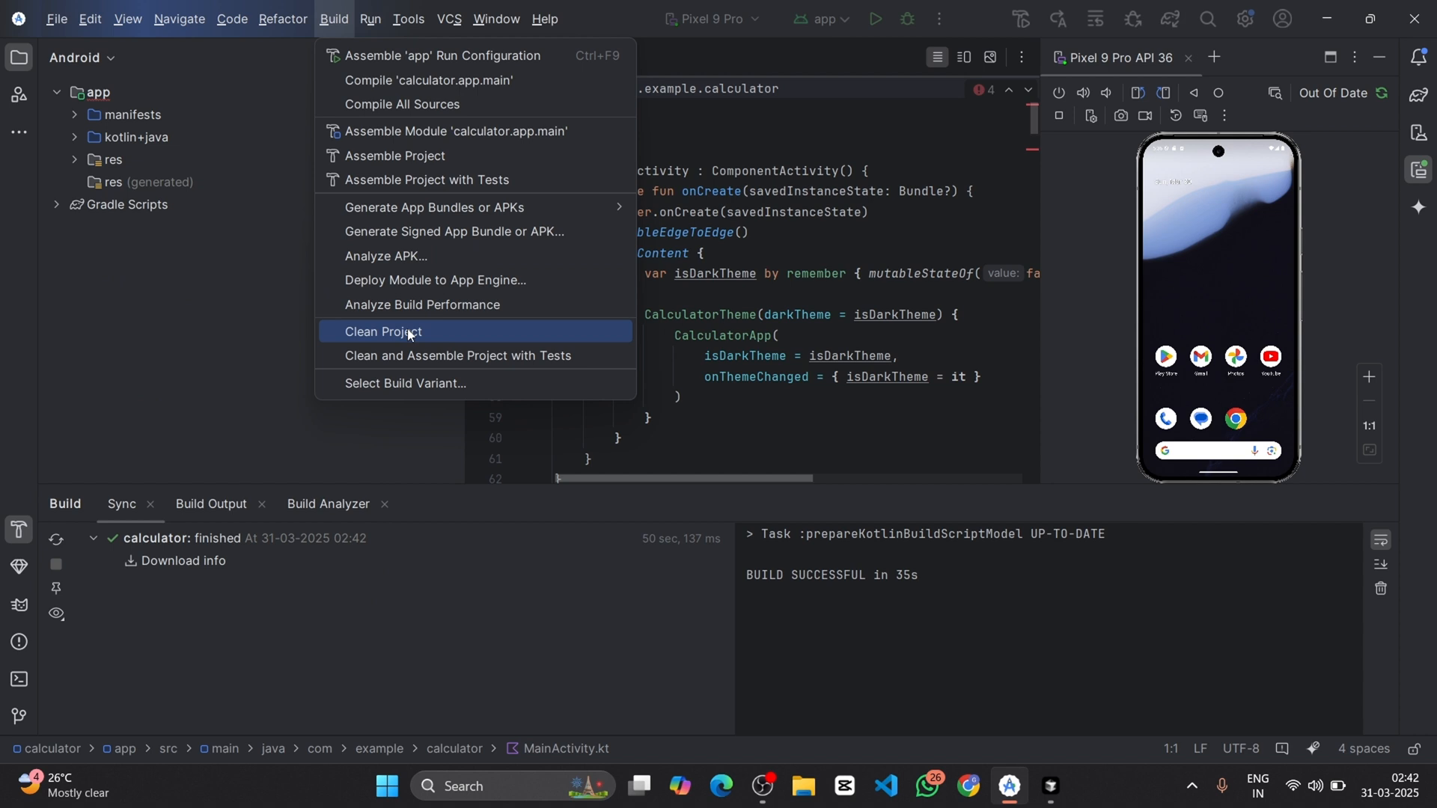
left_click(385, 331)
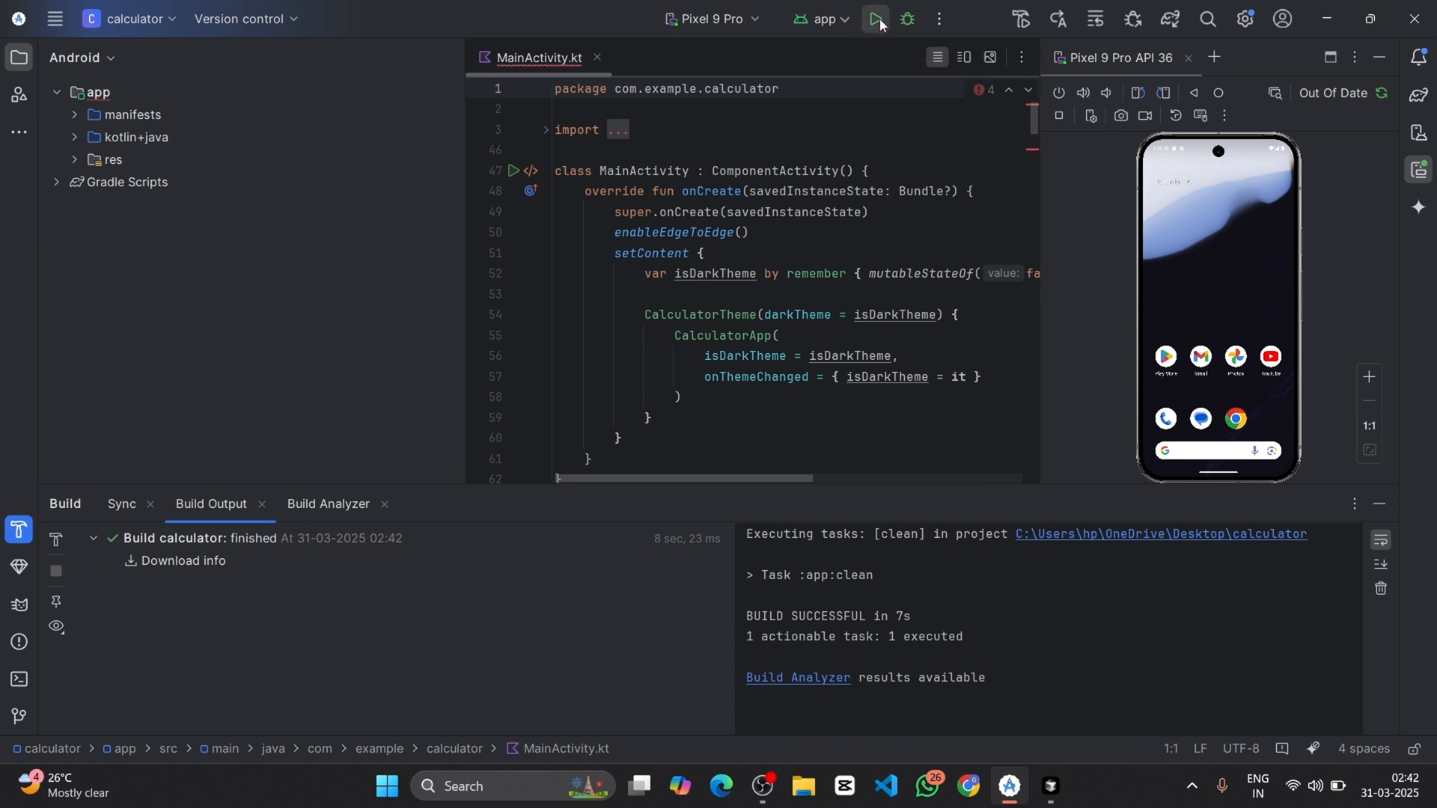
left_click(877, 18)
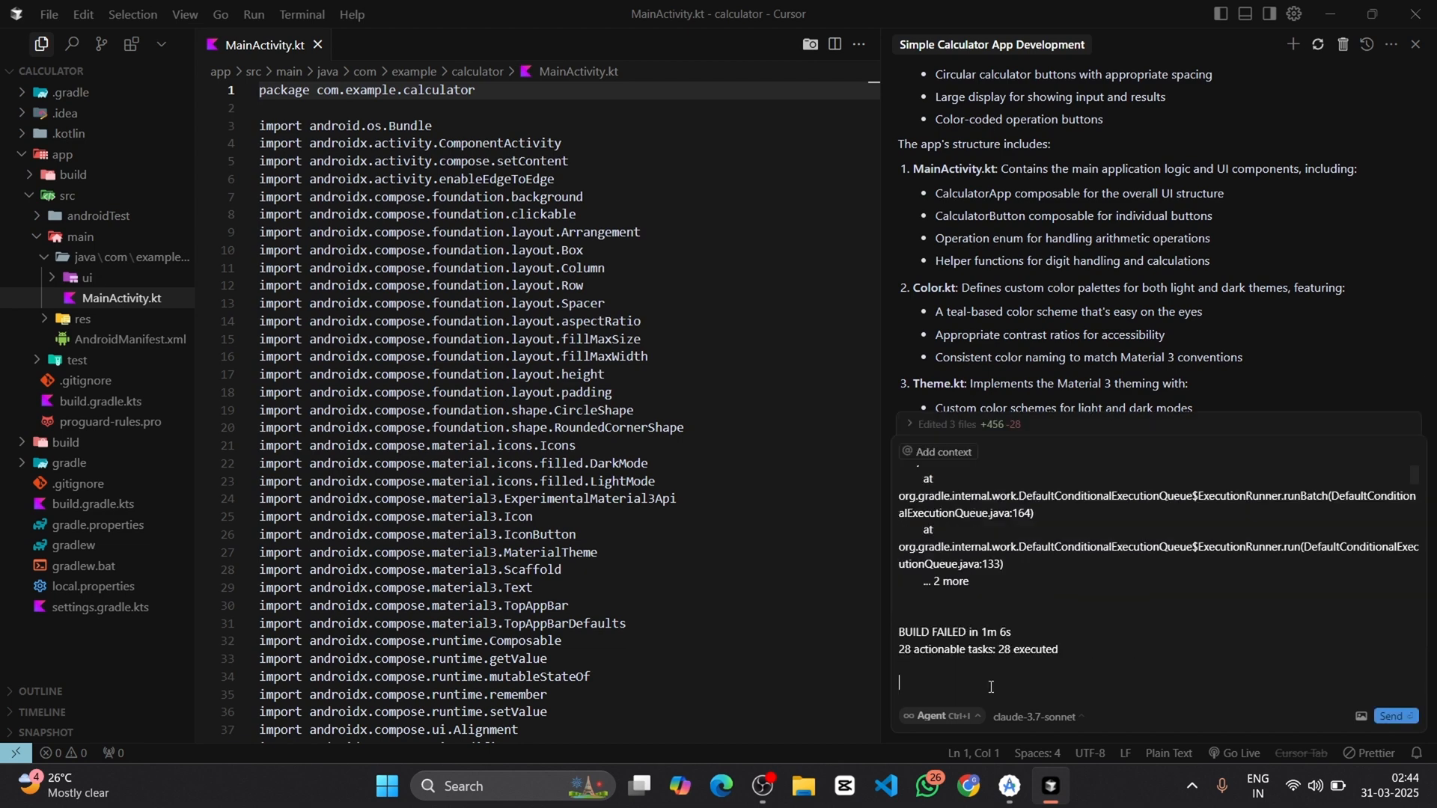
Send the agent the failed build log with 'please fix the error'
type("please fix th")
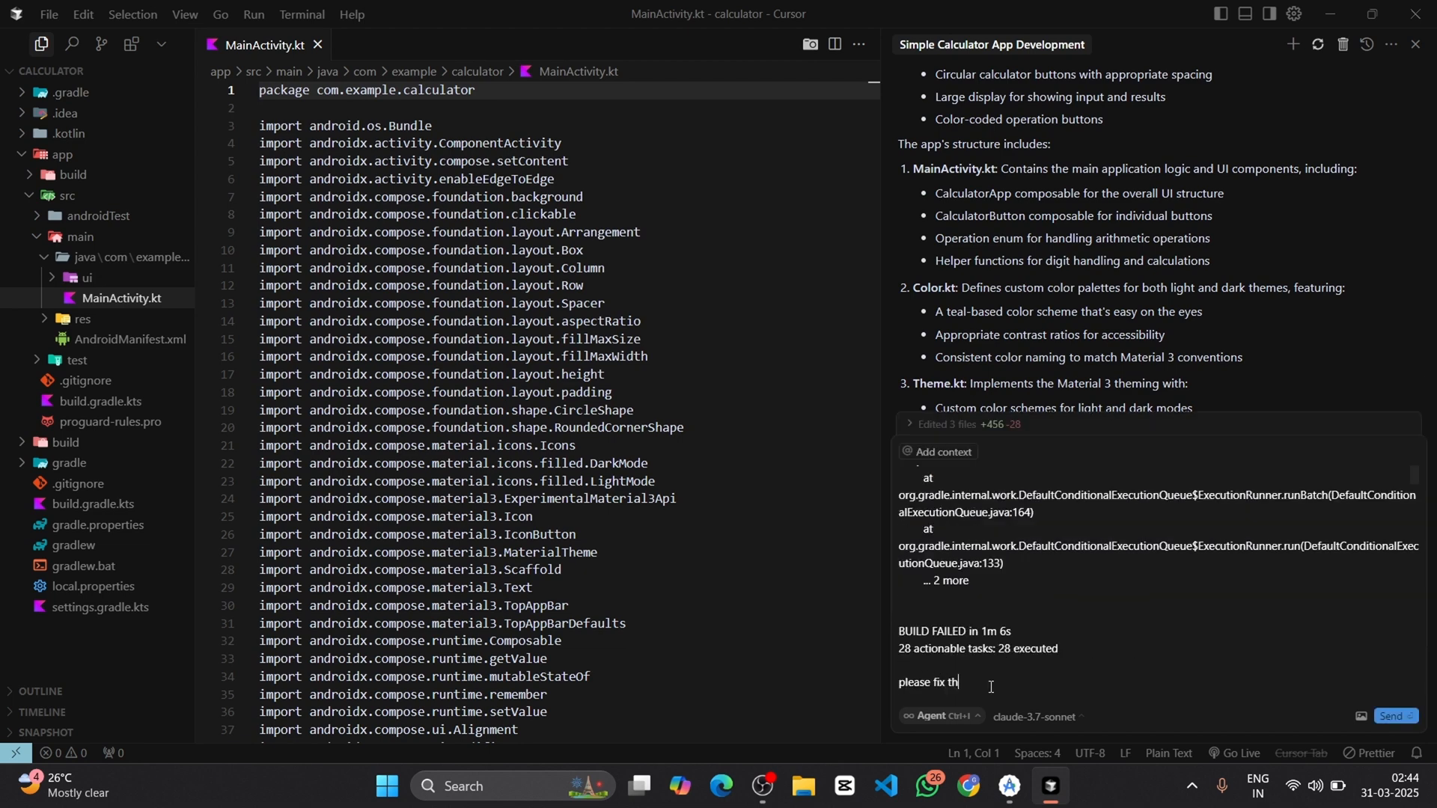
type("e error")
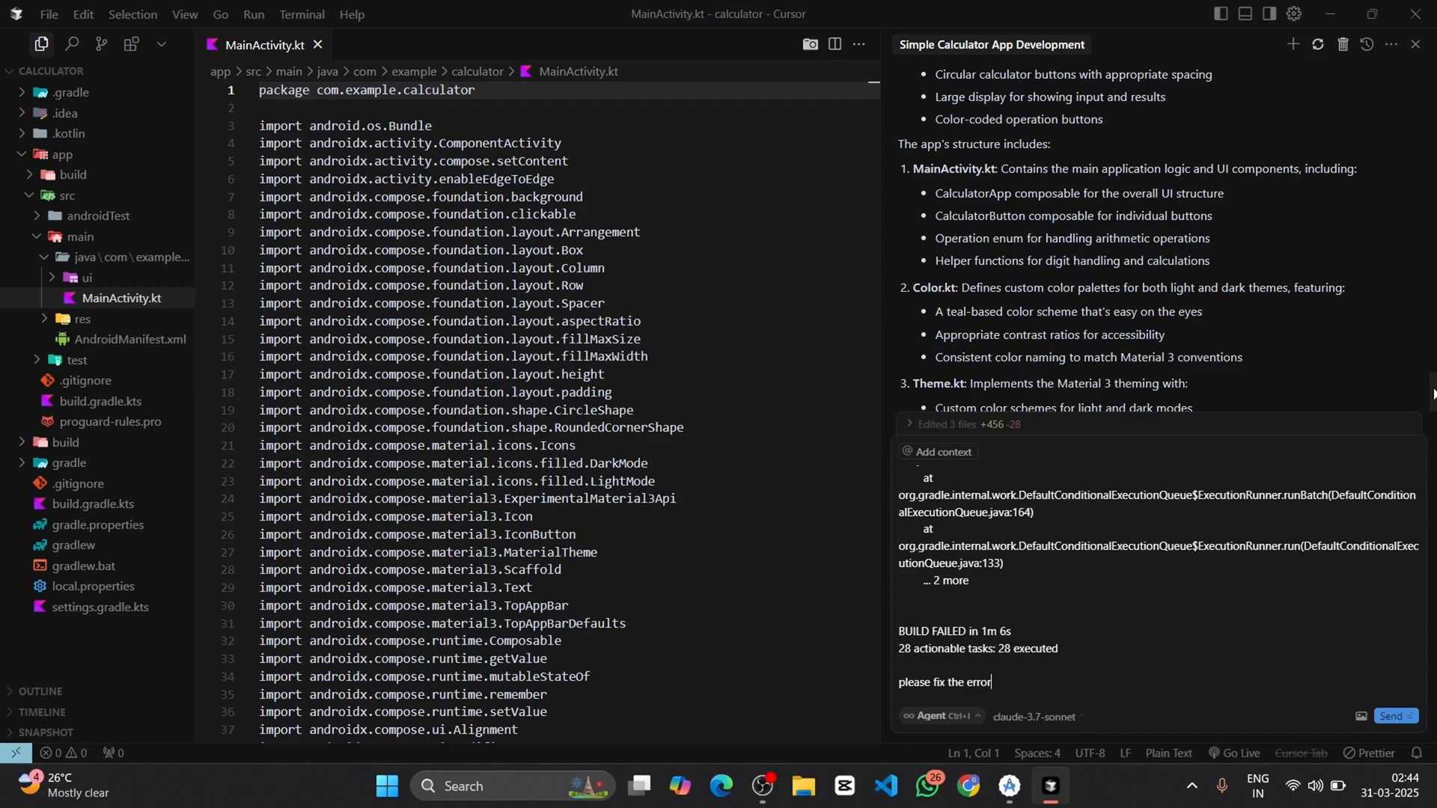
left_click(1390, 716)
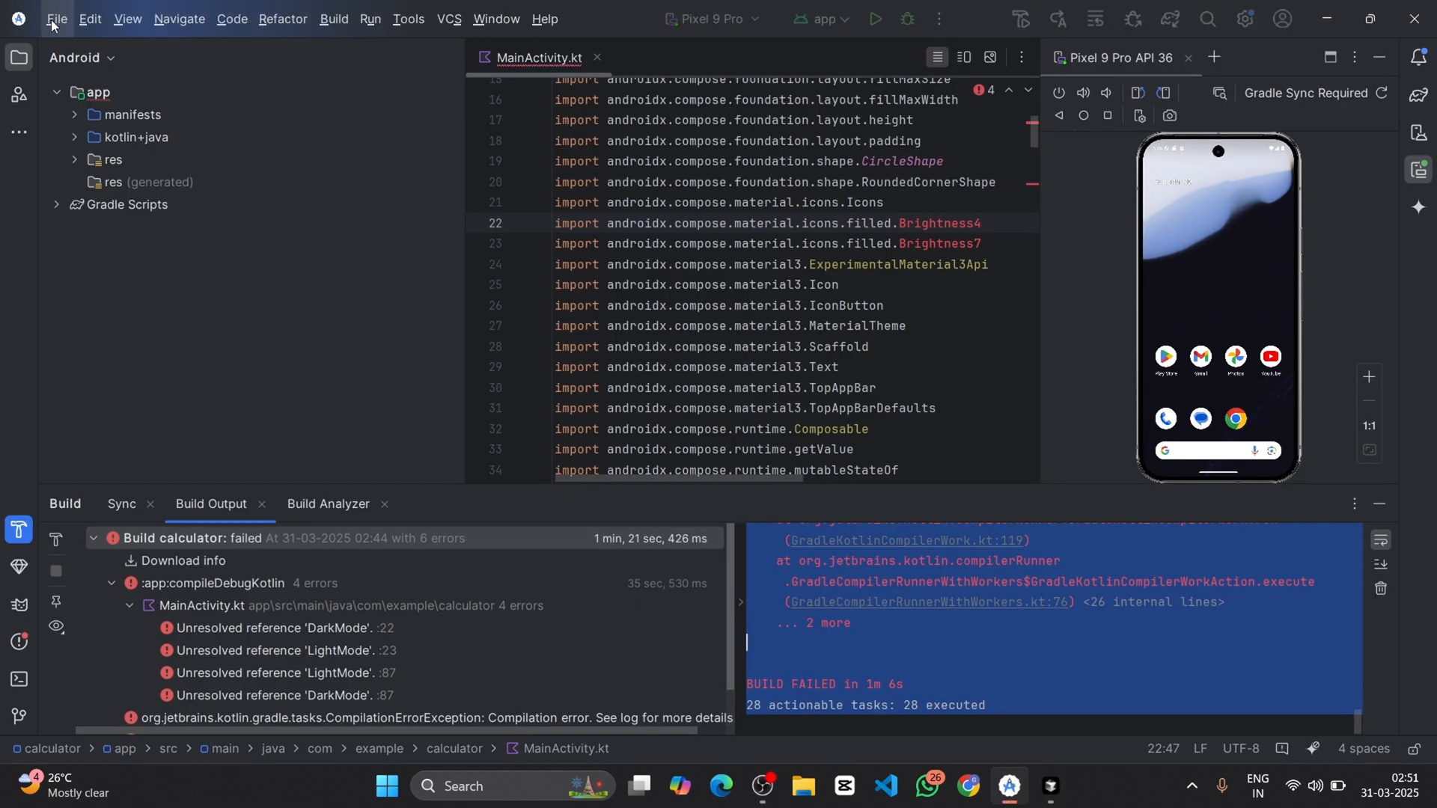
Resync the calculator project with its Gradle files from the File menu
left_click(55, 18)
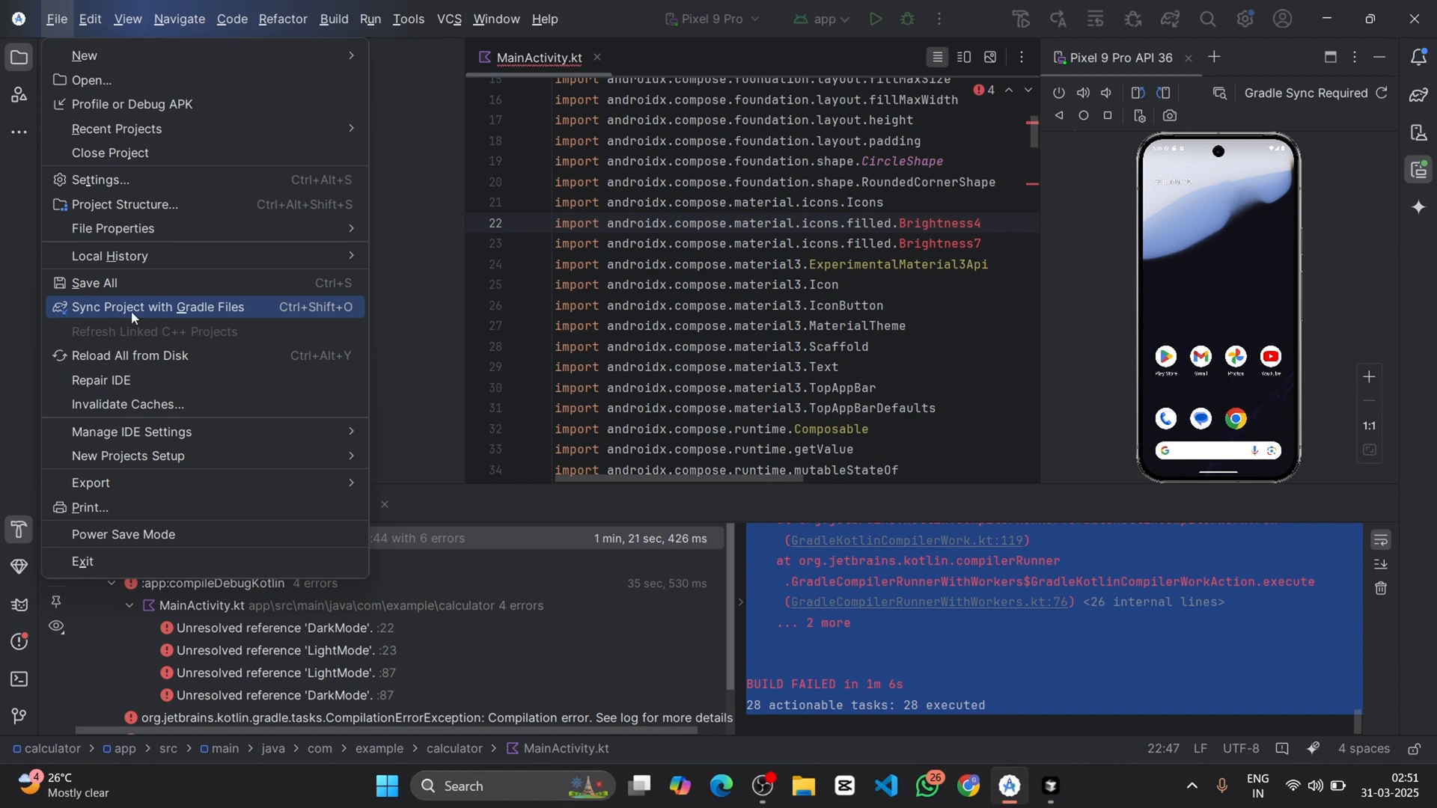
left_click(158, 306)
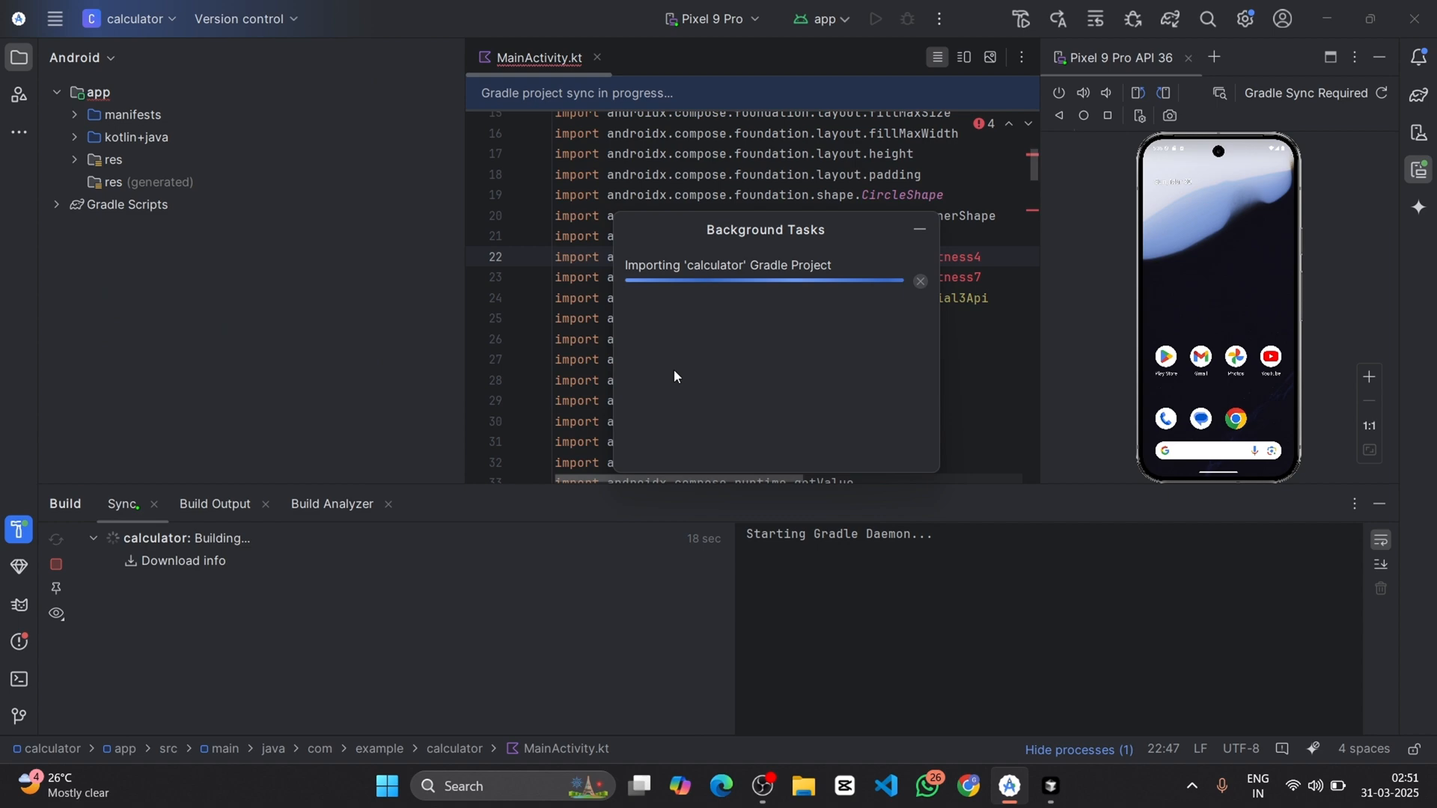
mouse_move(919, 281)
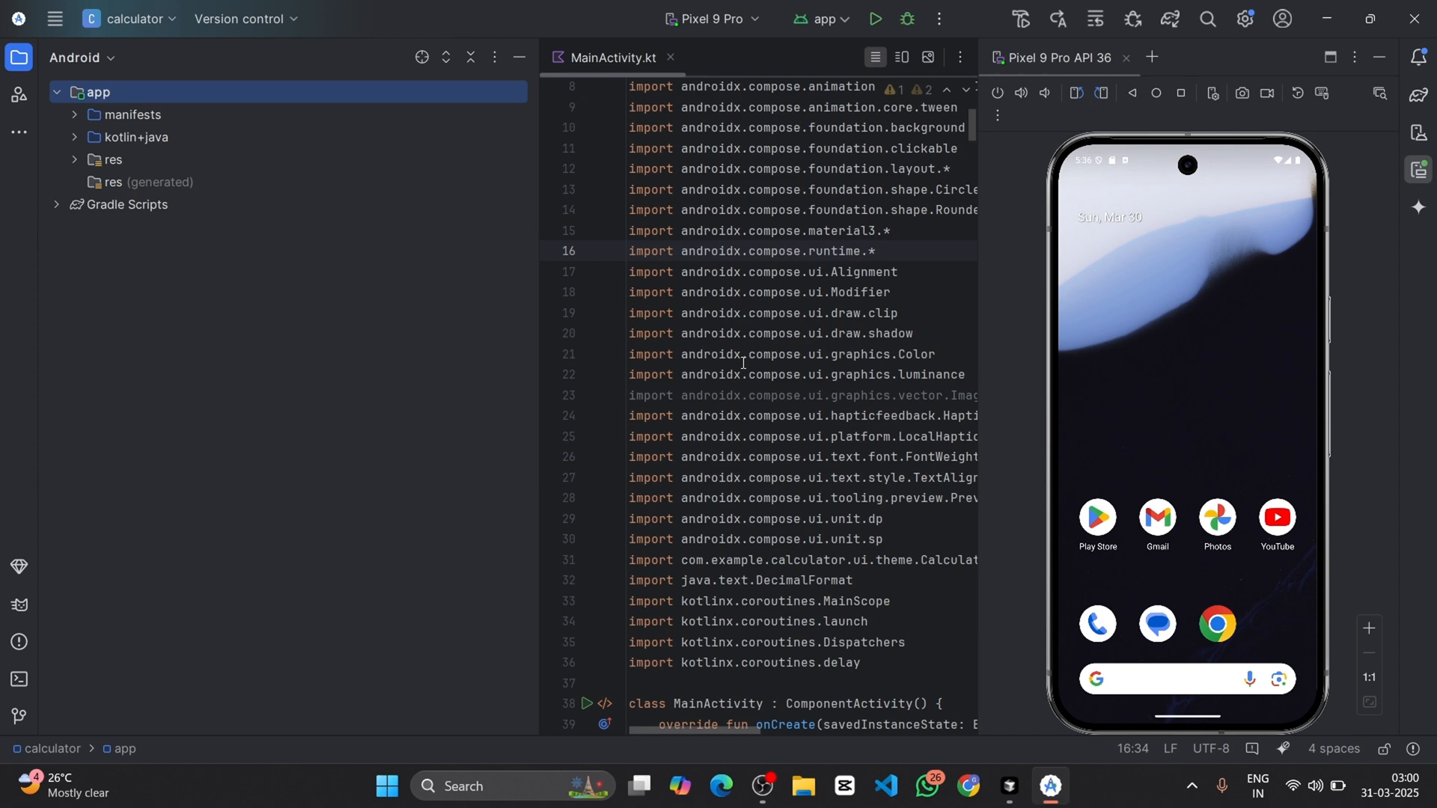
mouse_move(202, 58)
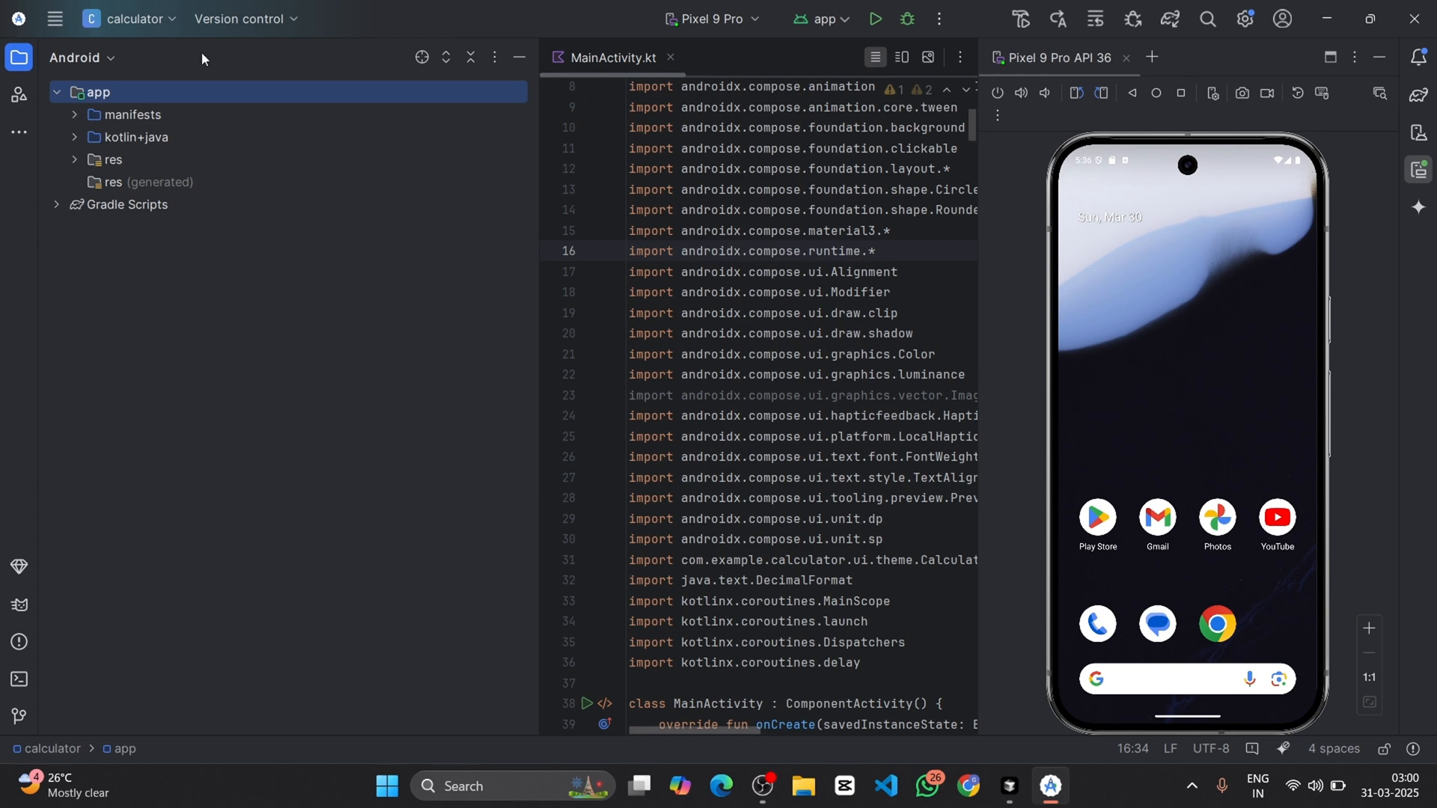
Run 'app' to build the calculator and launch it on the Pixel 9 Pro
left_click(334, 18)
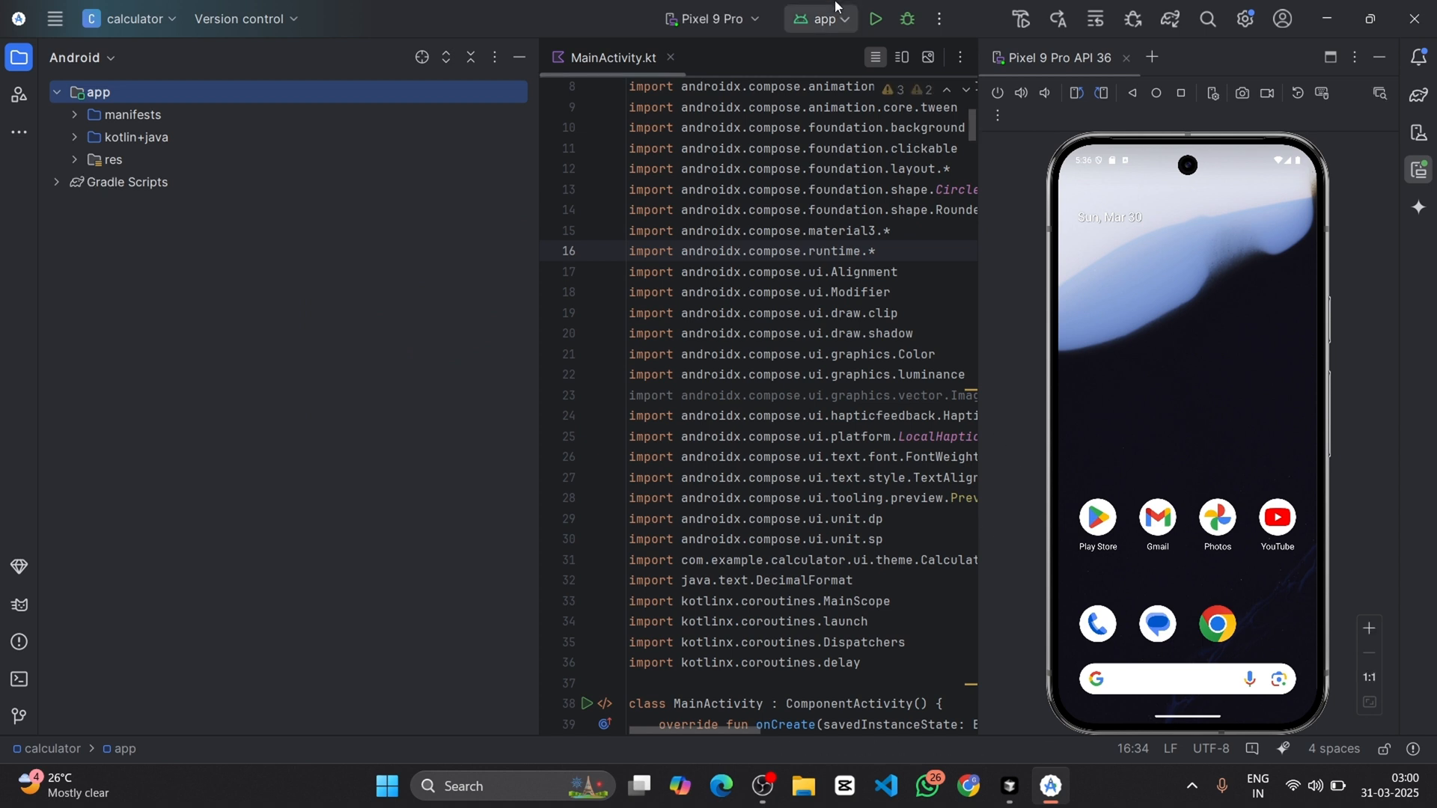
left_click(872, 18)
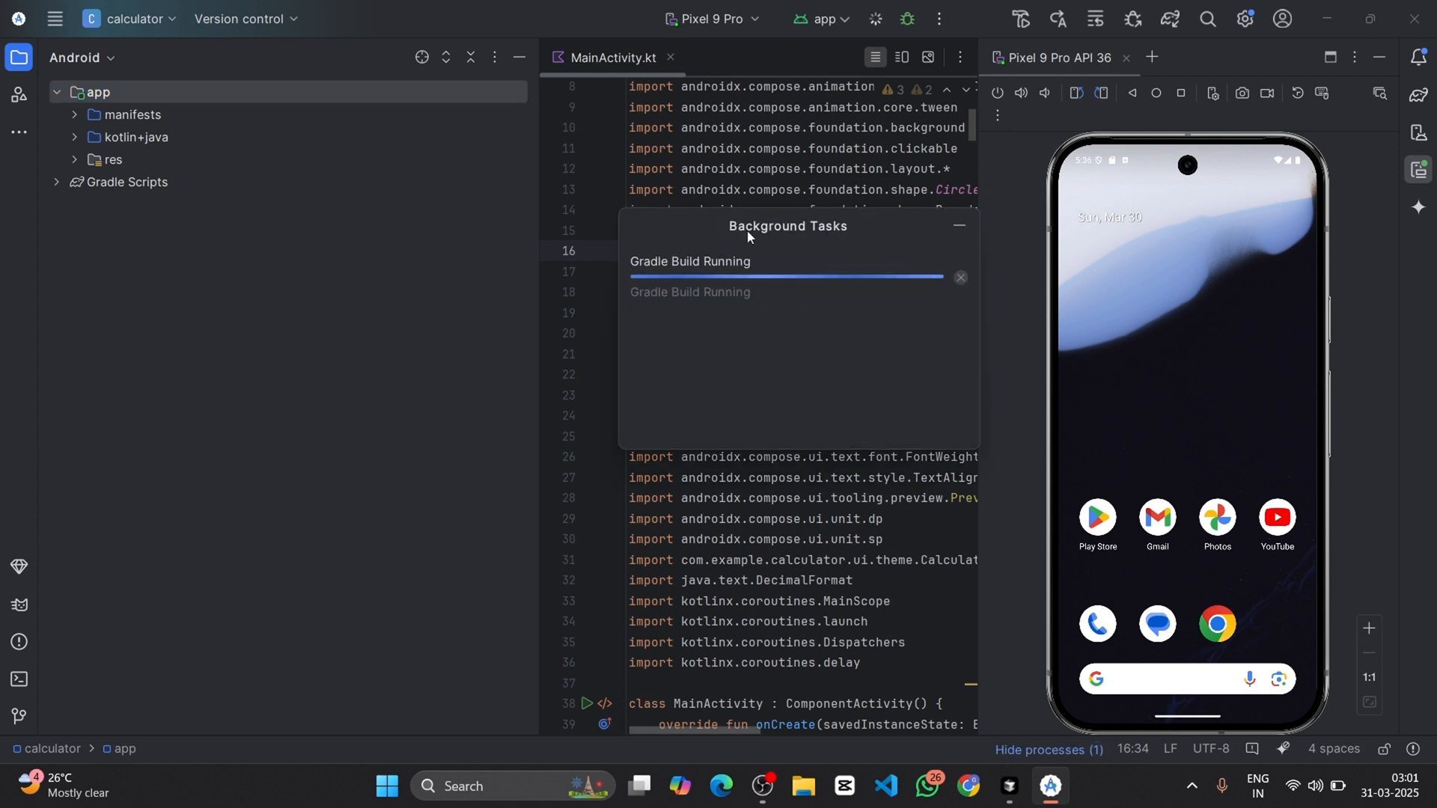
mouse_move(924, 327)
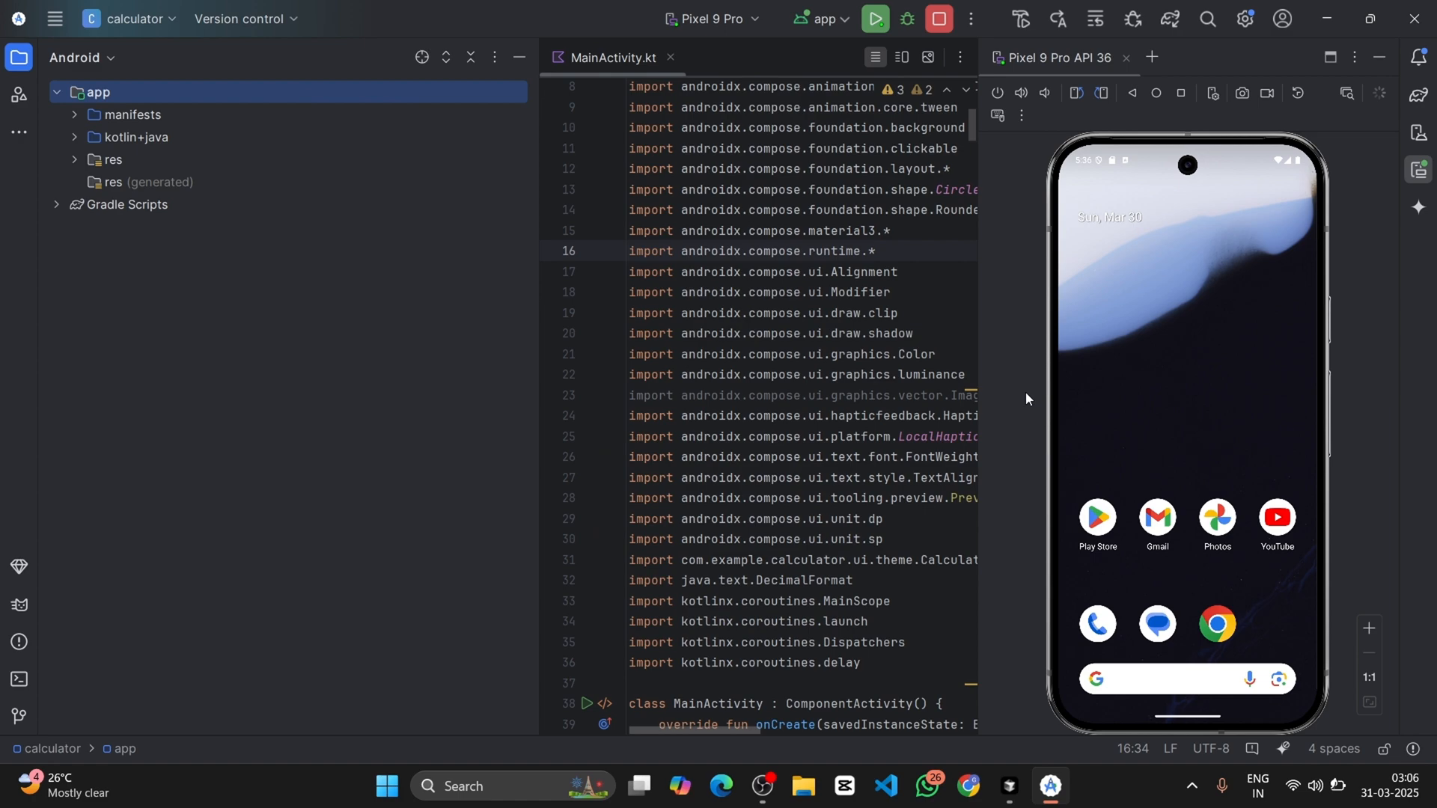
Switch the running calculator to the light theme and back to dark
left_click(873, 18)
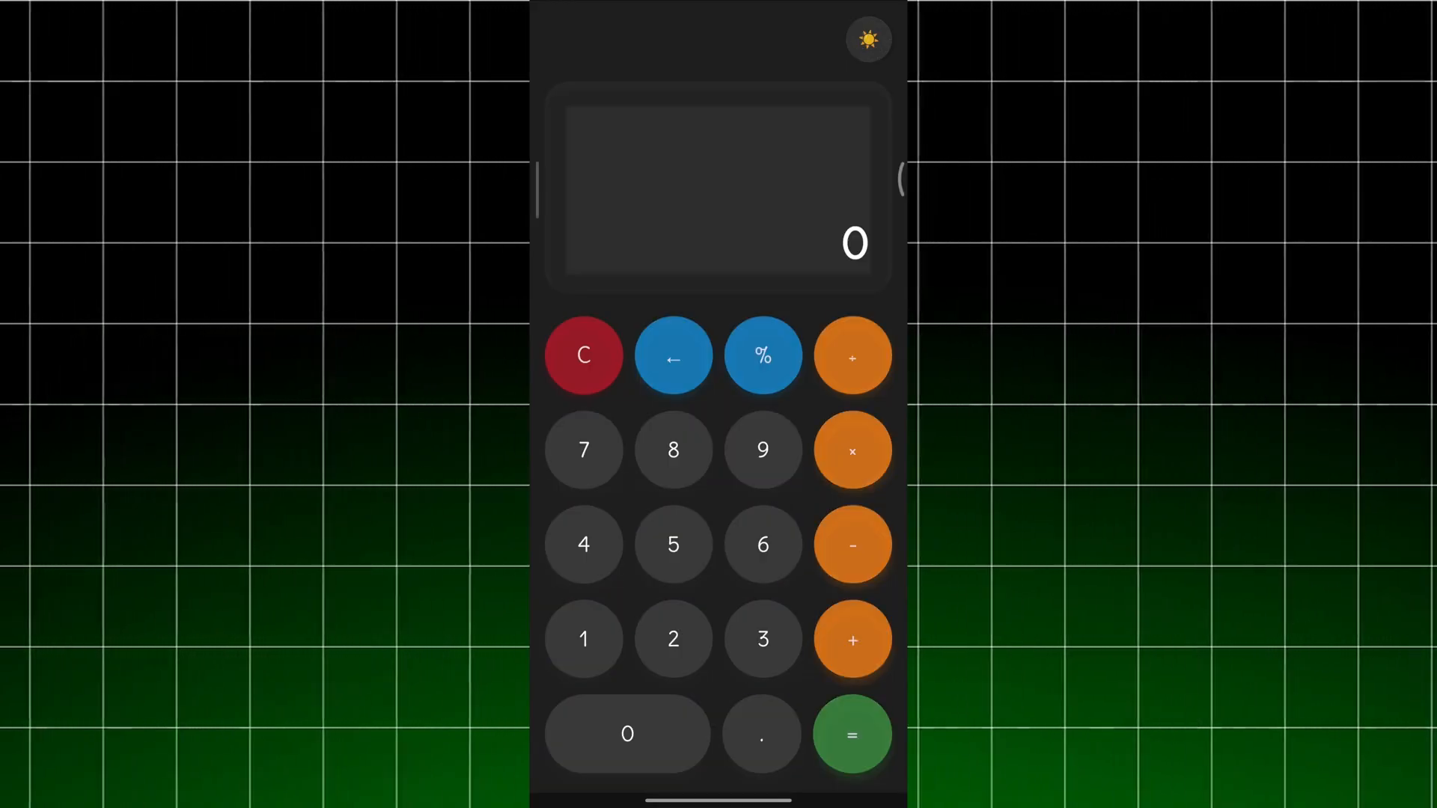
left_click(868, 39)
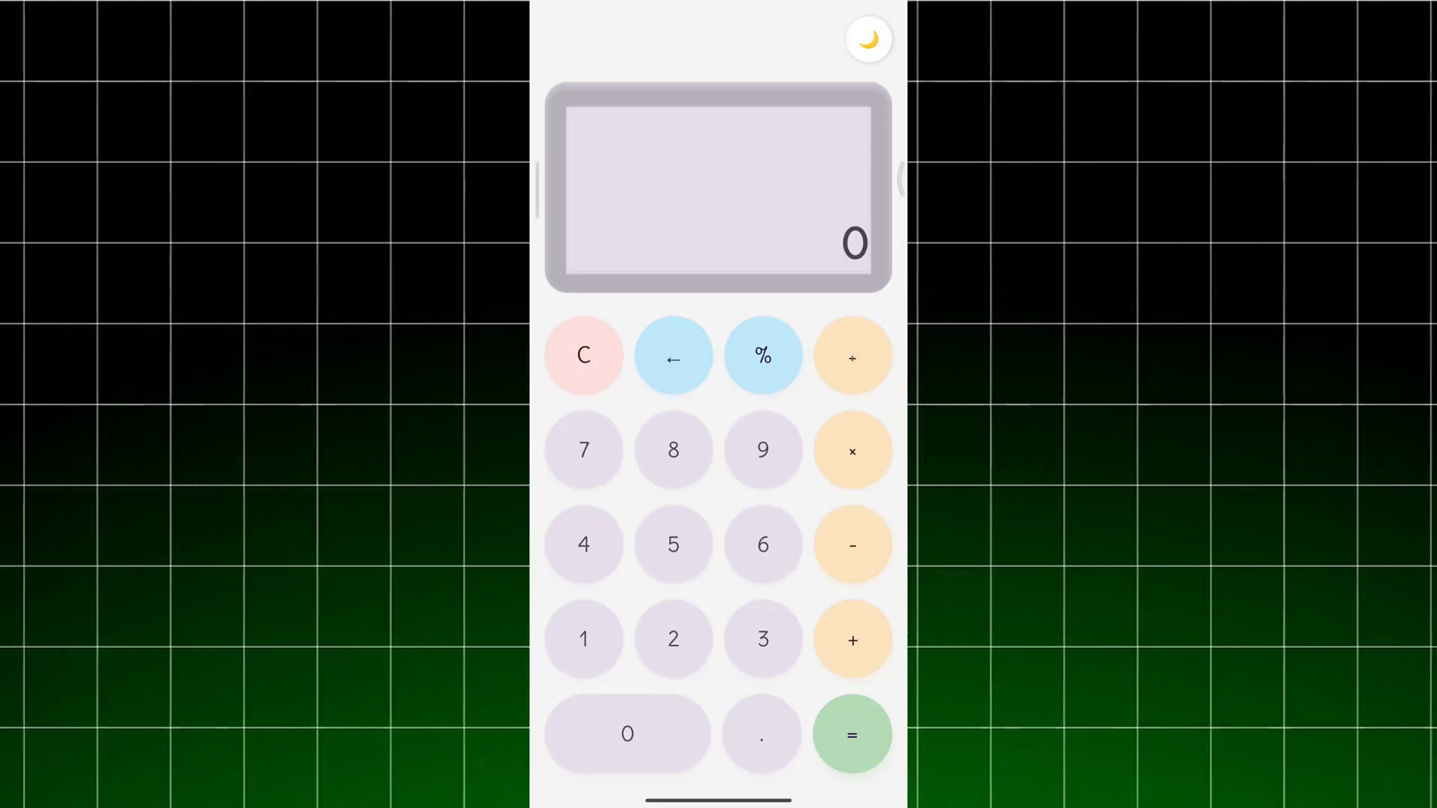
left_click(868, 39)
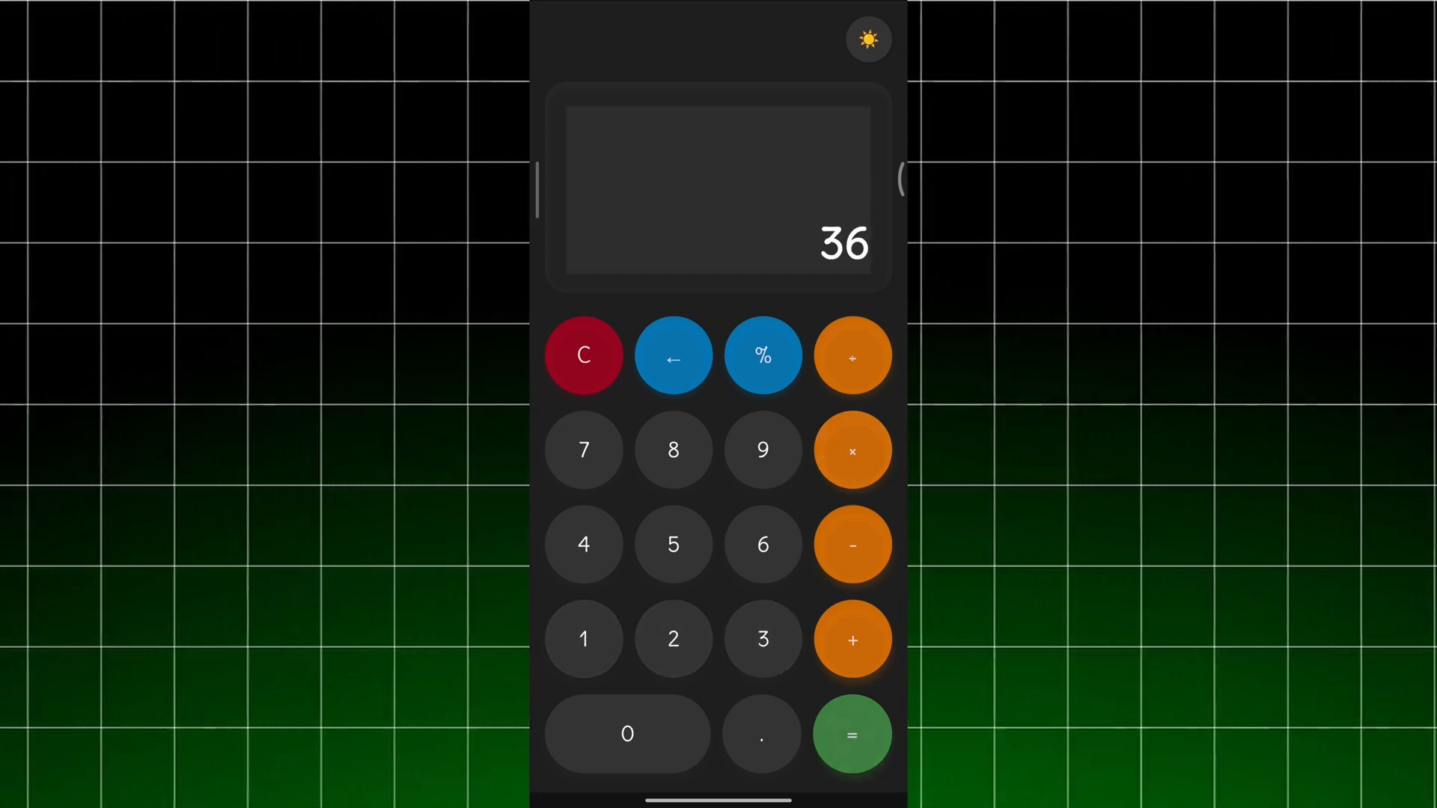
Clear the 36, then divide 8 by 0 to confirm a divide-by-zero error
left_click(582, 356)
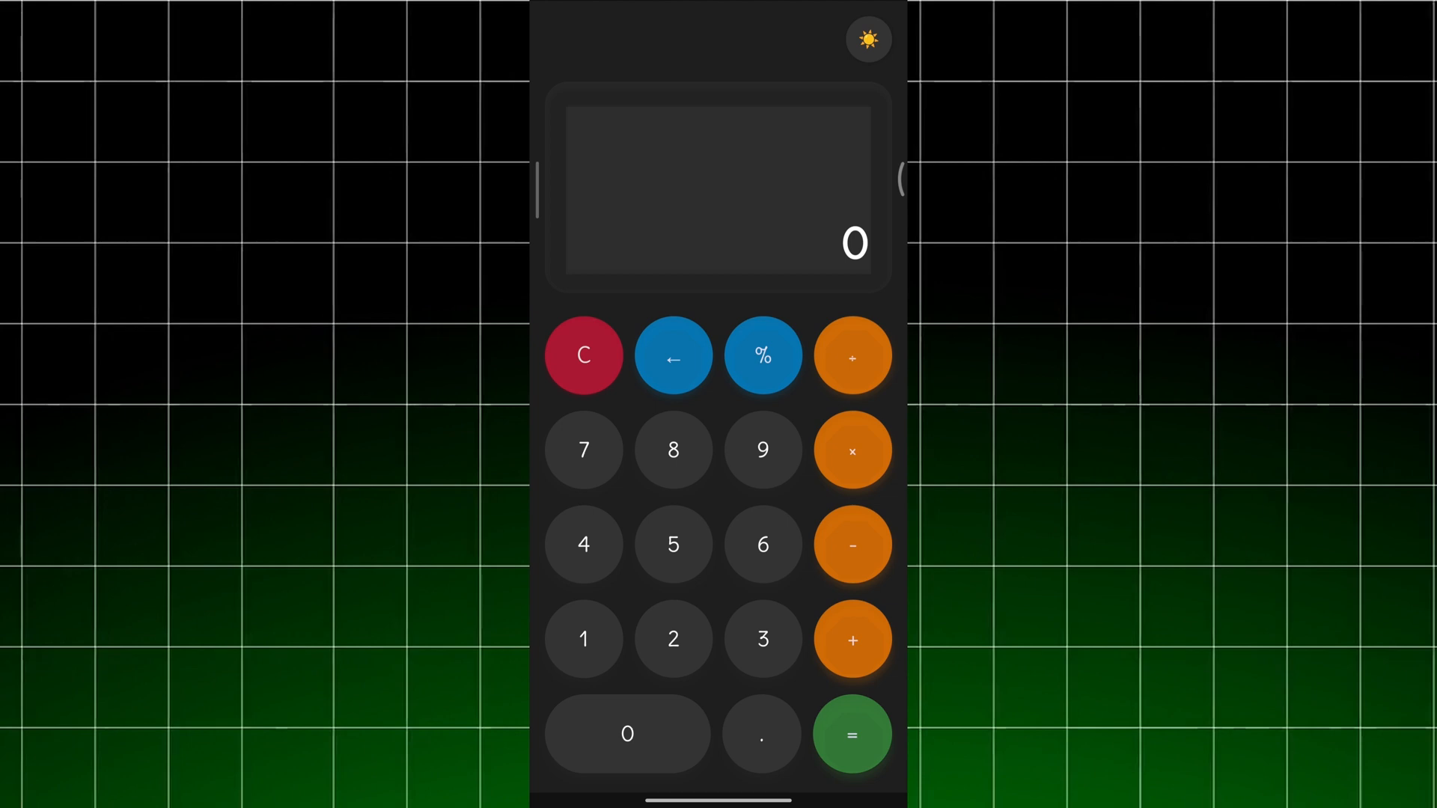
left_click(851, 733)
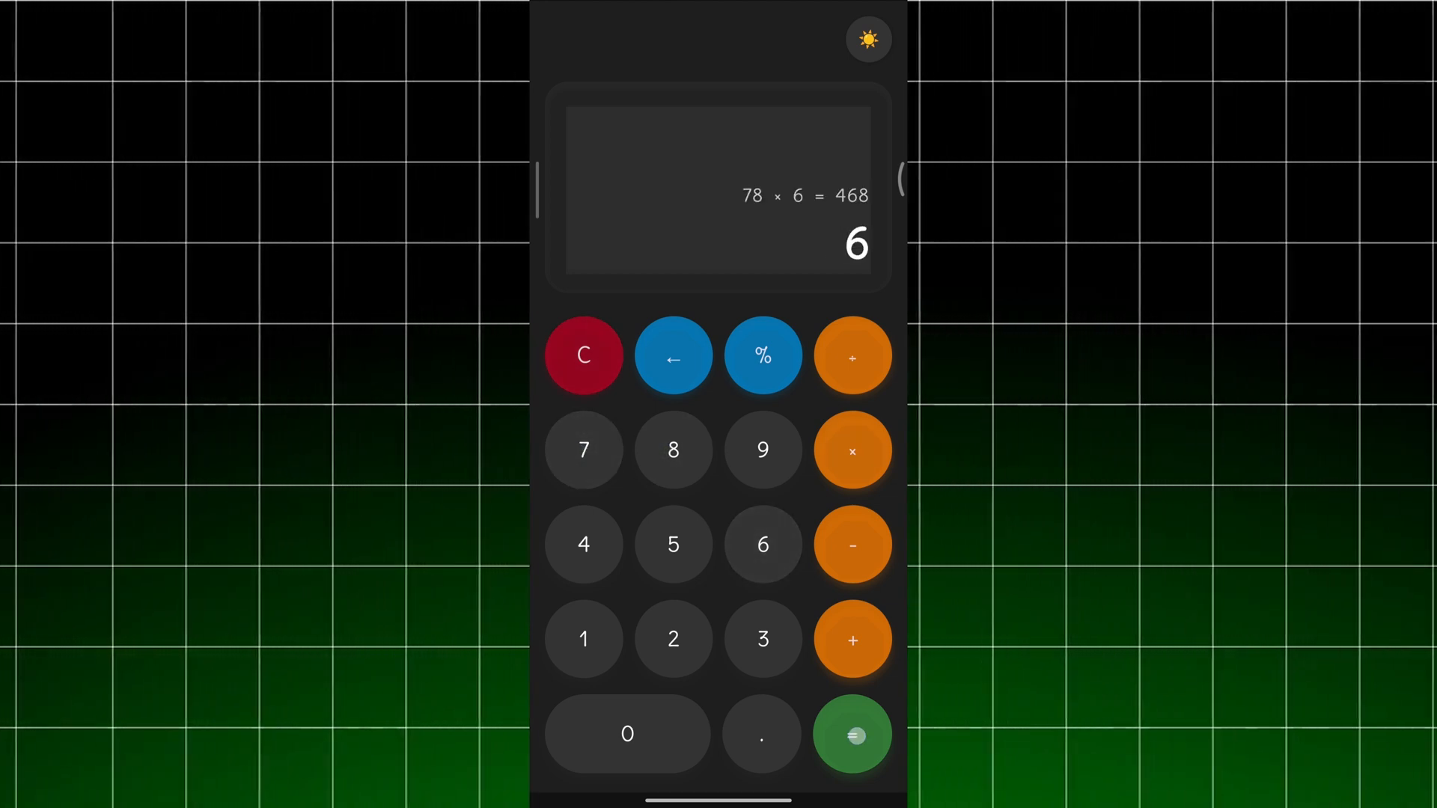
left_click(672, 450)
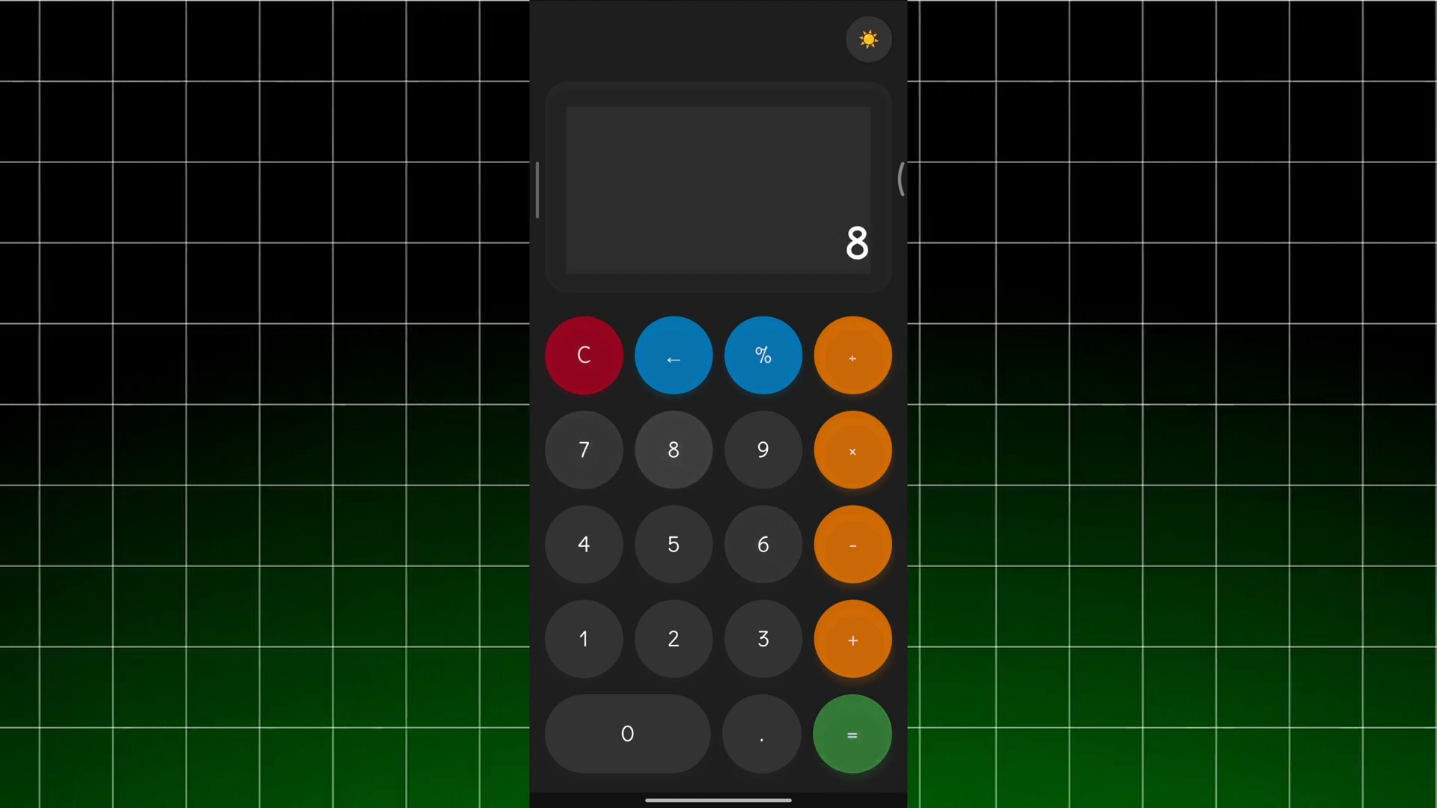
left_click(852, 357)
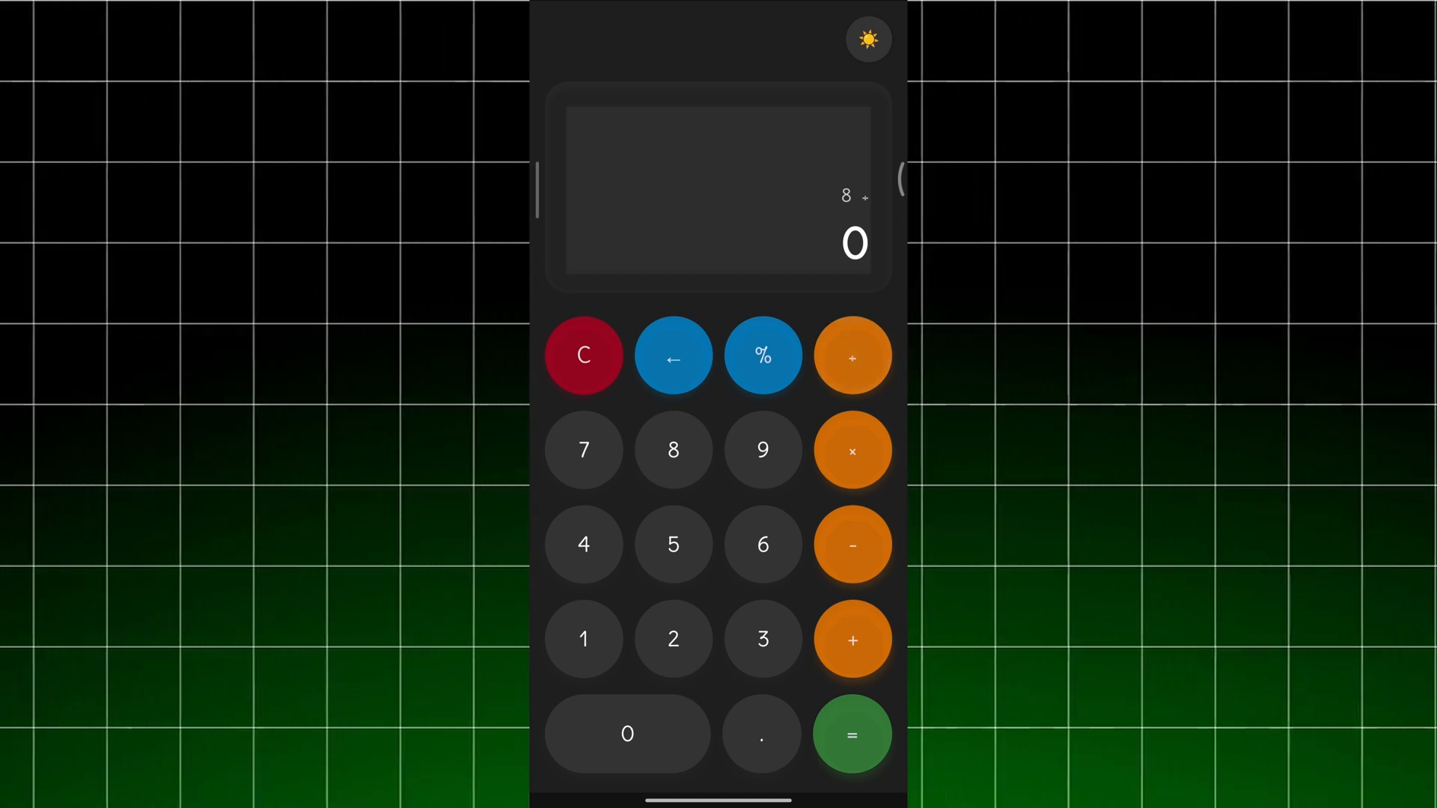
left_click(850, 733)
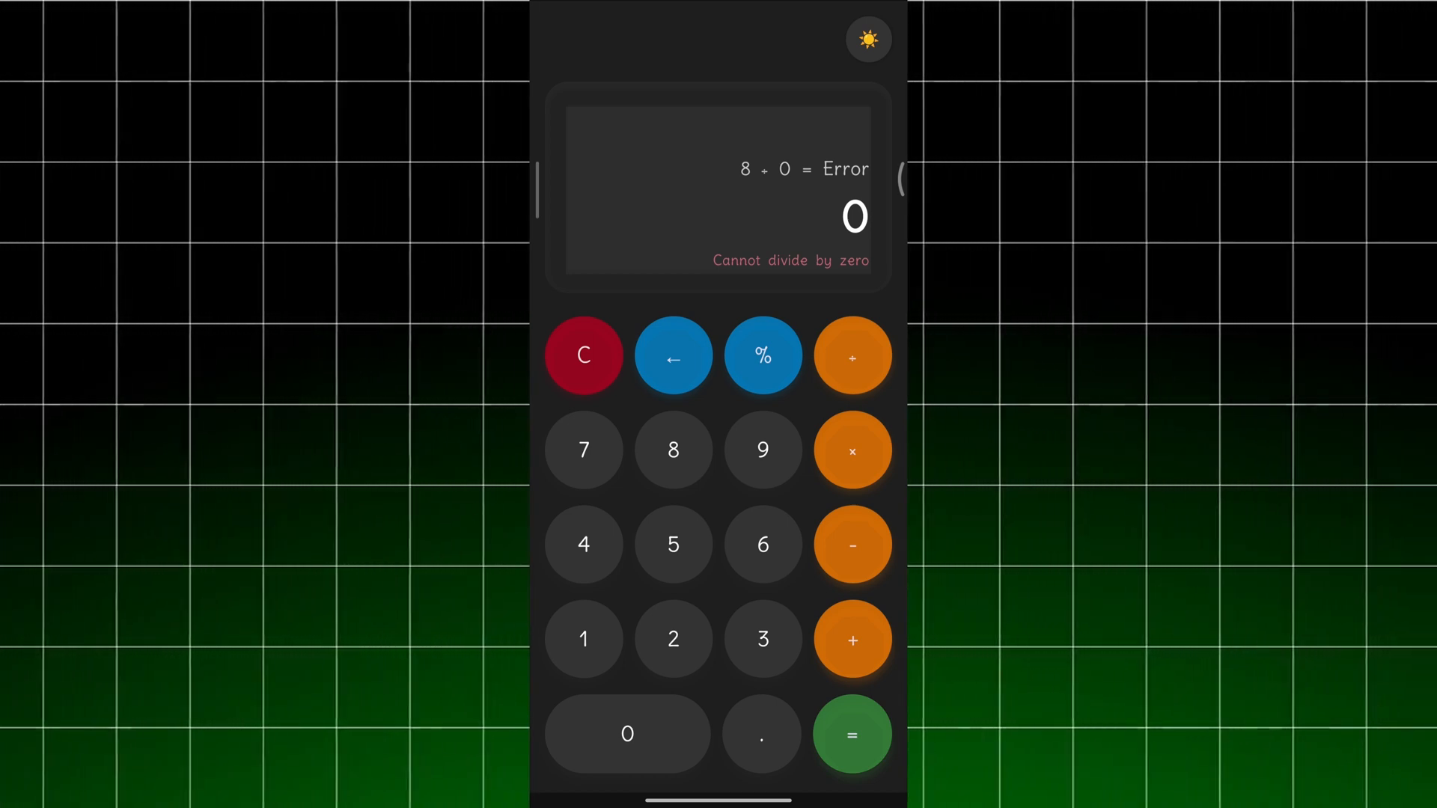
Clear the error, delete digits from 8,956 with ←, and clear again
left_click(582, 356)
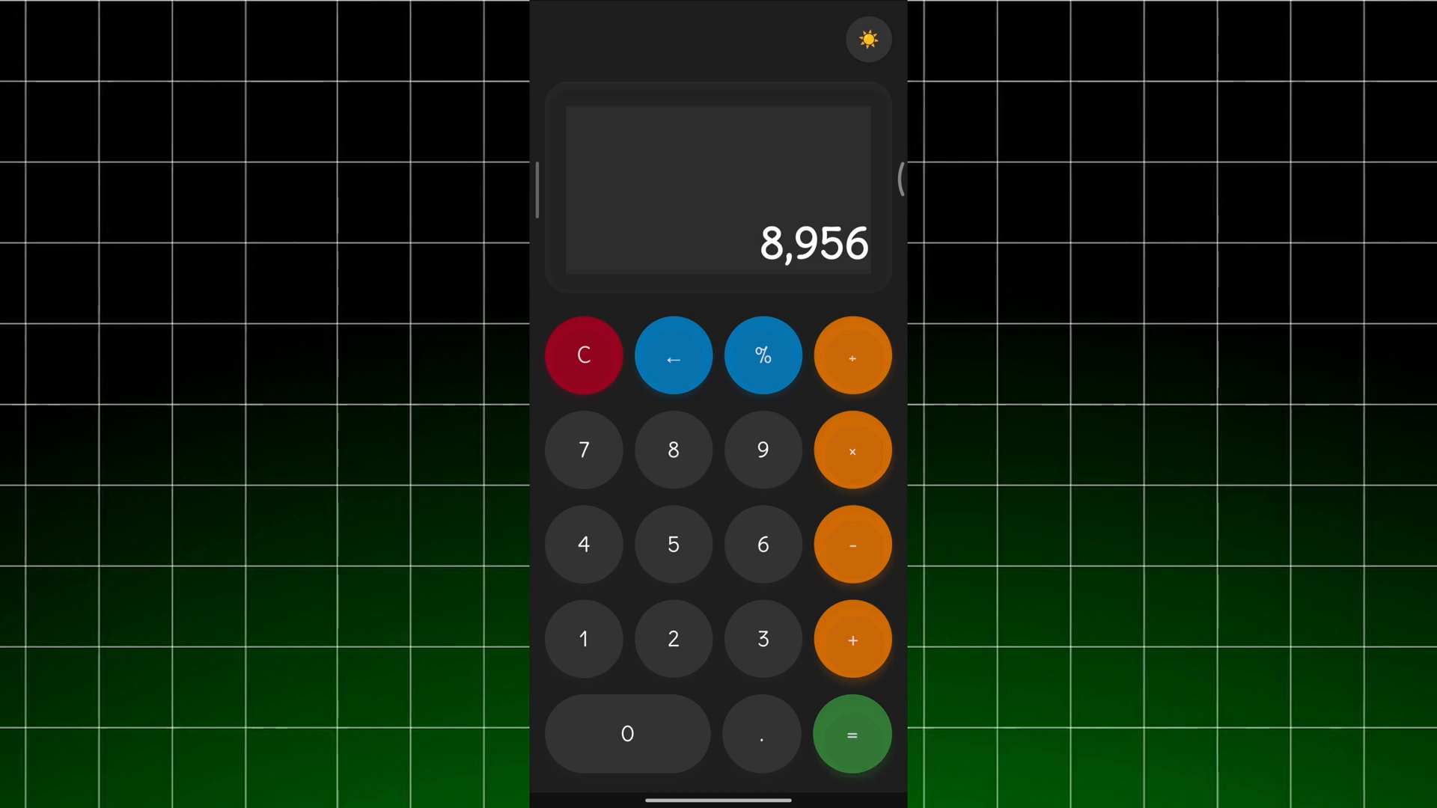
left_click(672, 356)
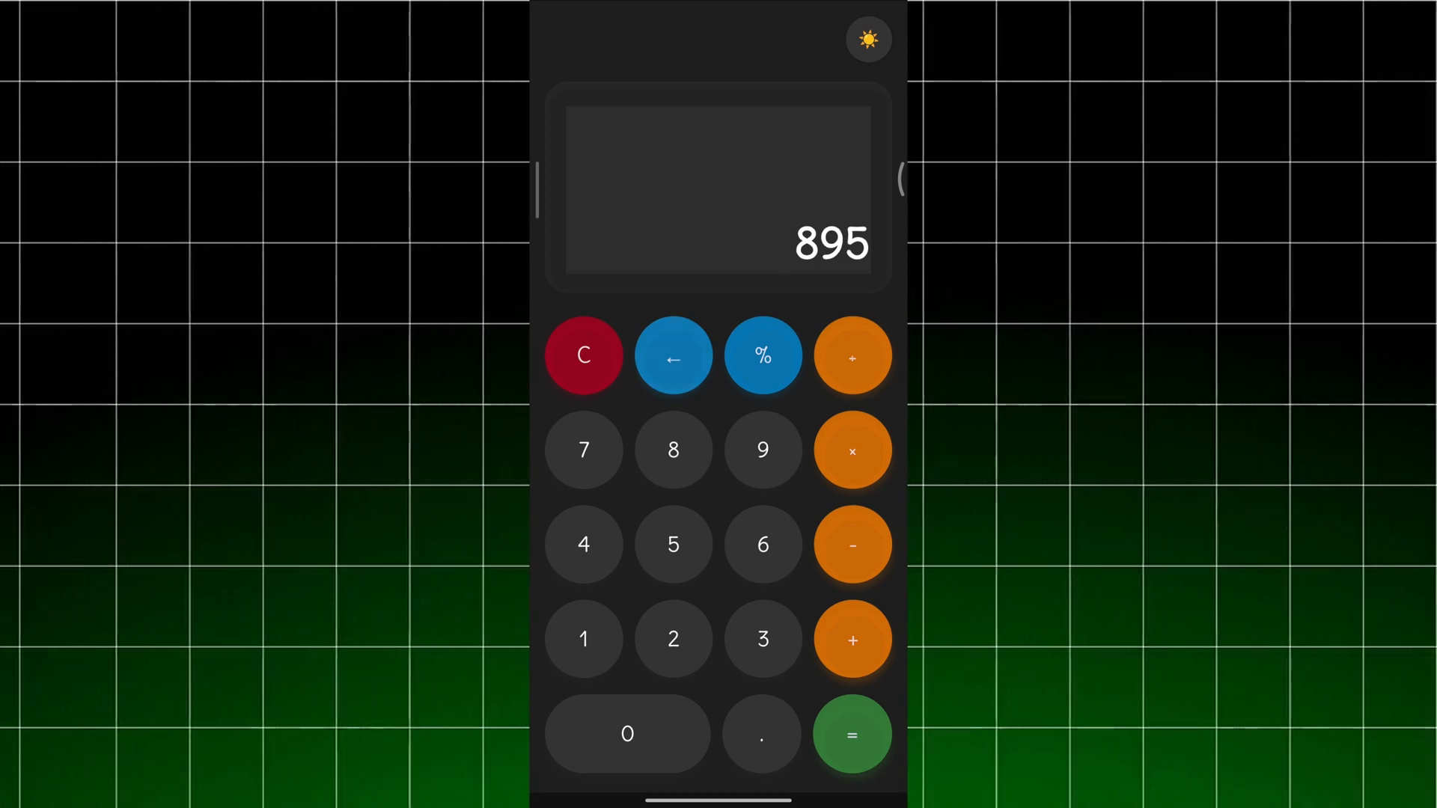
left_click(672, 356)
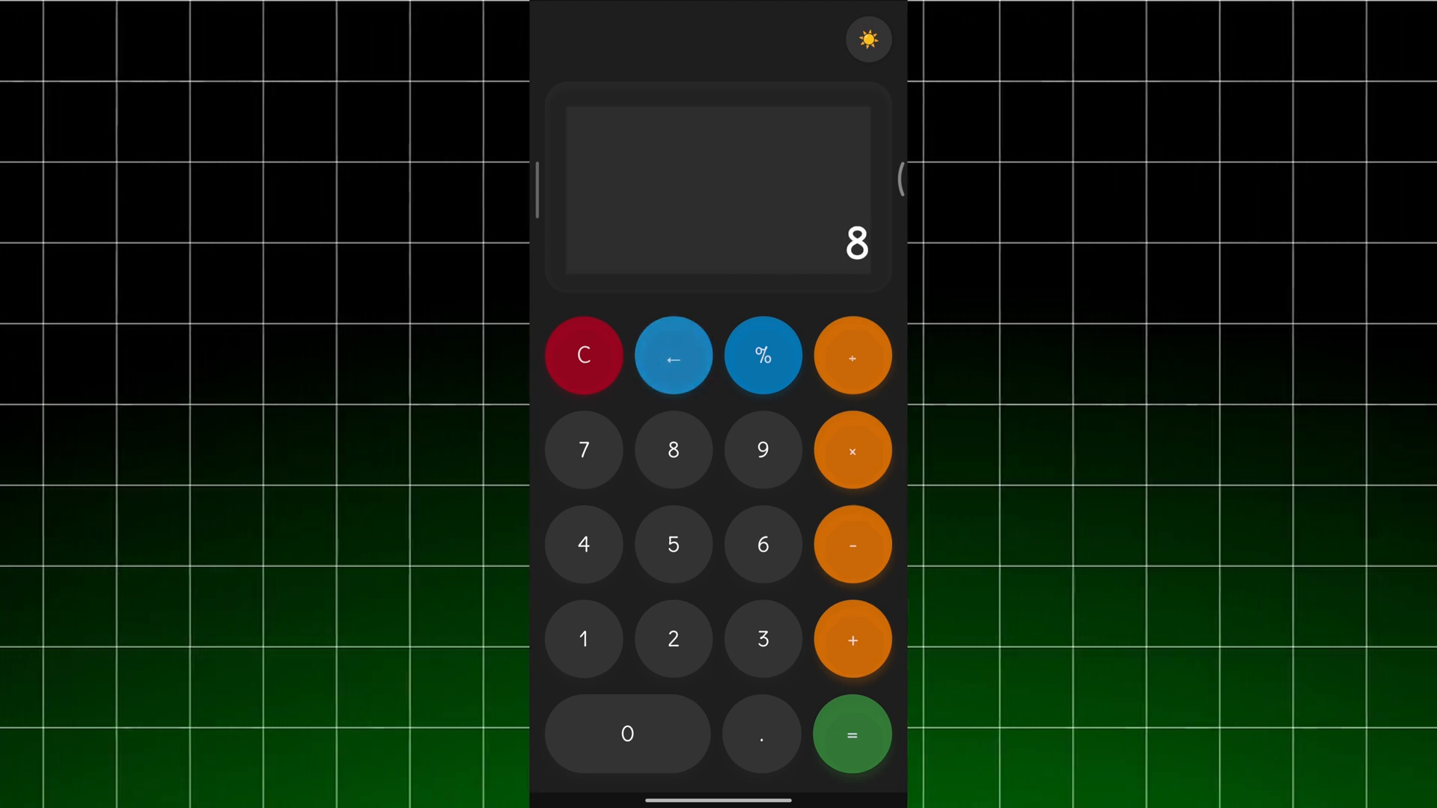
left_click(582, 356)
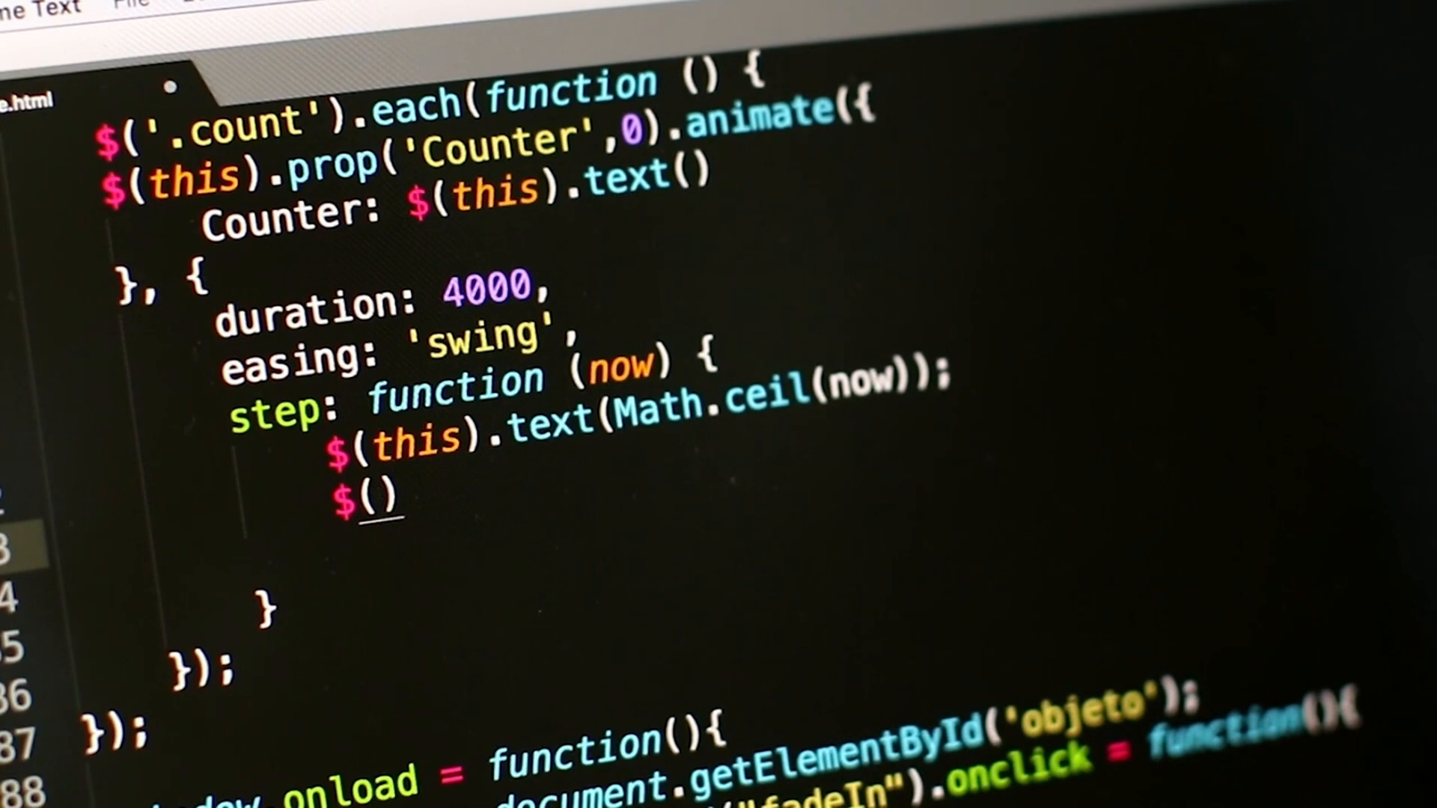
type("this).")
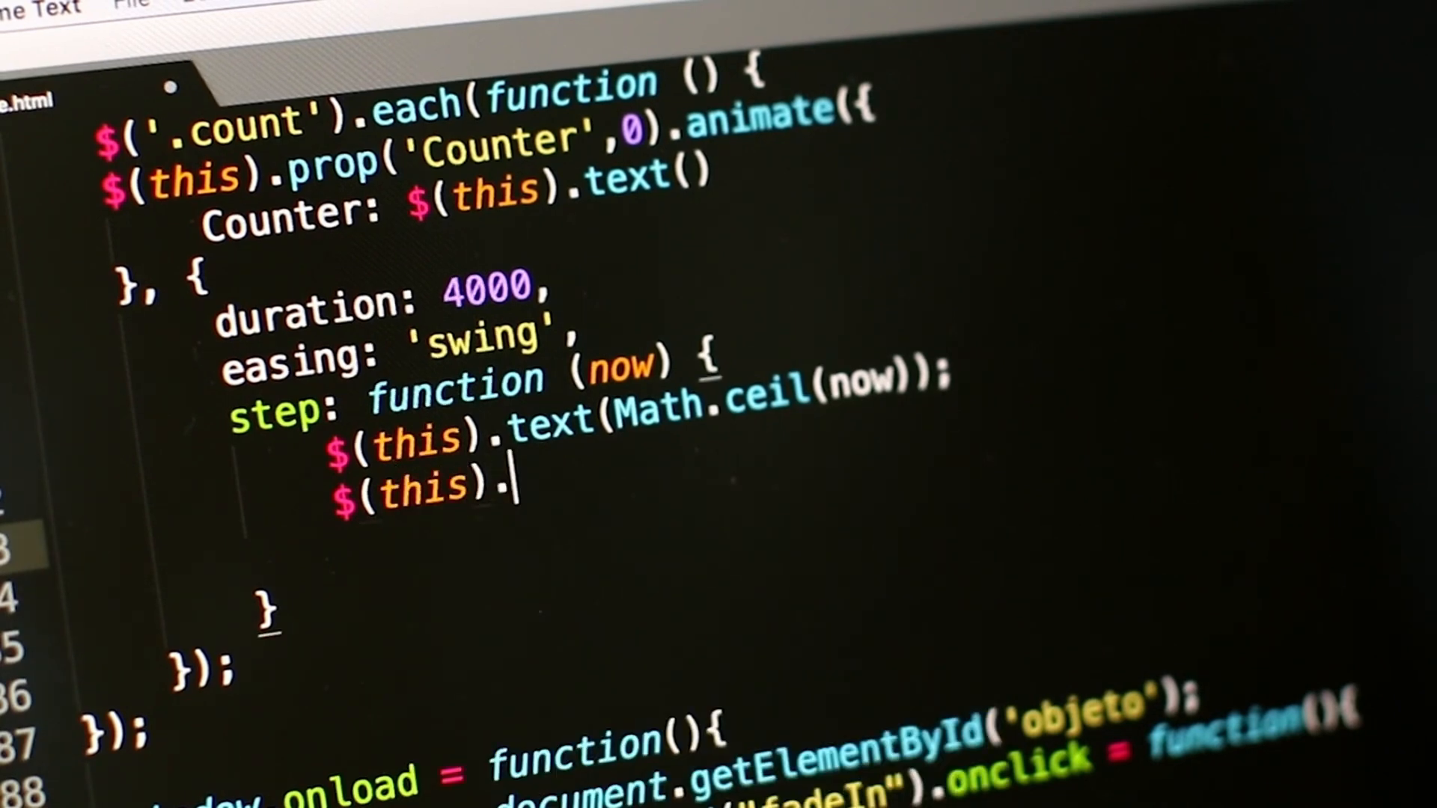
type("html()")
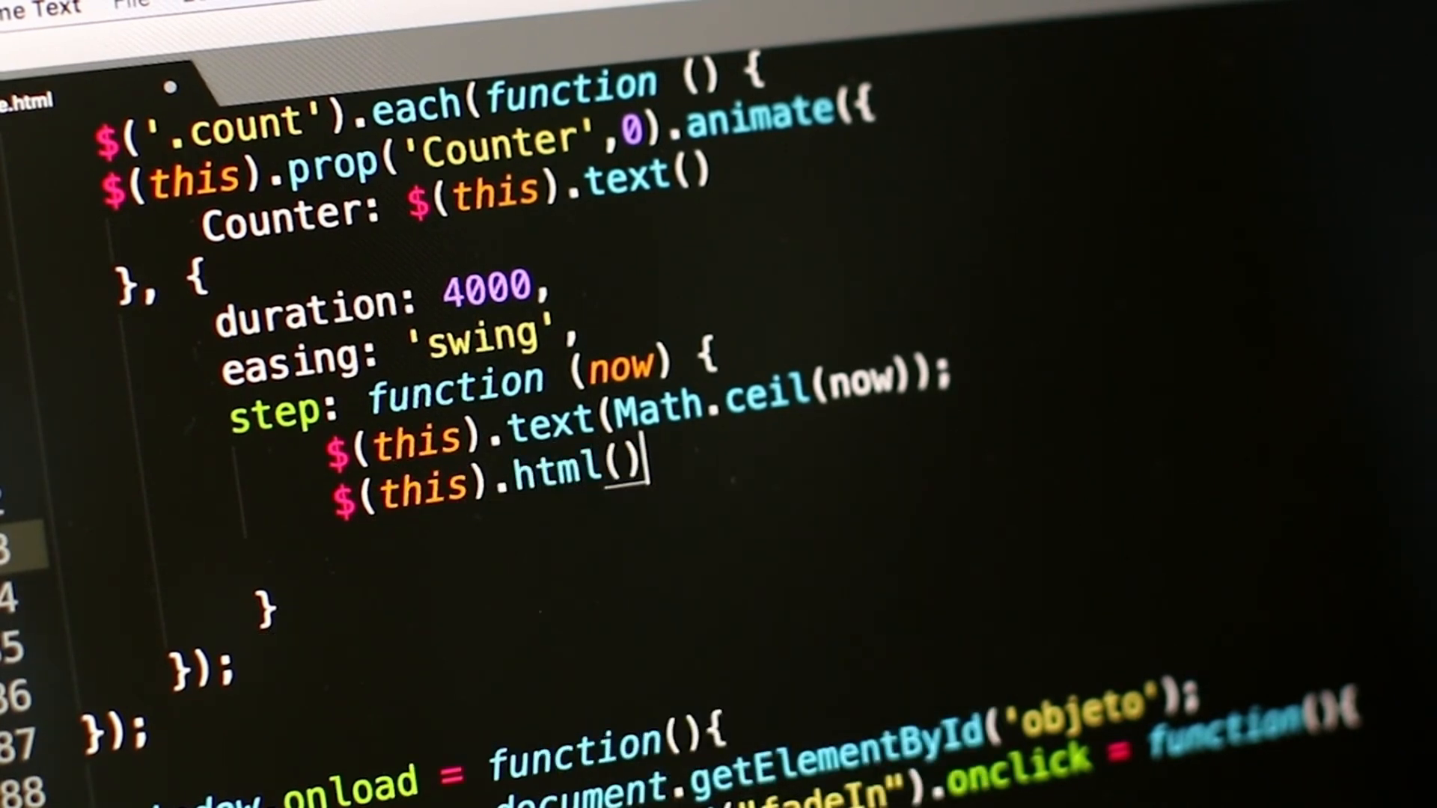
type("text")
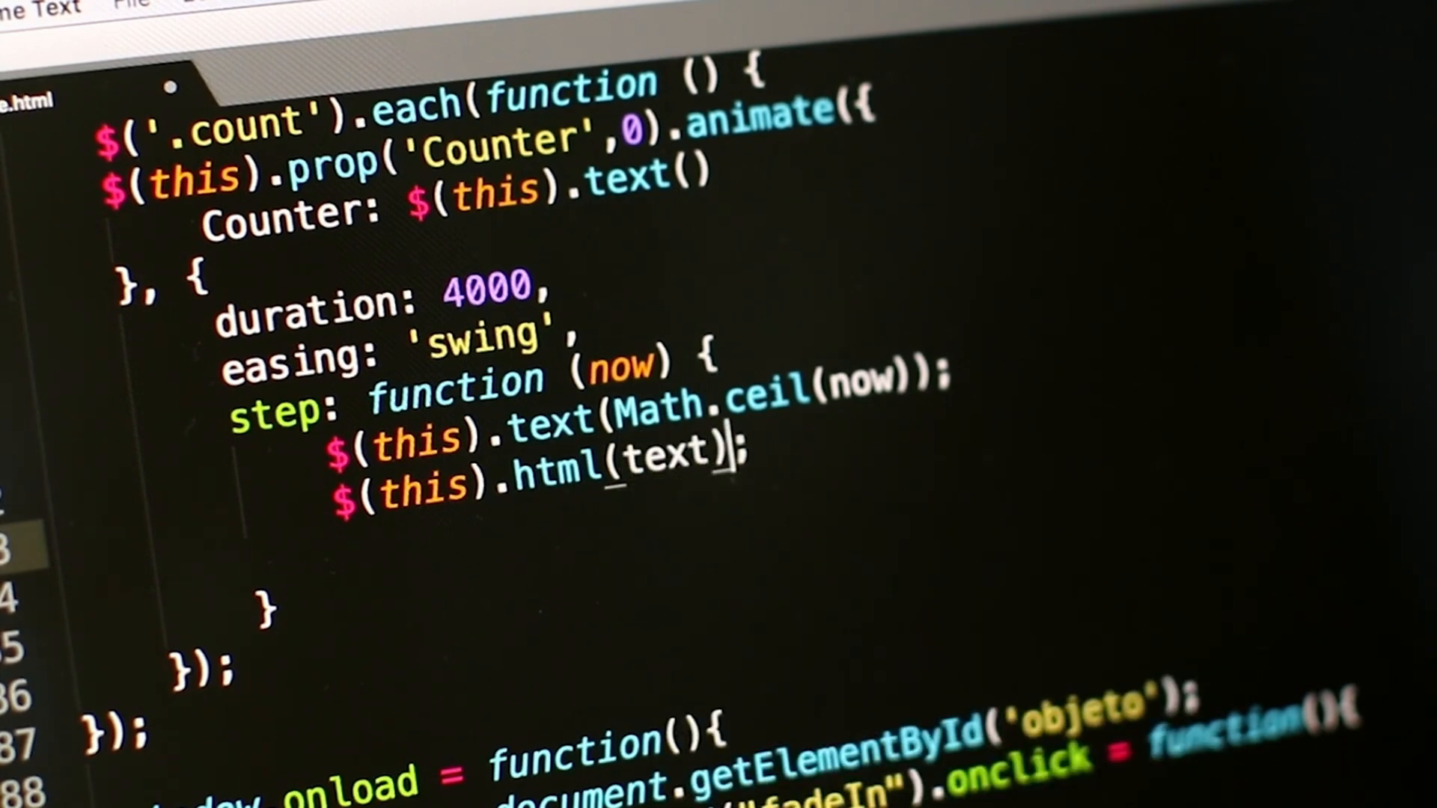
key("enter")
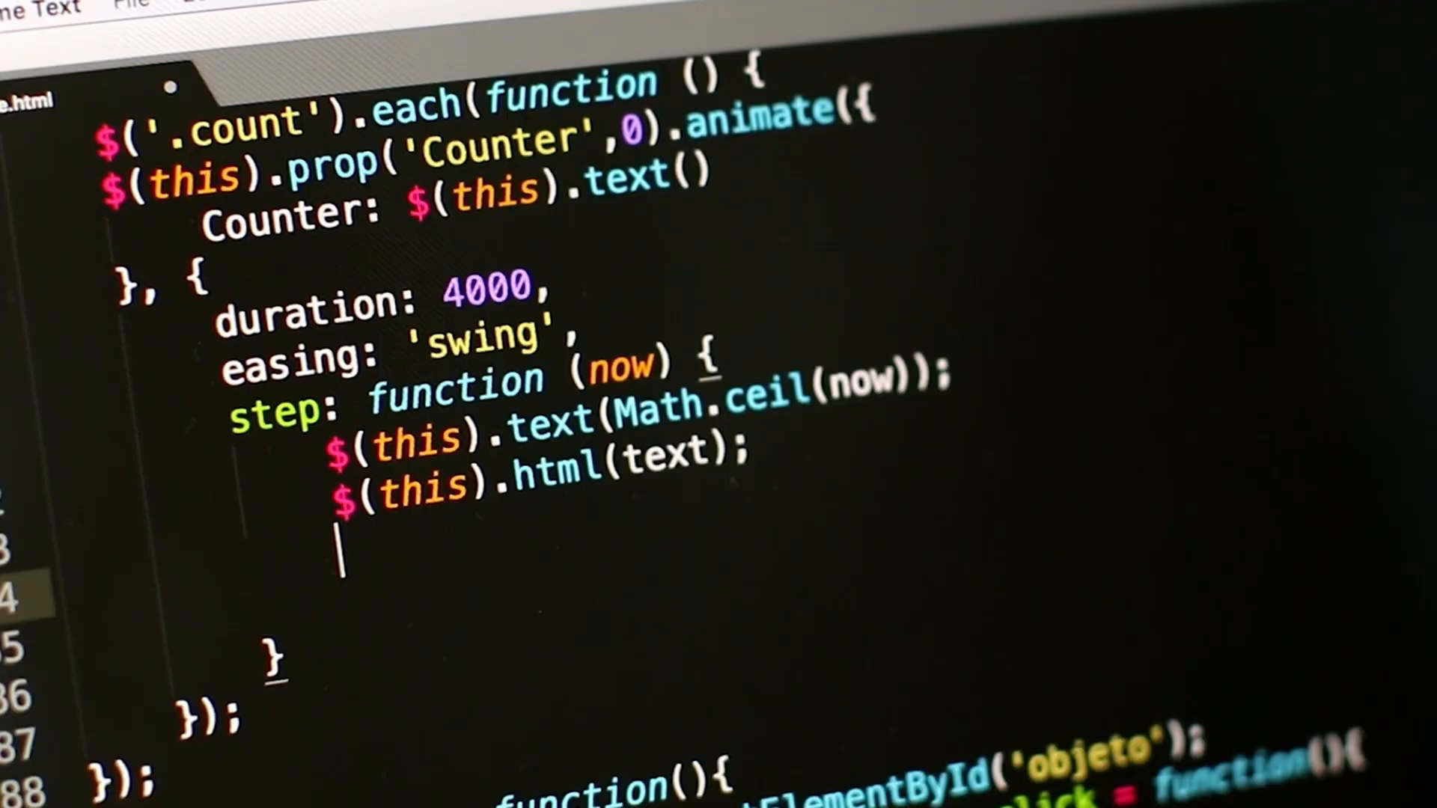